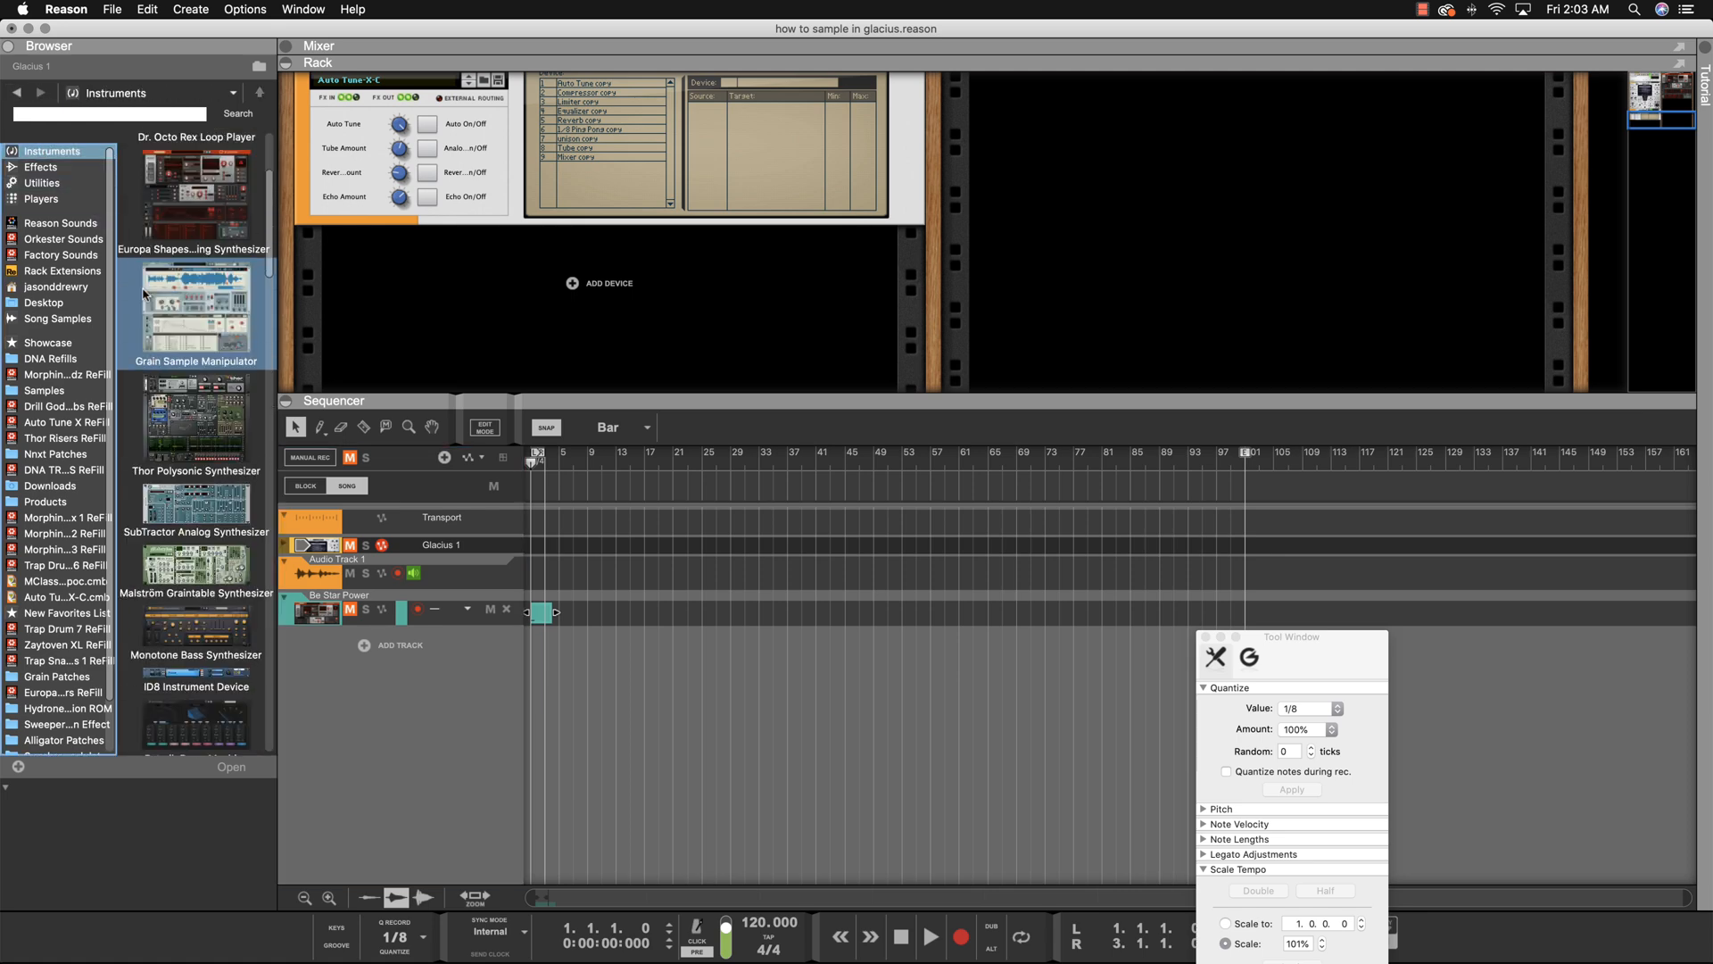
Scroll through the bell patch list of the new Glacius 2
scroll(down, 3)
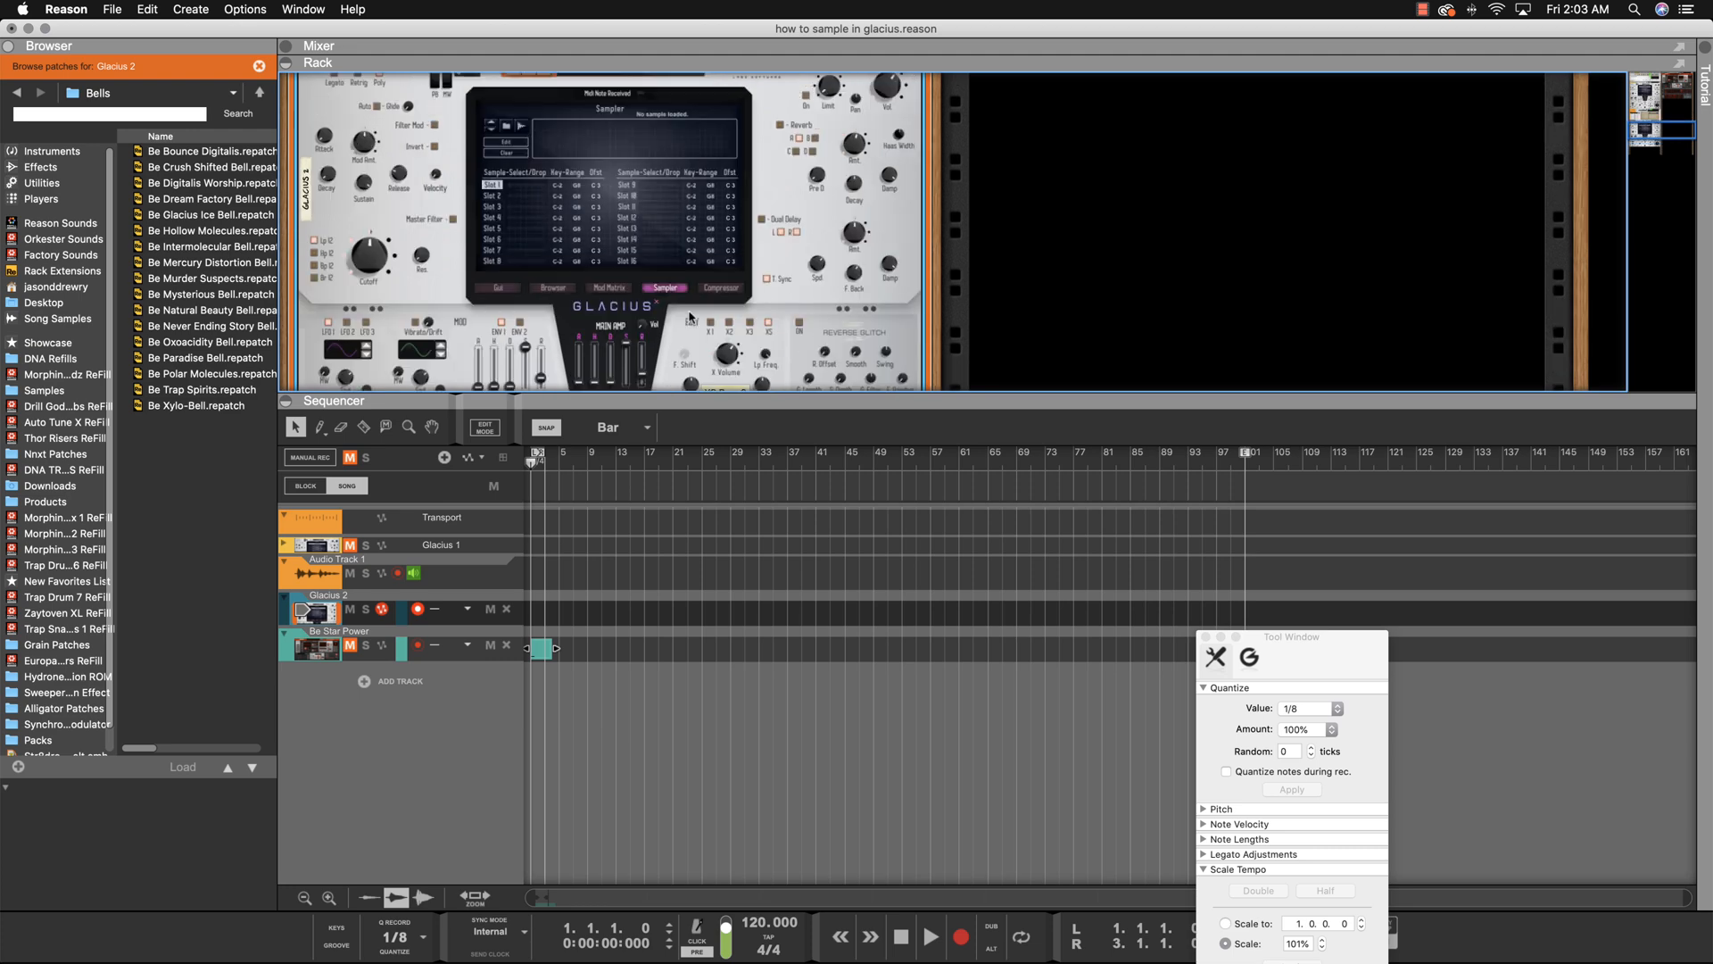
Select the Be Star Power track, widen the sequencer, and show the clip's piano roll
click(317, 646)
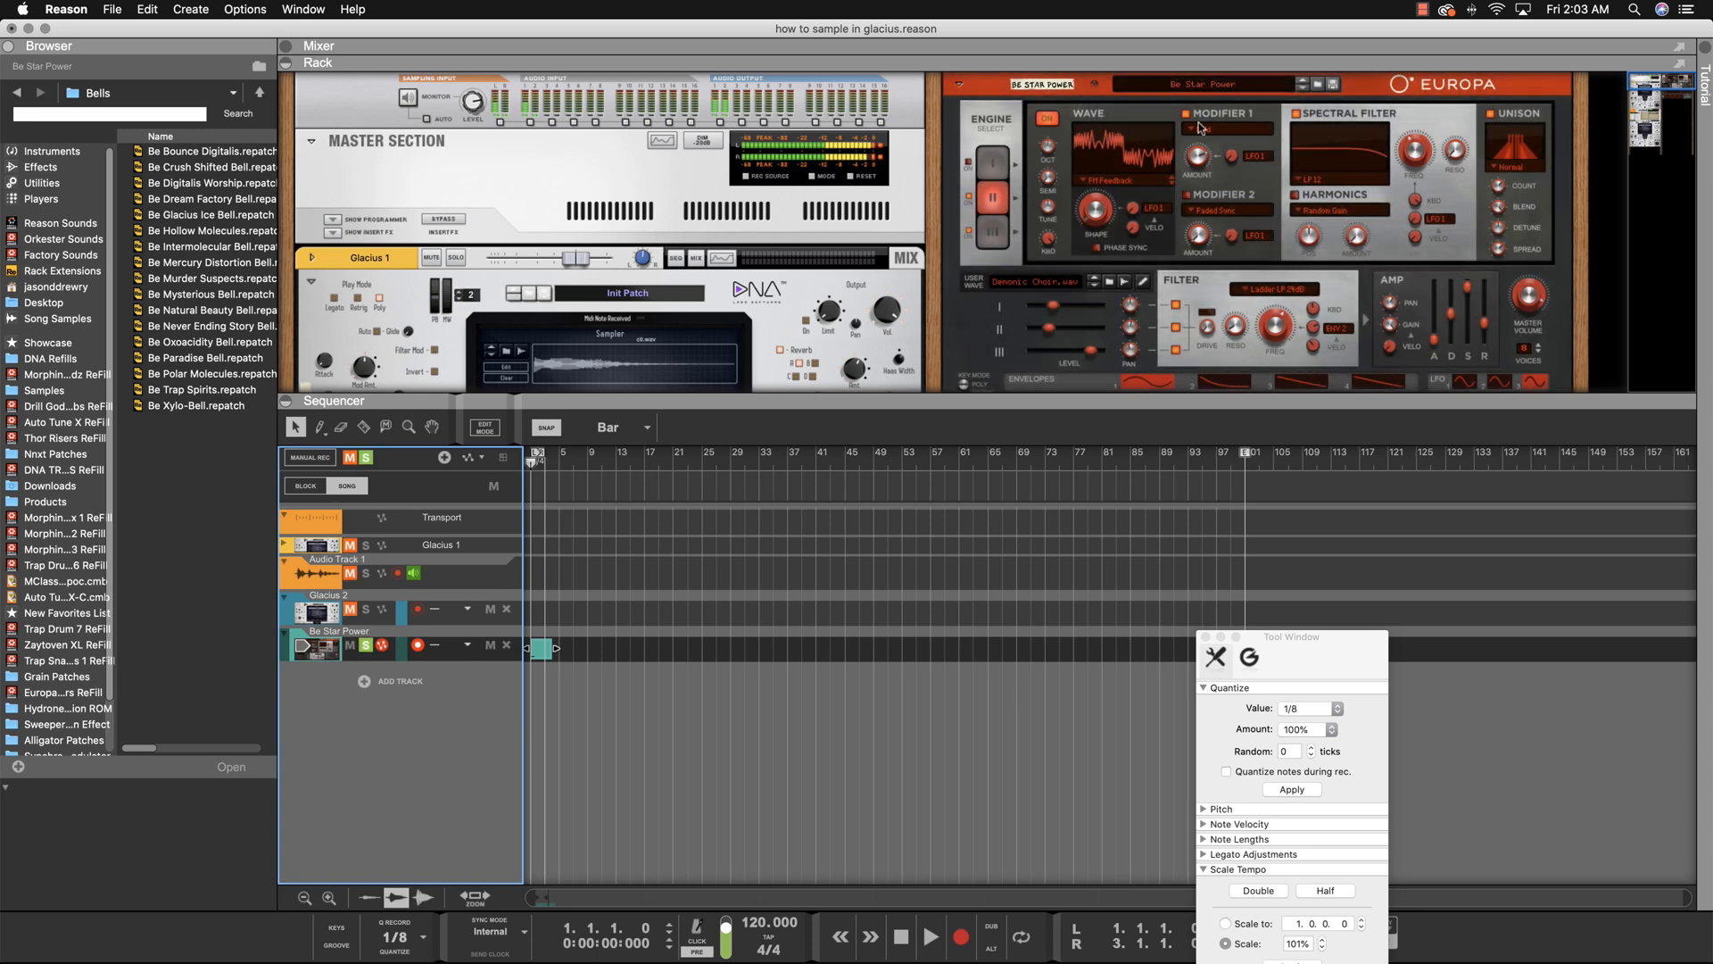
mouse_move(1188, 401)
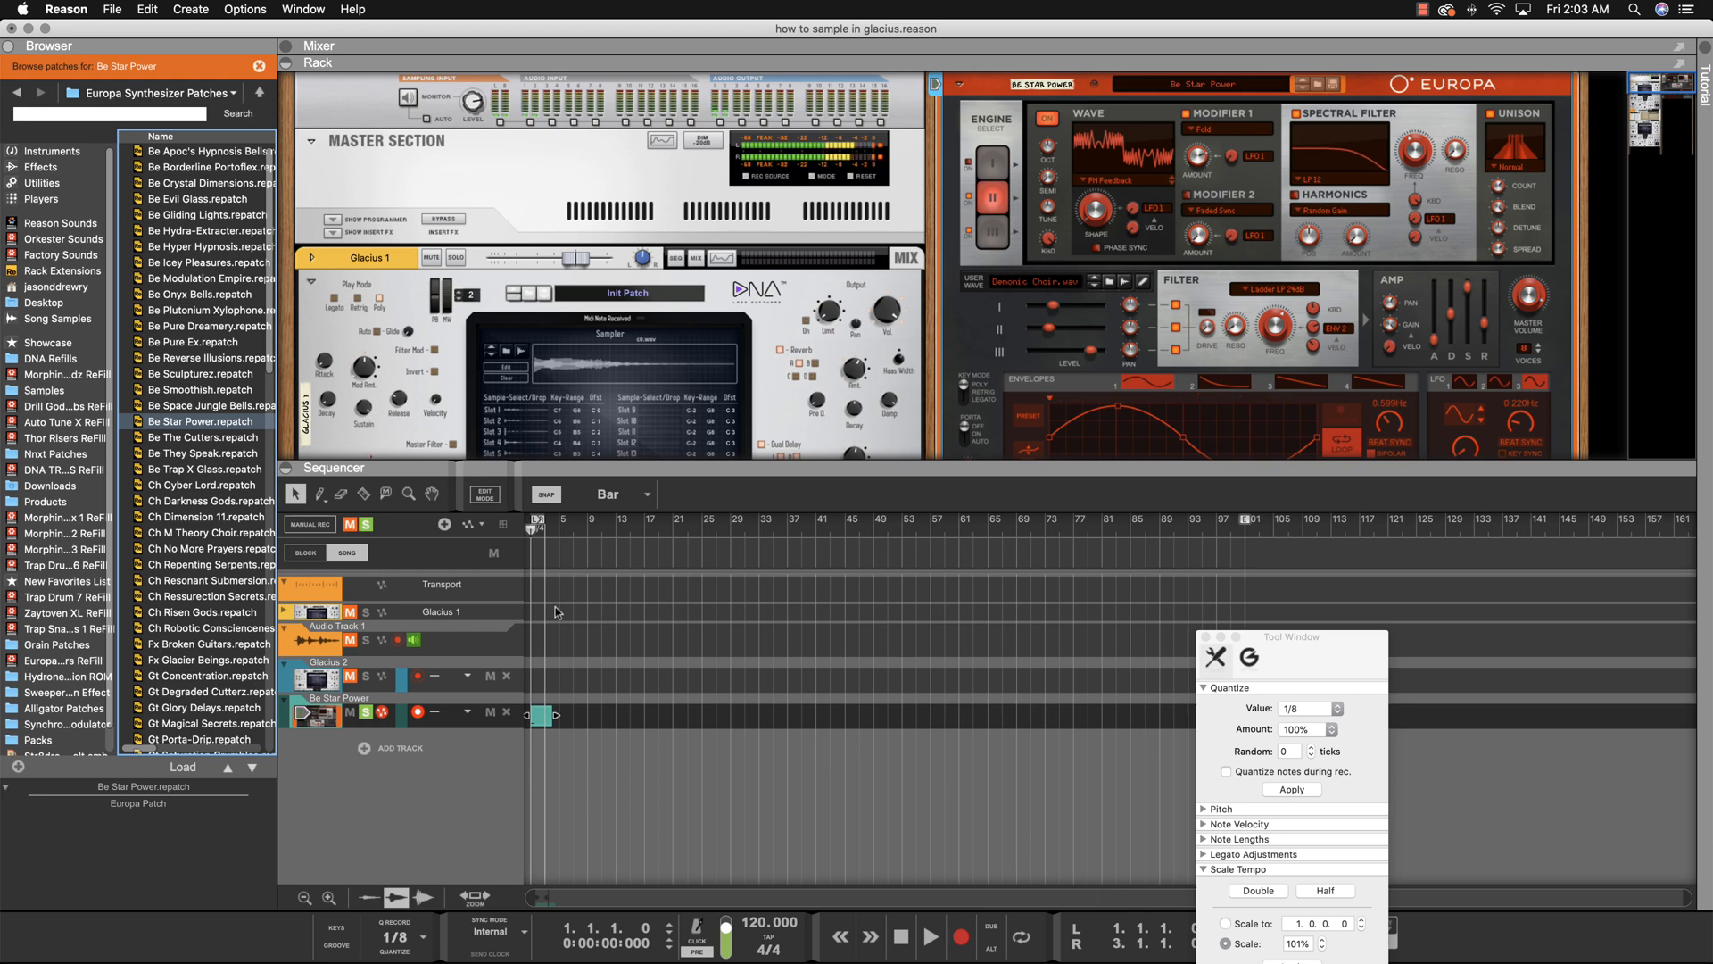
drag(544, 716, 626, 715)
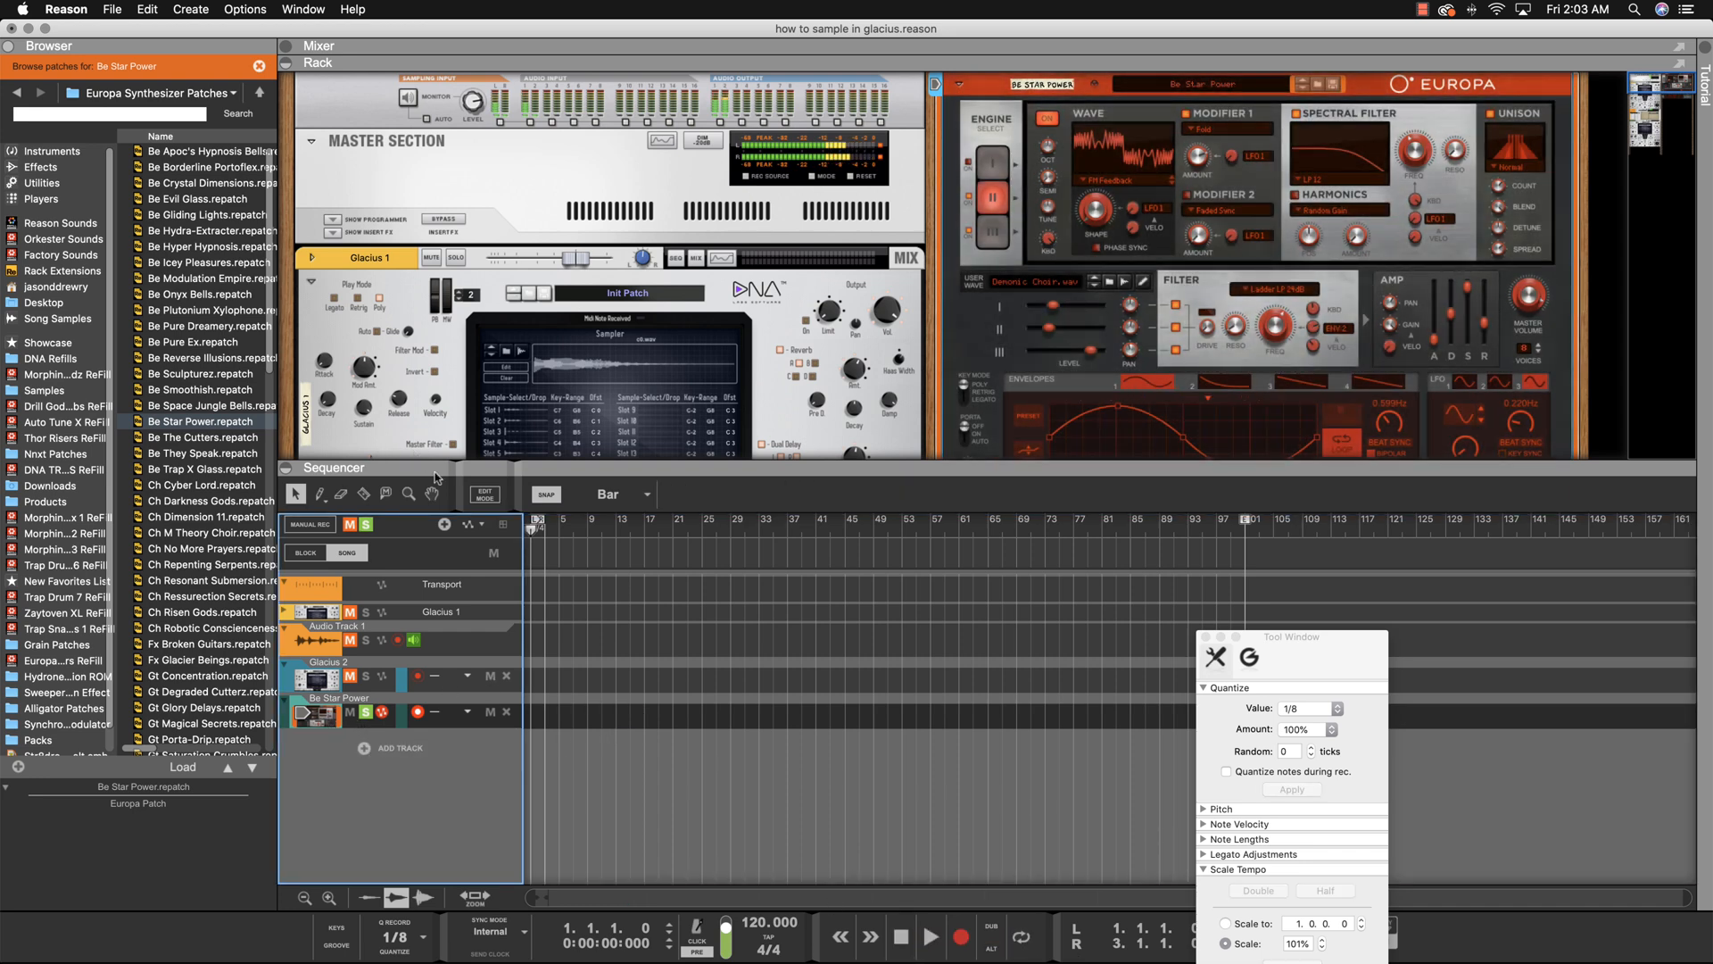
click(146, 9)
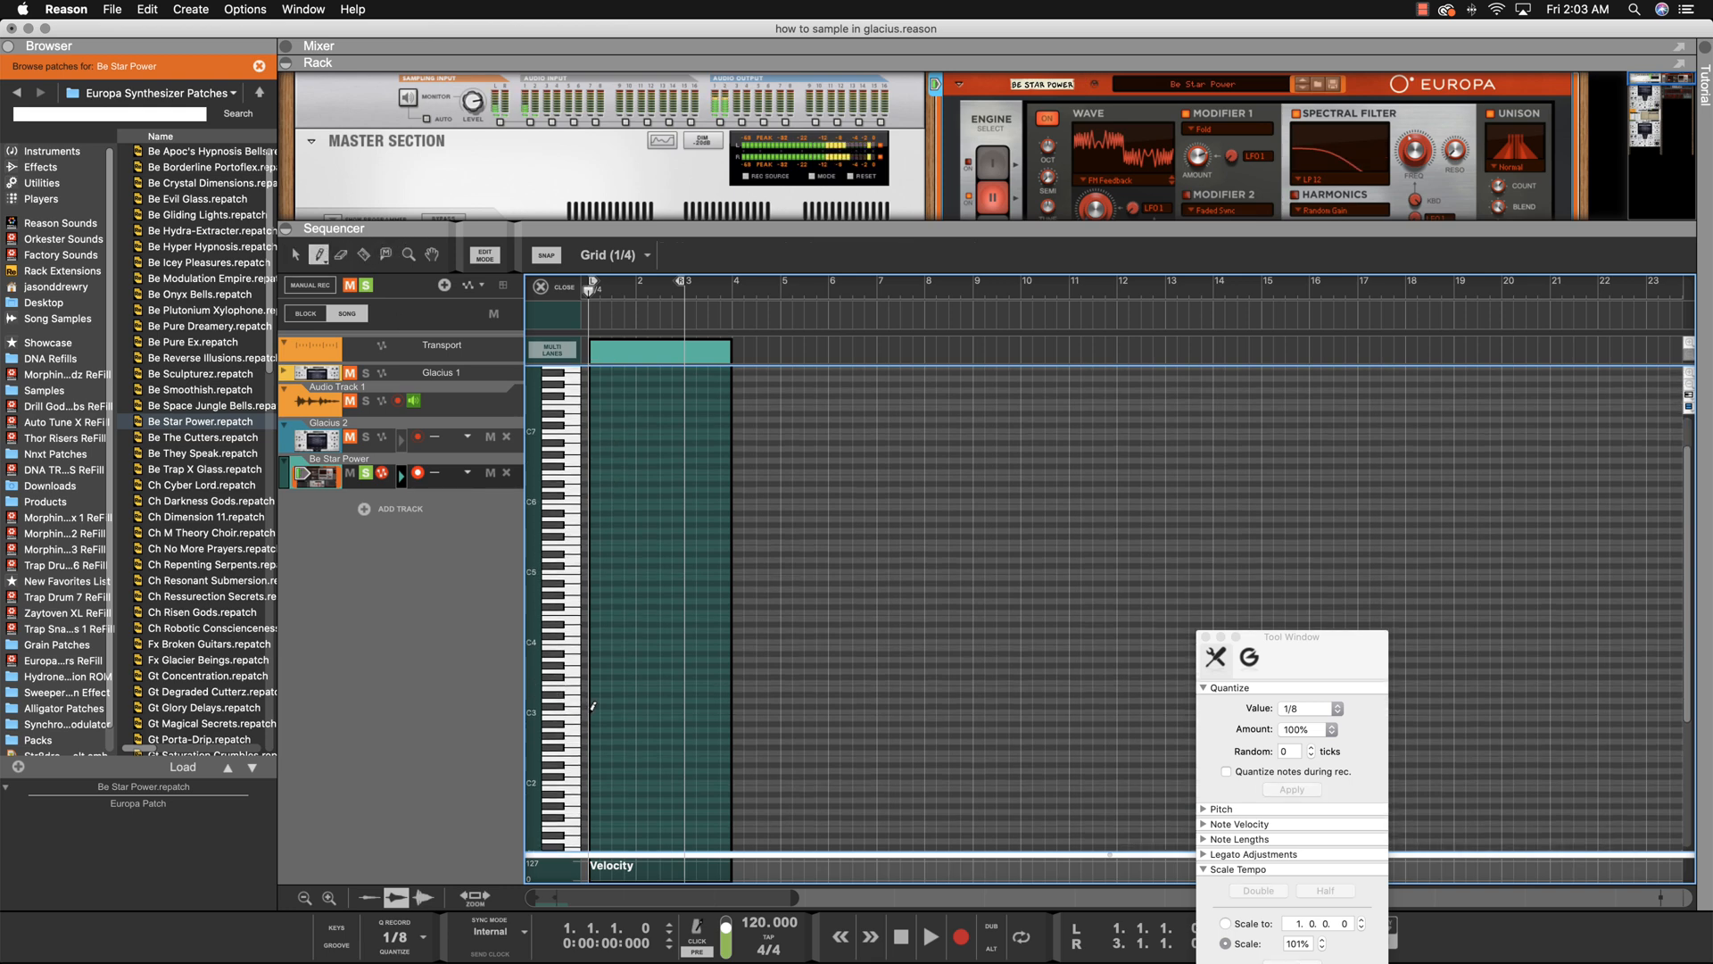
Draw a one-bar C3 note at bar 1 of the Be Star Power clip
click(600, 708)
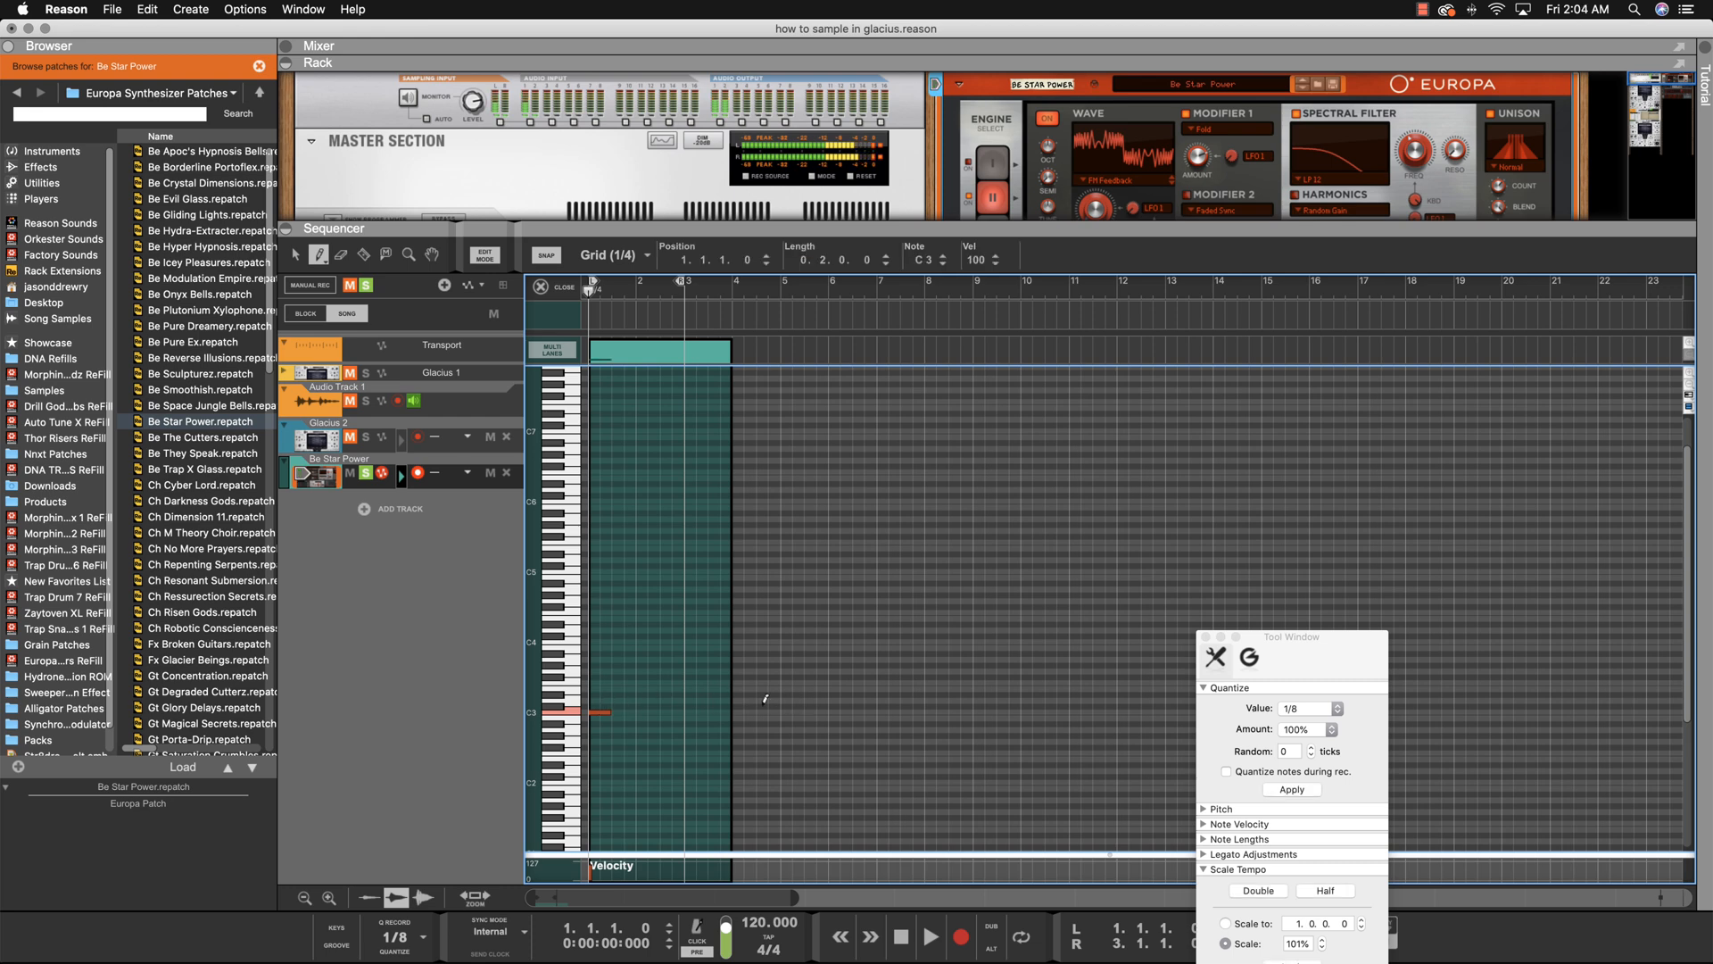
mouse_move(690, 471)
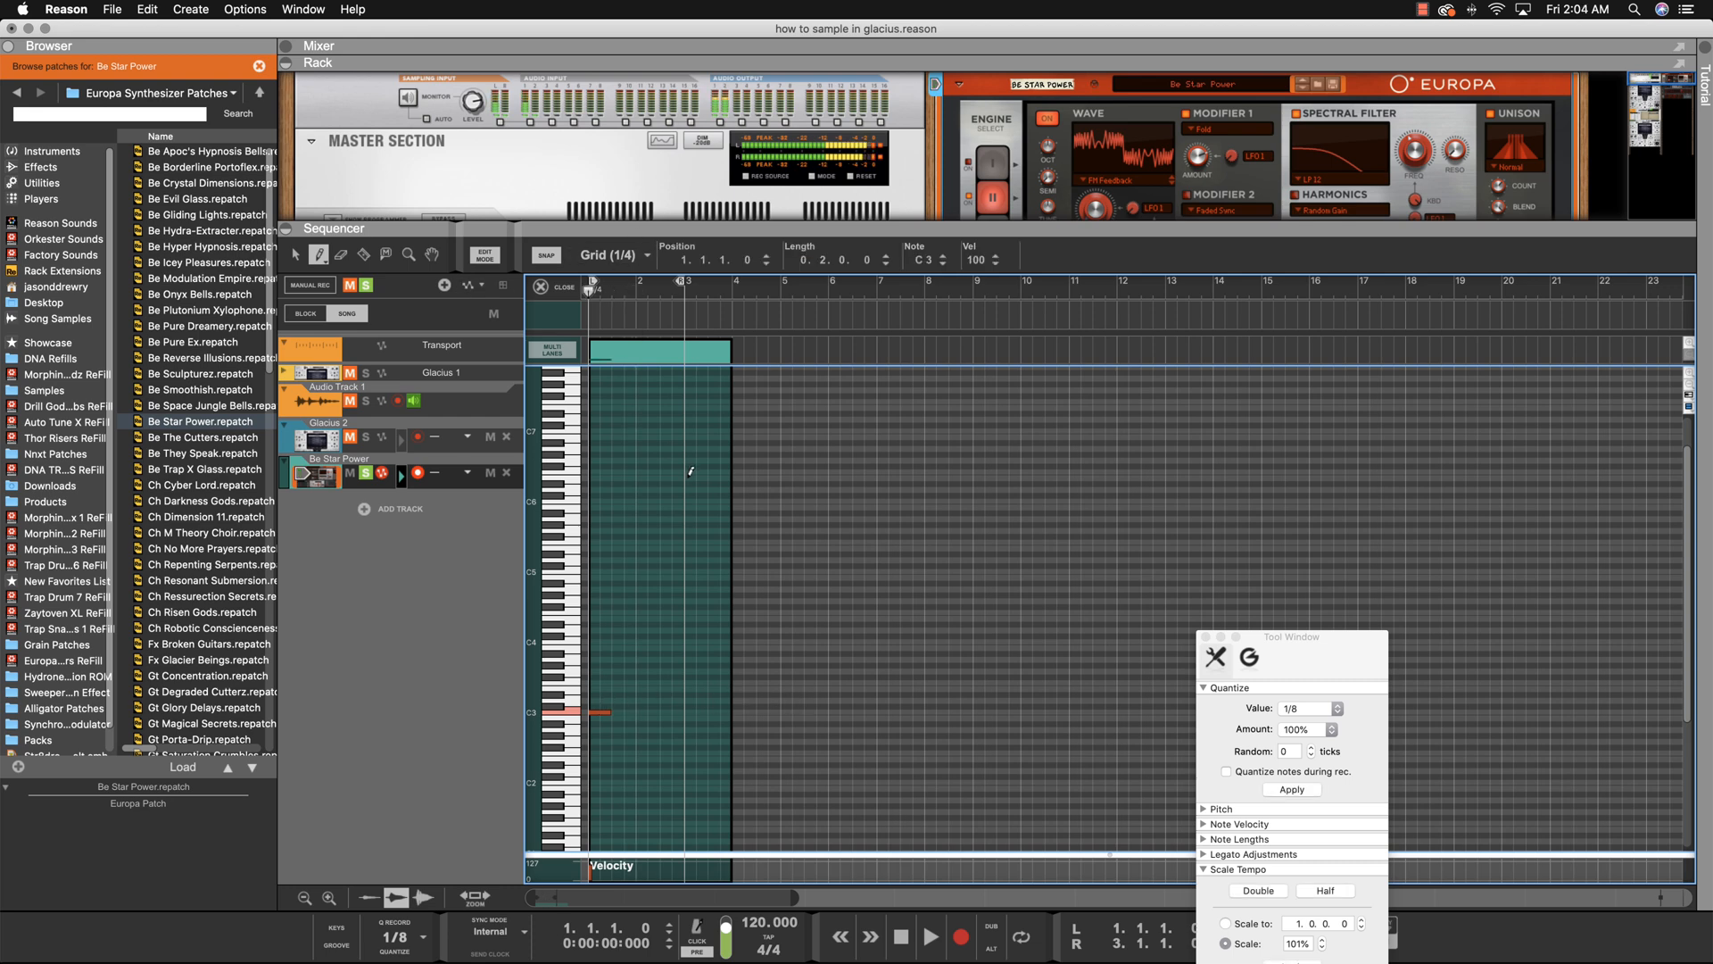
click(929, 936)
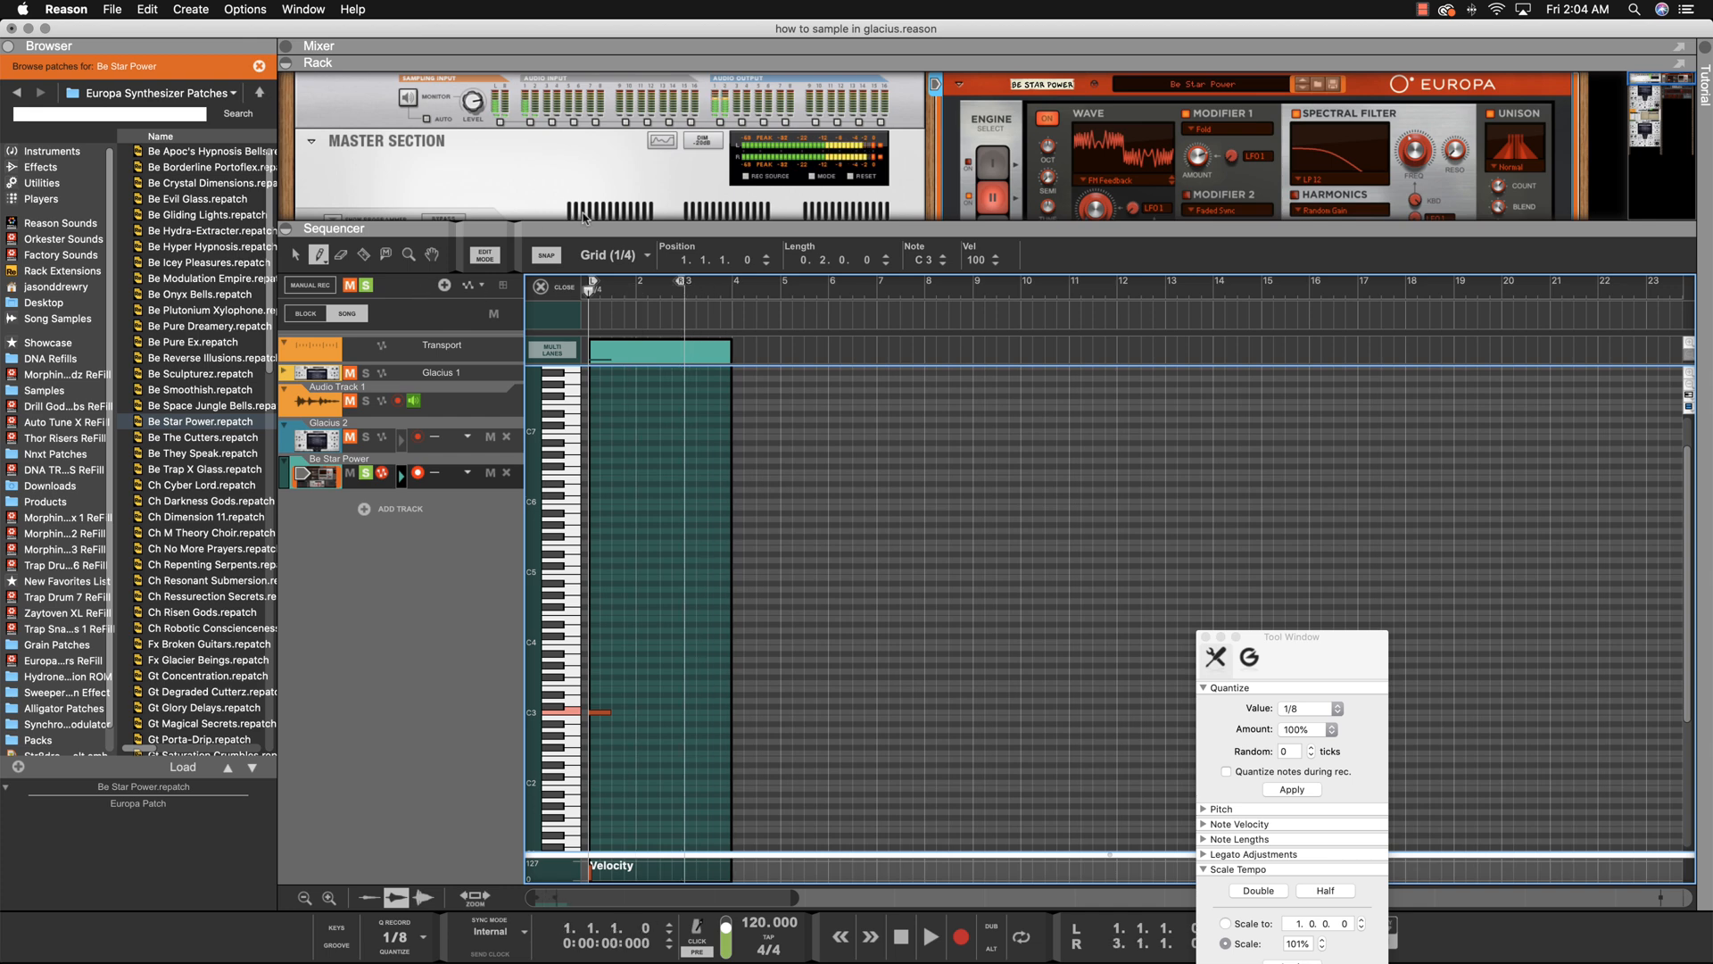
click(111, 9)
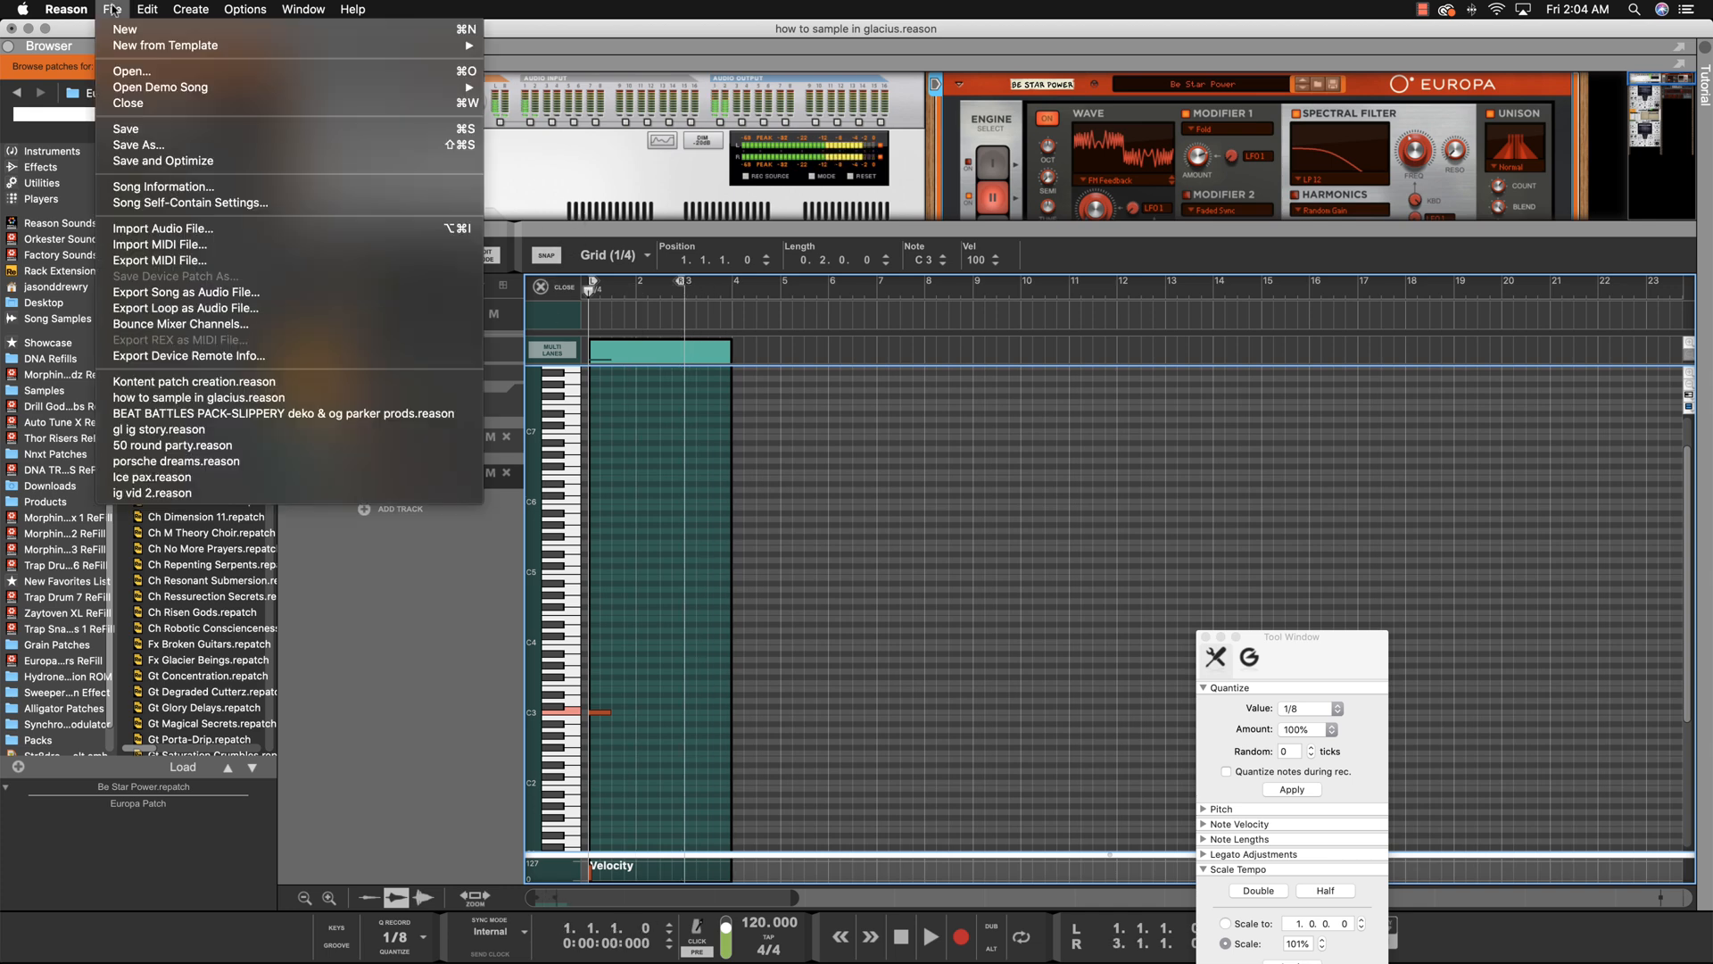
mouse_move(185, 307)
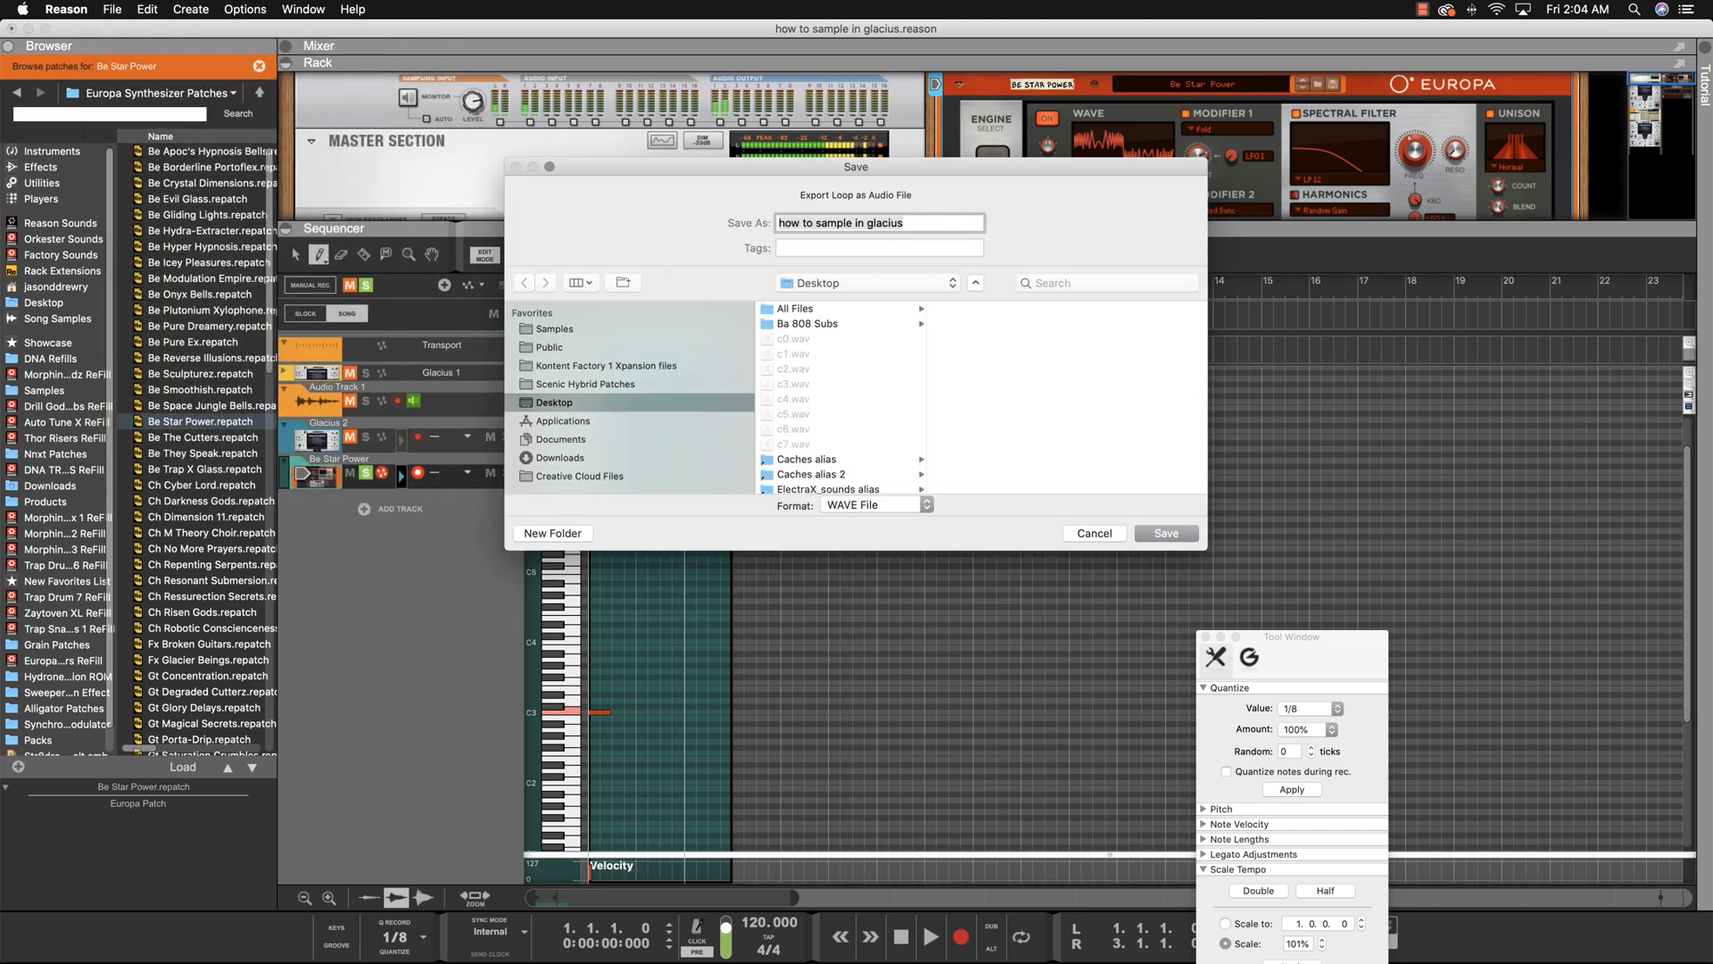
Export the loop as 'bell c3' to the Desktop at 44.1 kHz, 16-bit
text(bell c)
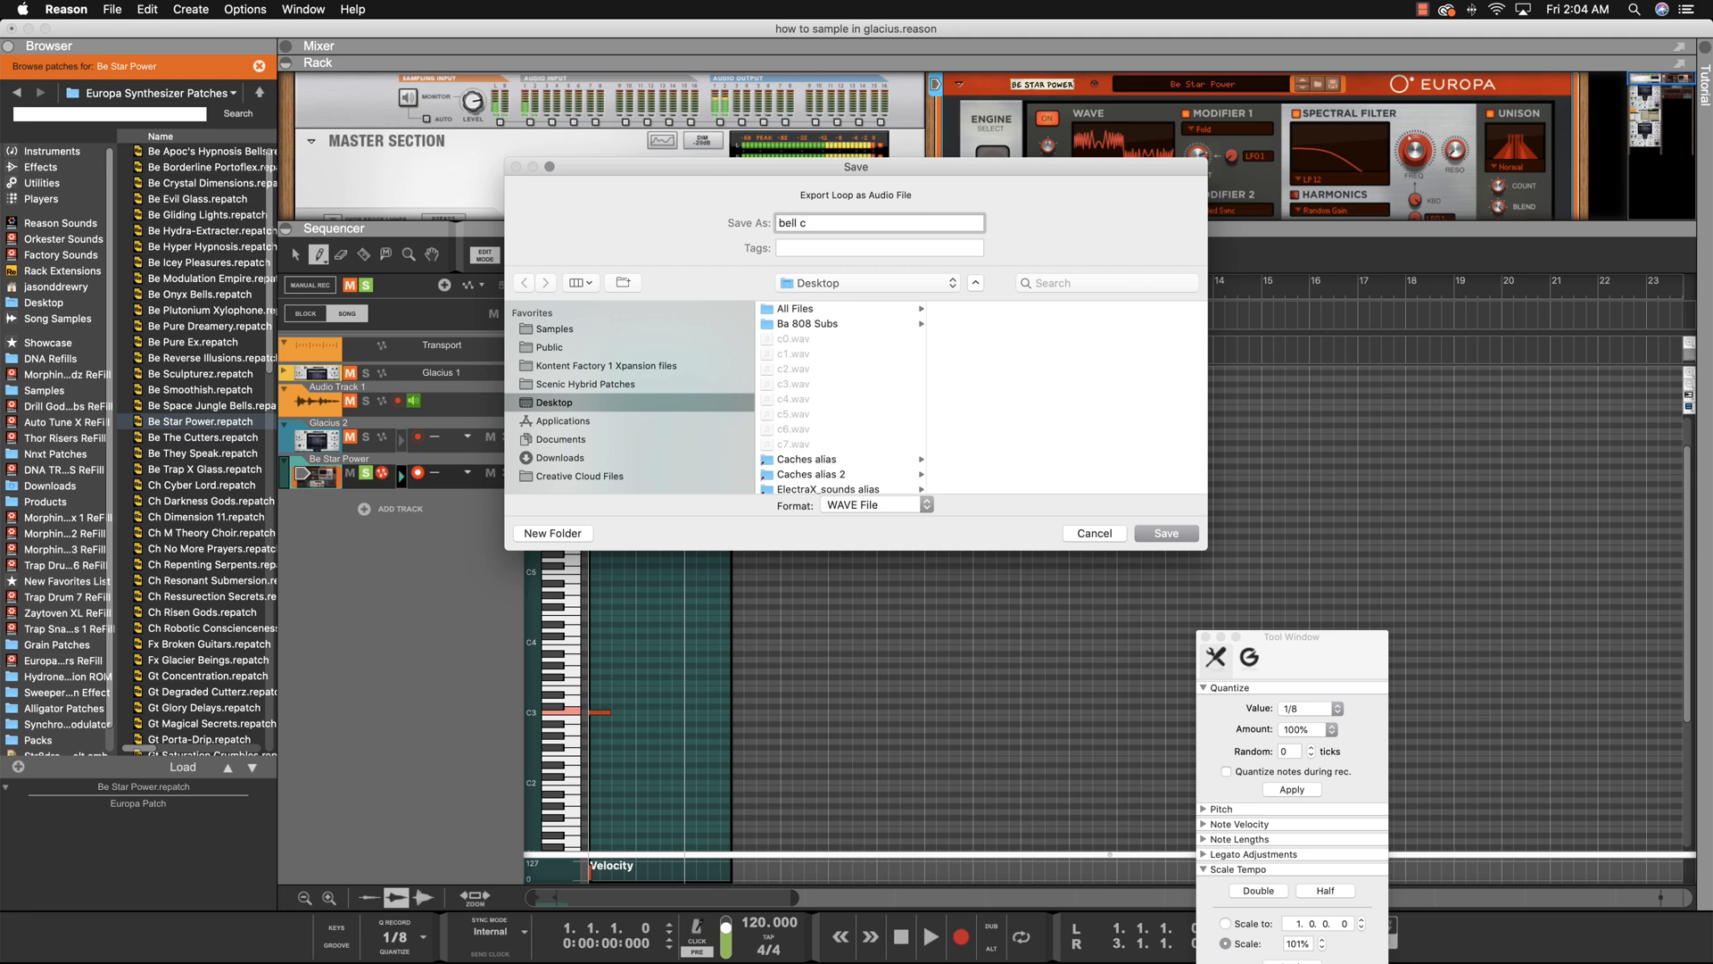
text(3)
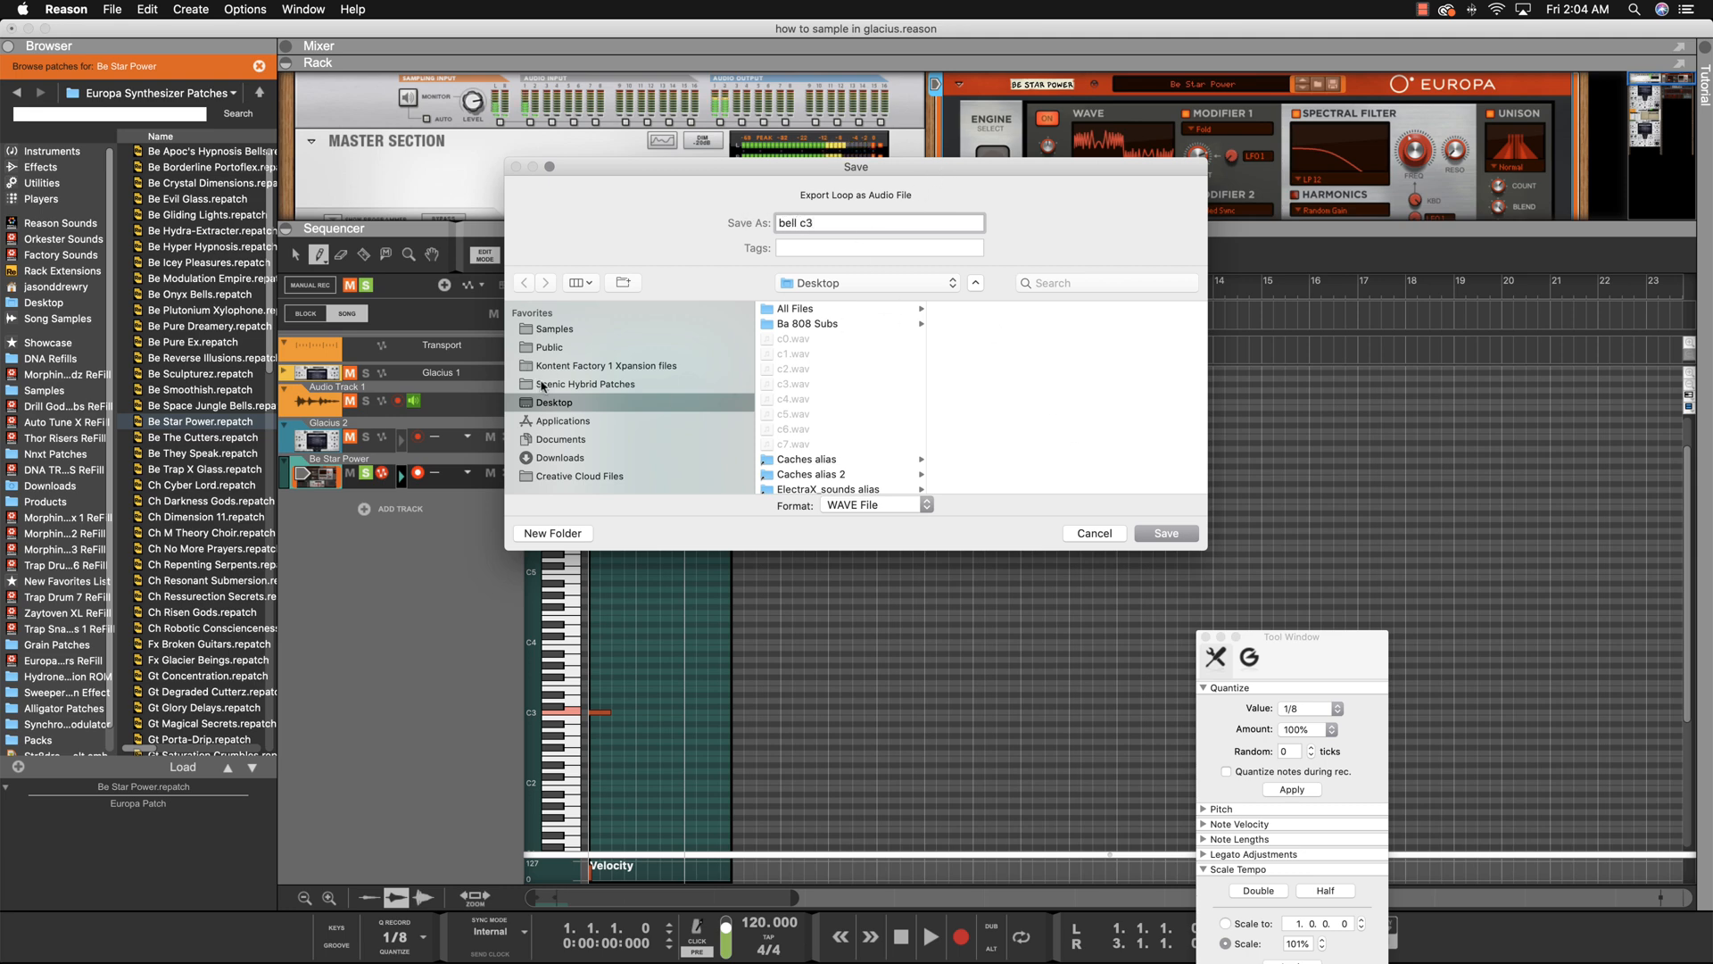
click(1163, 533)
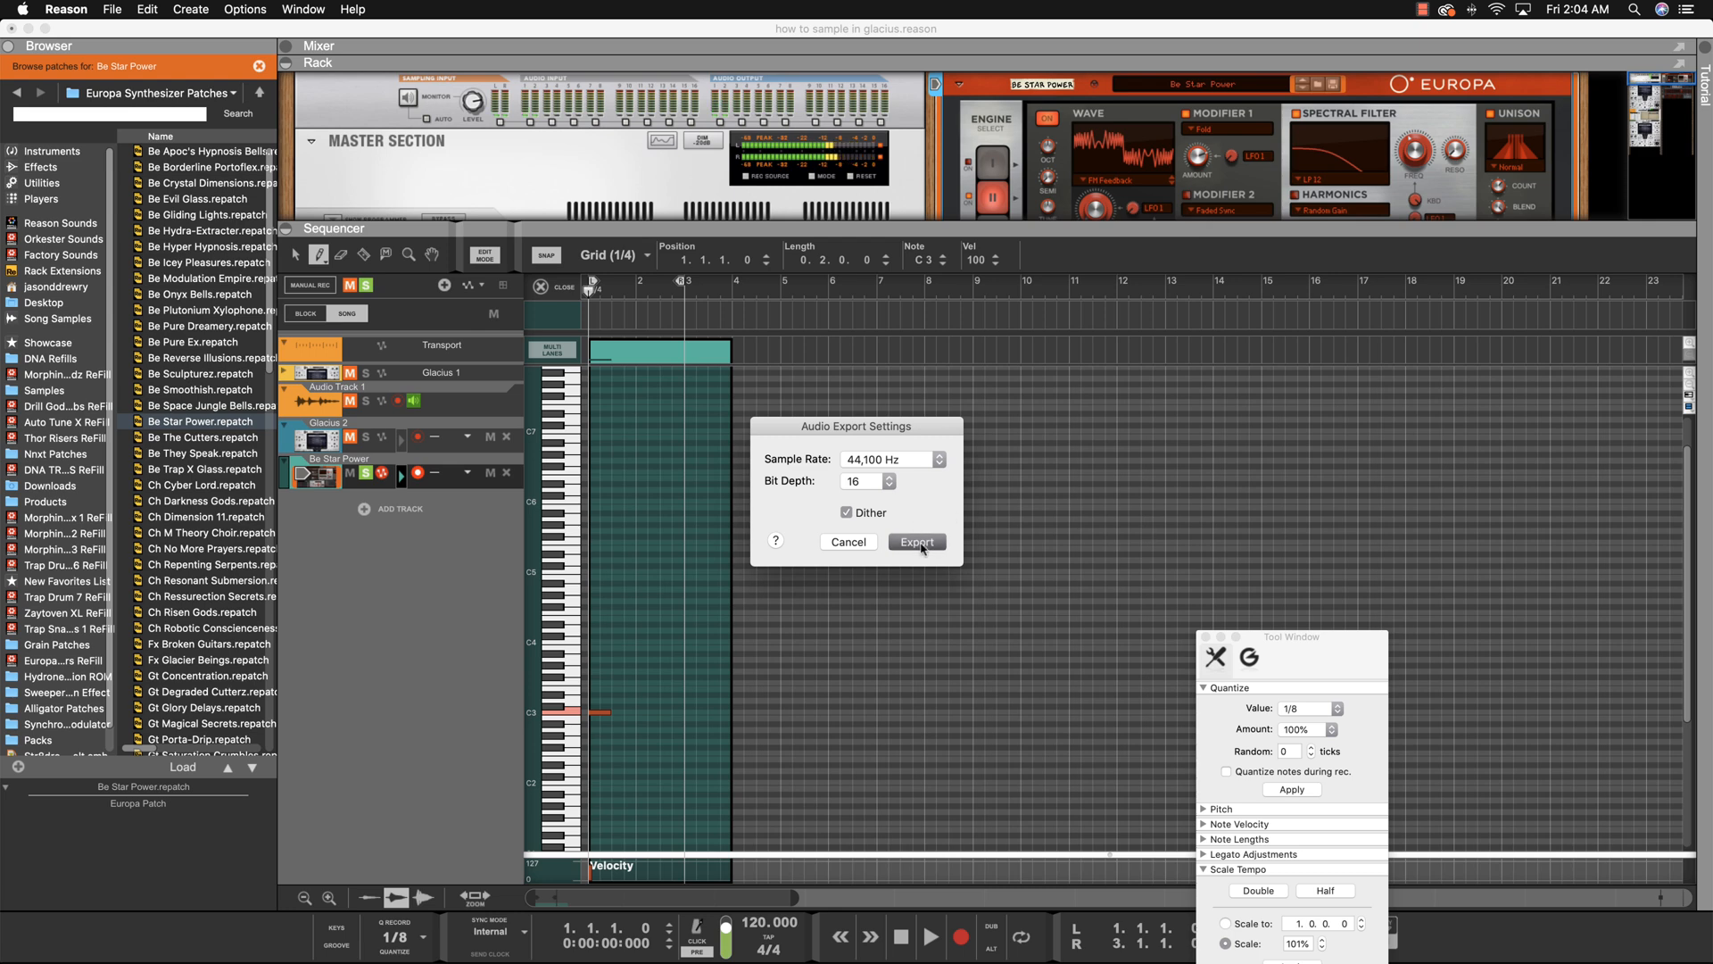
click(915, 541)
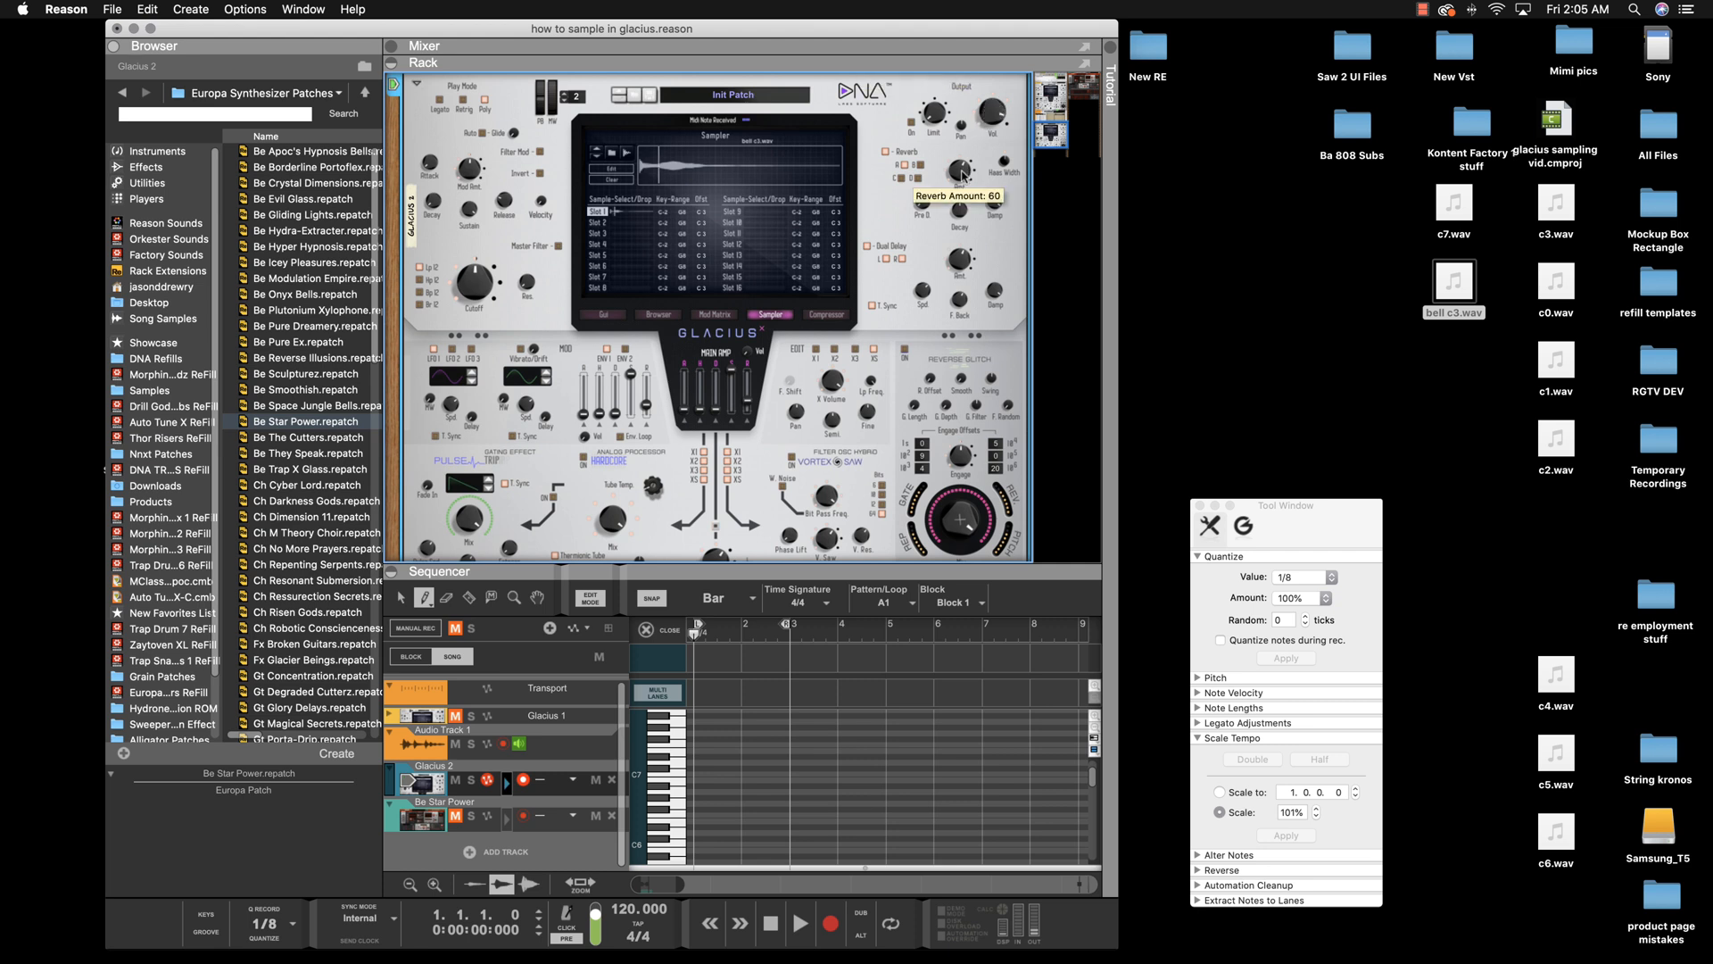
Lower the Glacius reverb amount from 60 to 30
drag(959, 172, 962, 208)
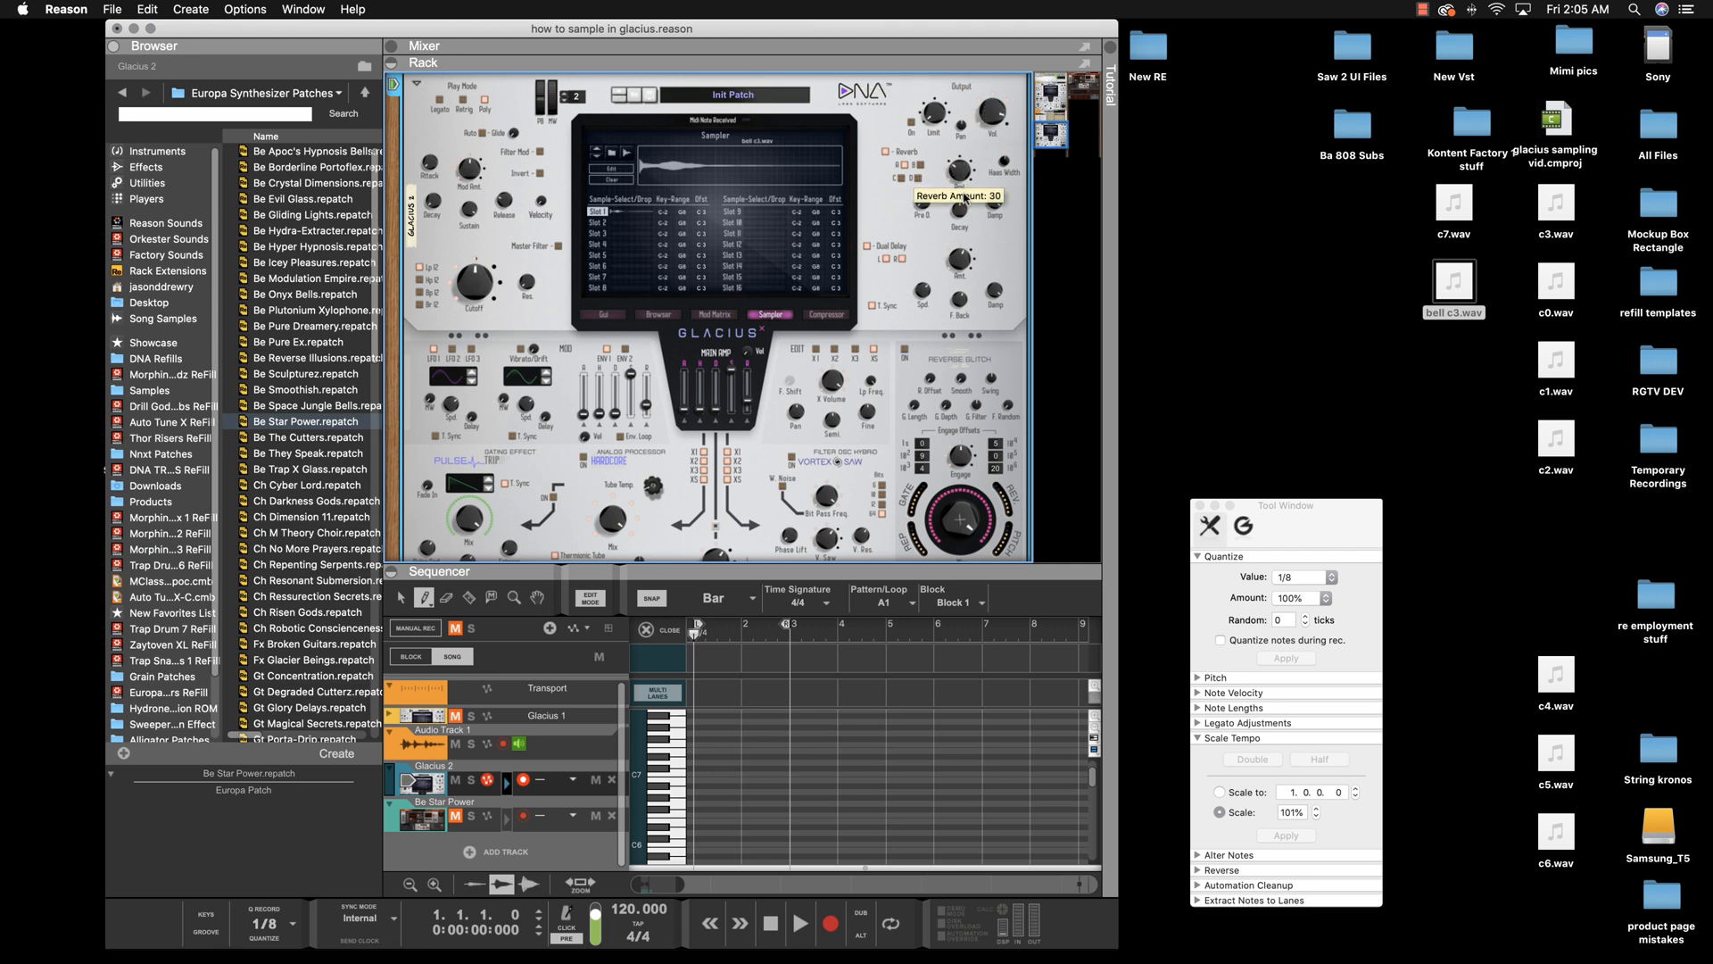
mouse_move(886, 259)
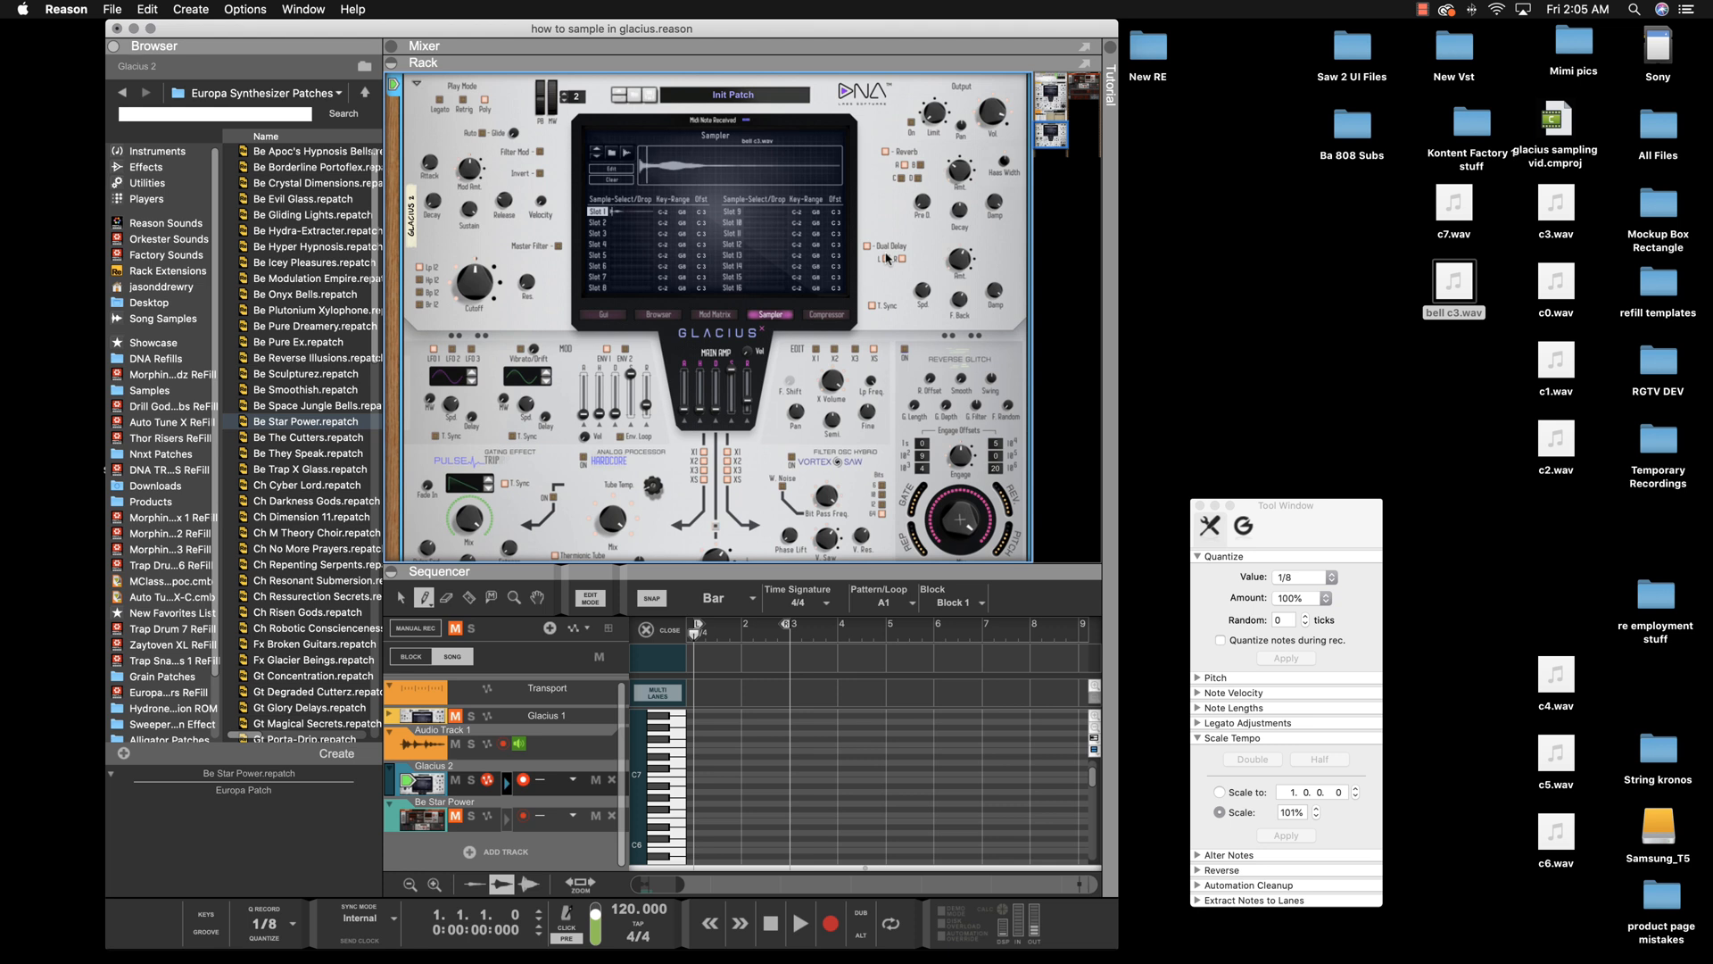
mouse_move(670, 429)
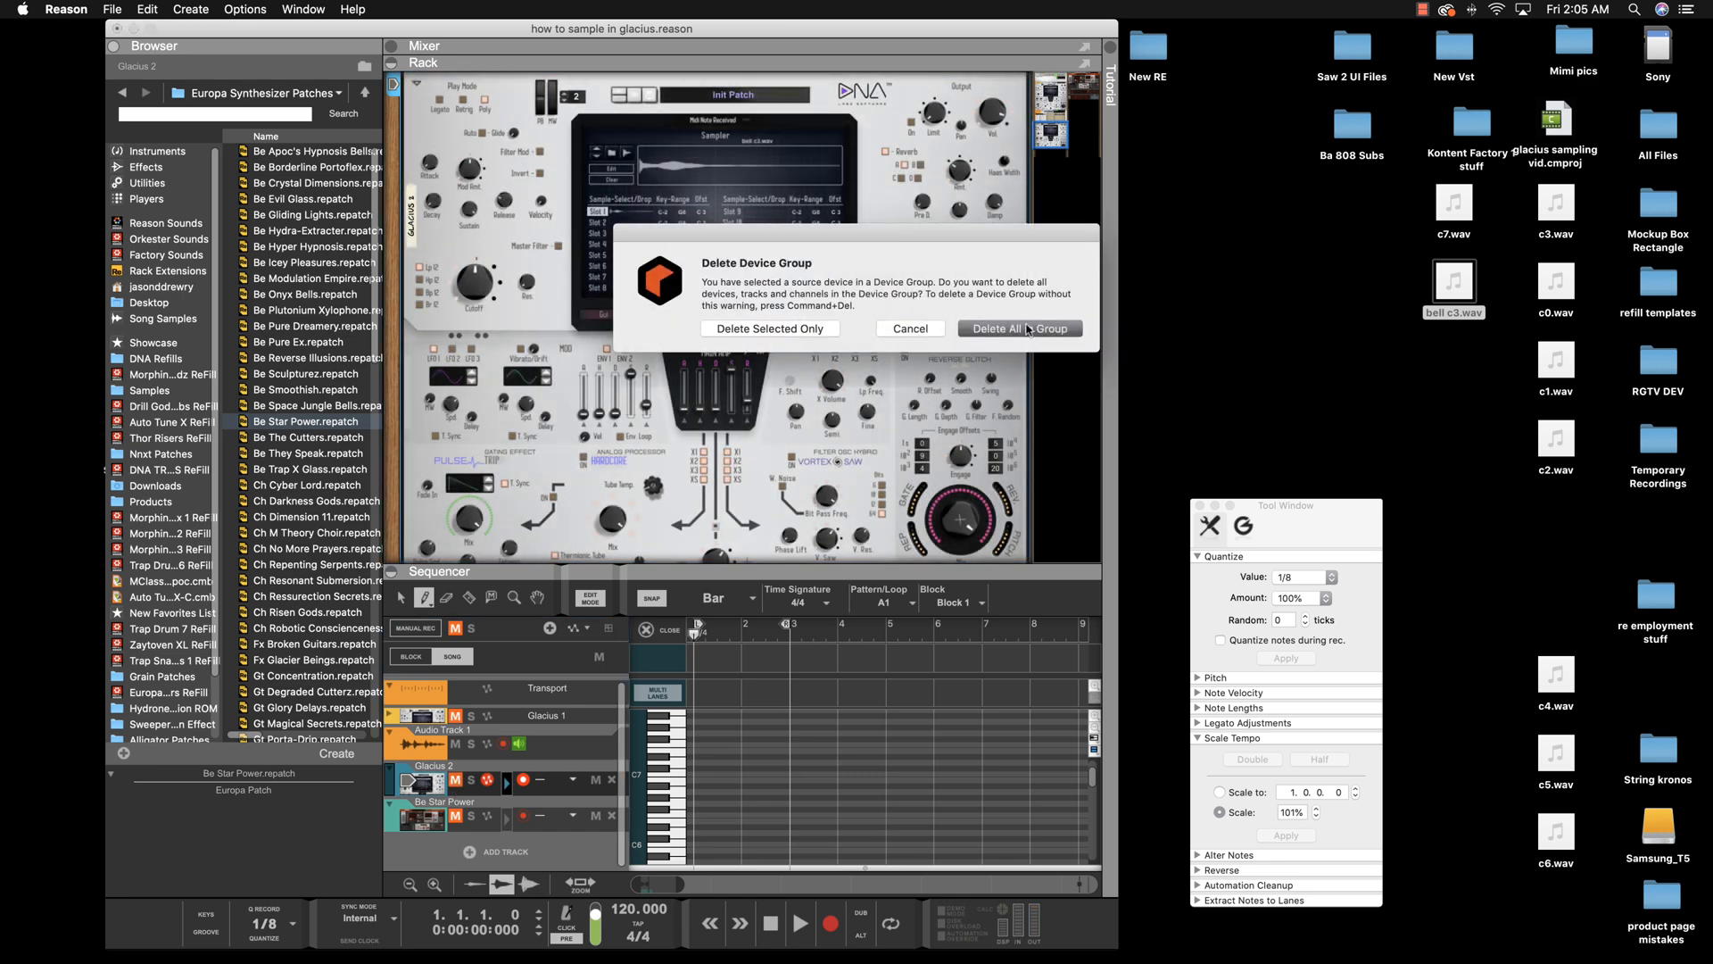
Delete the entire Glacius 2 device group with Delete All Group
click(1019, 327)
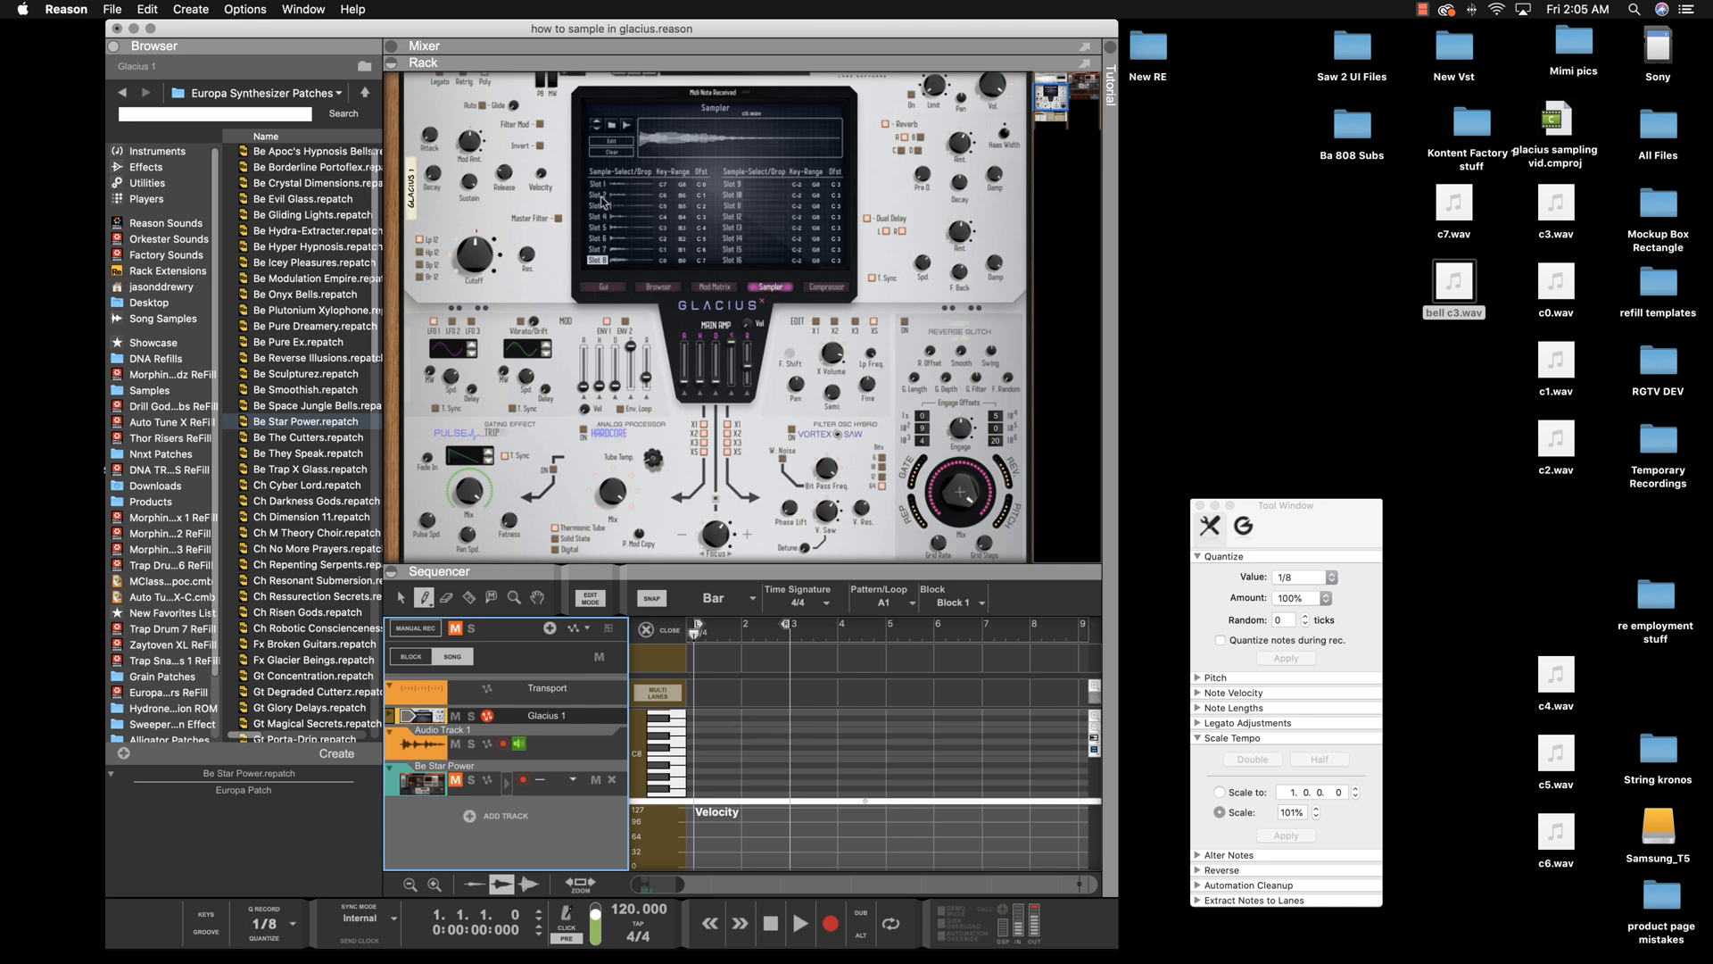
mouse_move(773, 252)
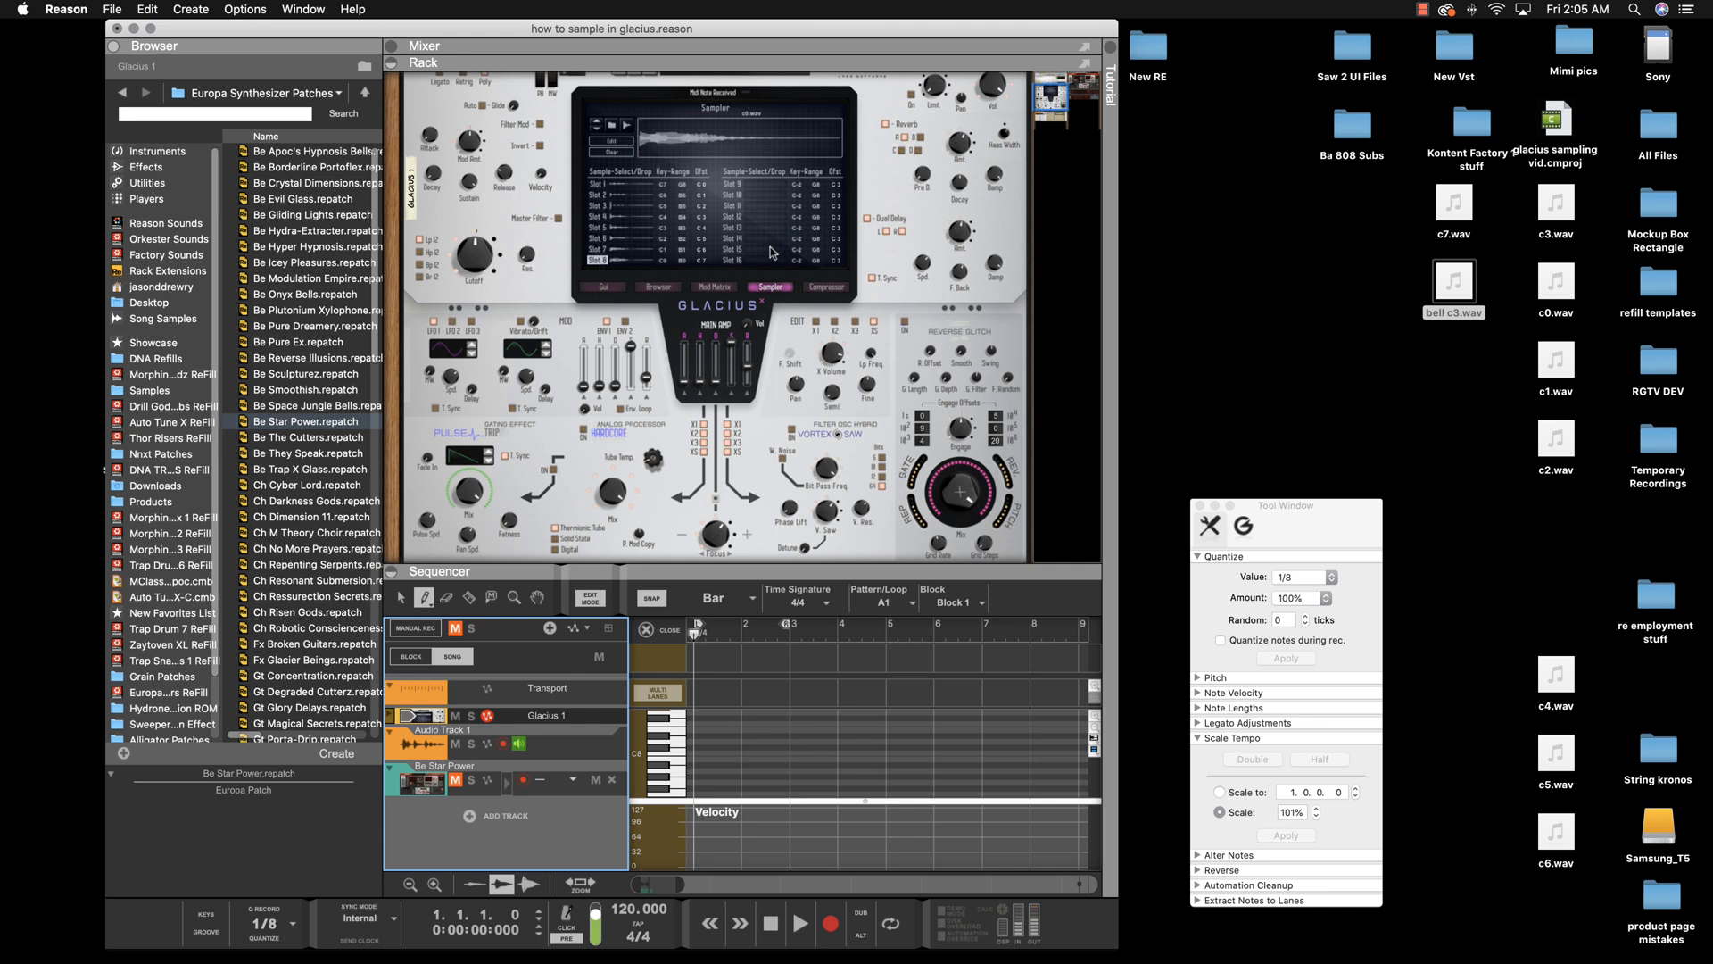
mouse_move(762, 215)
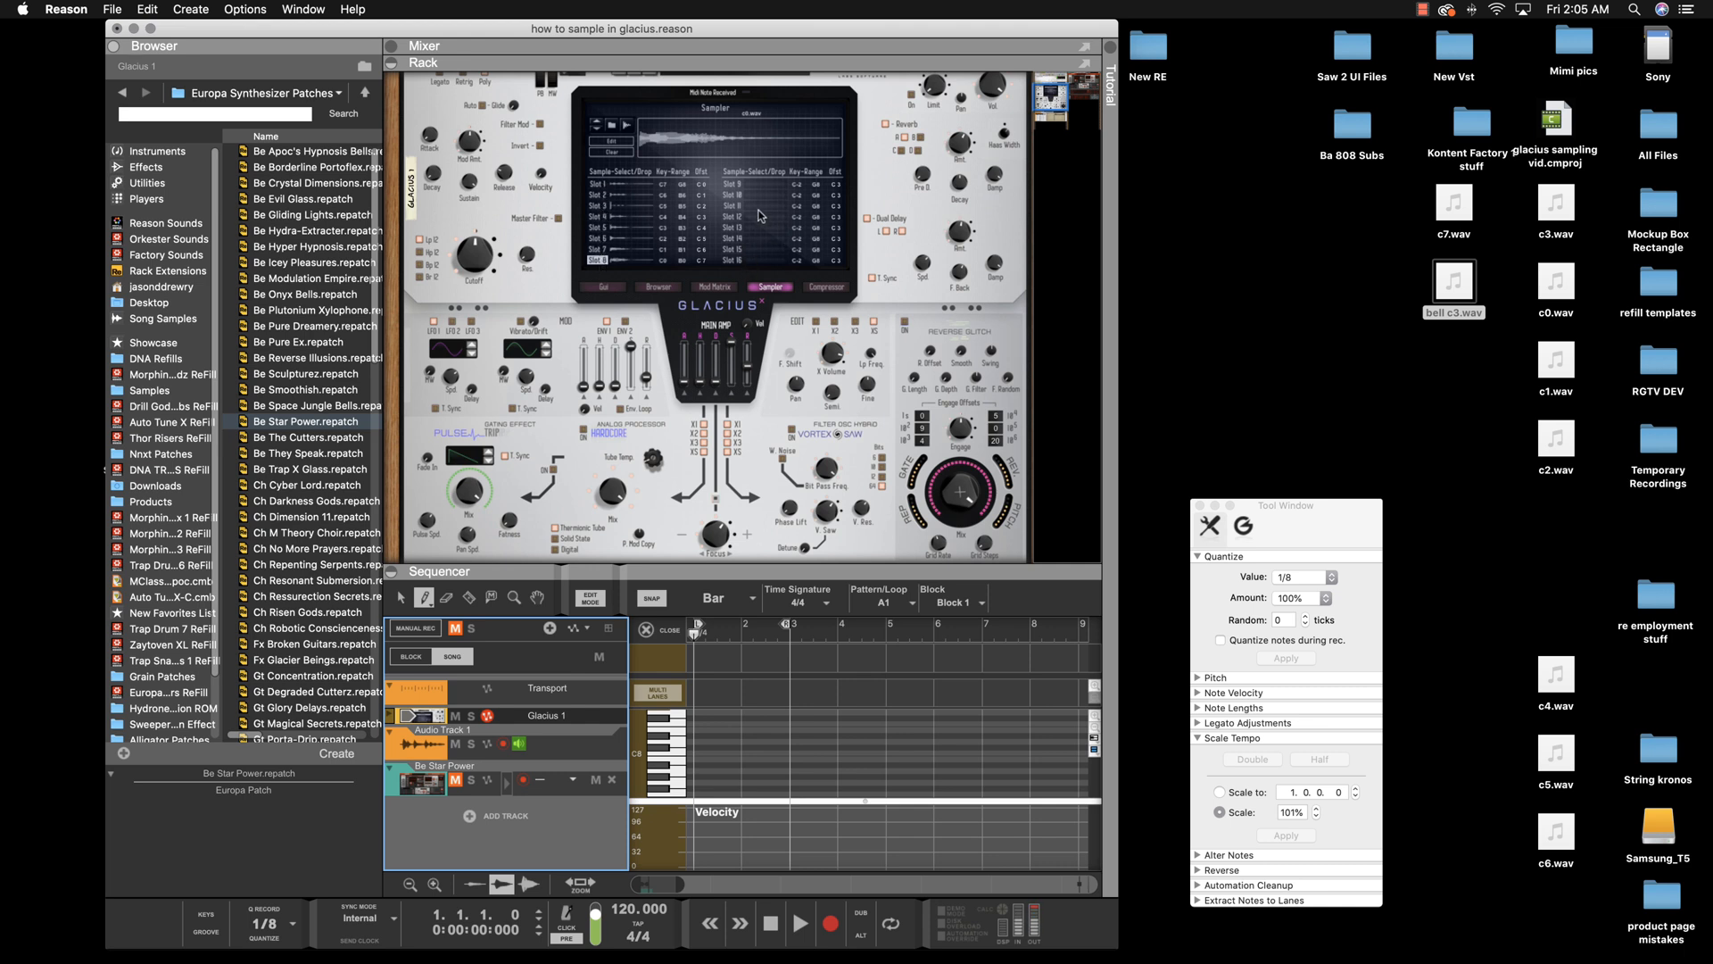
mouse_move(605, 186)
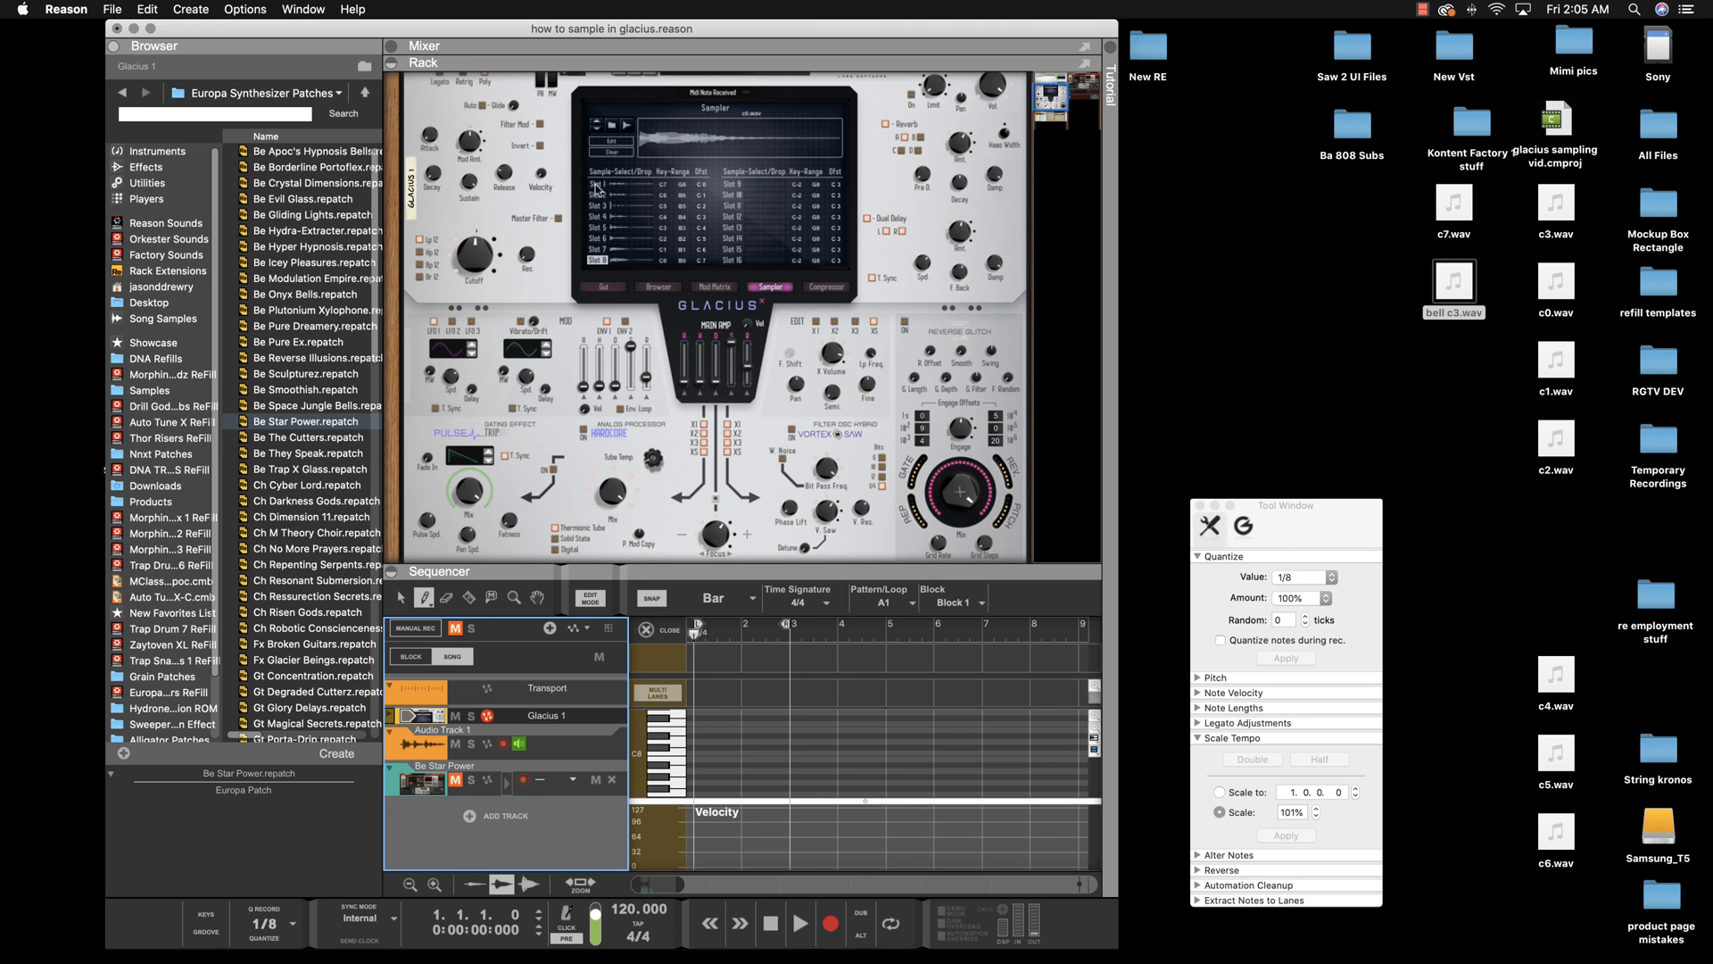
mouse_move(593, 214)
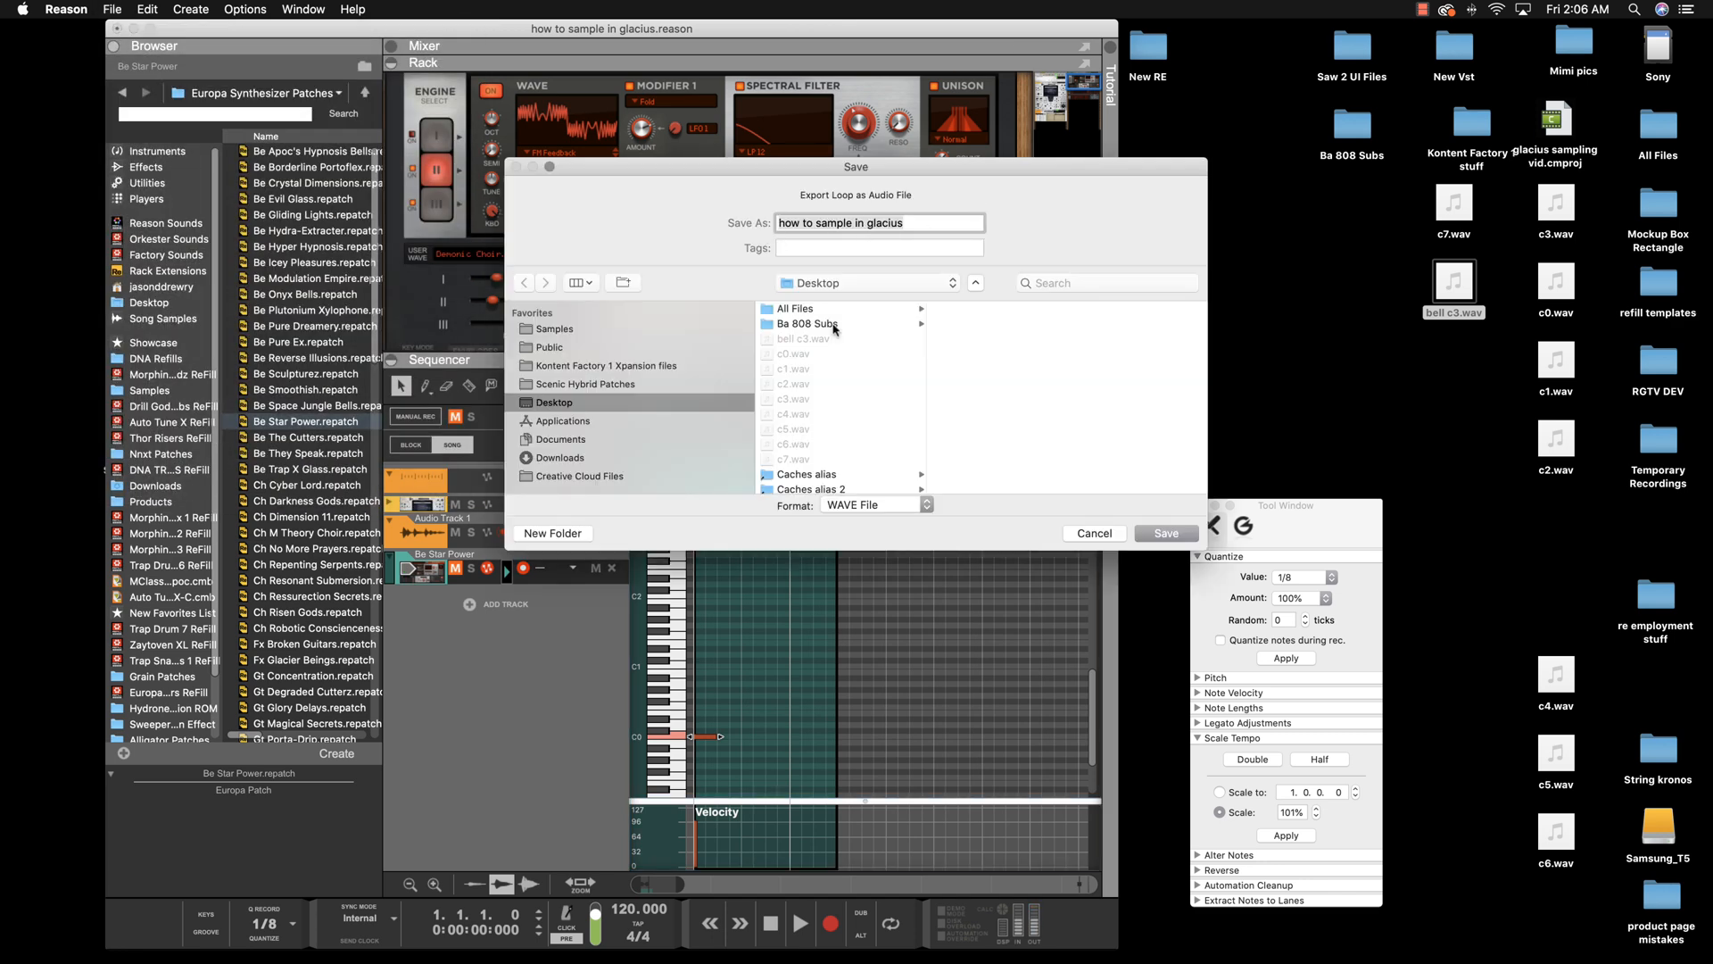
Dismiss the Export Loop as Audio File dialog to return to Glacius 1
click(1092, 534)
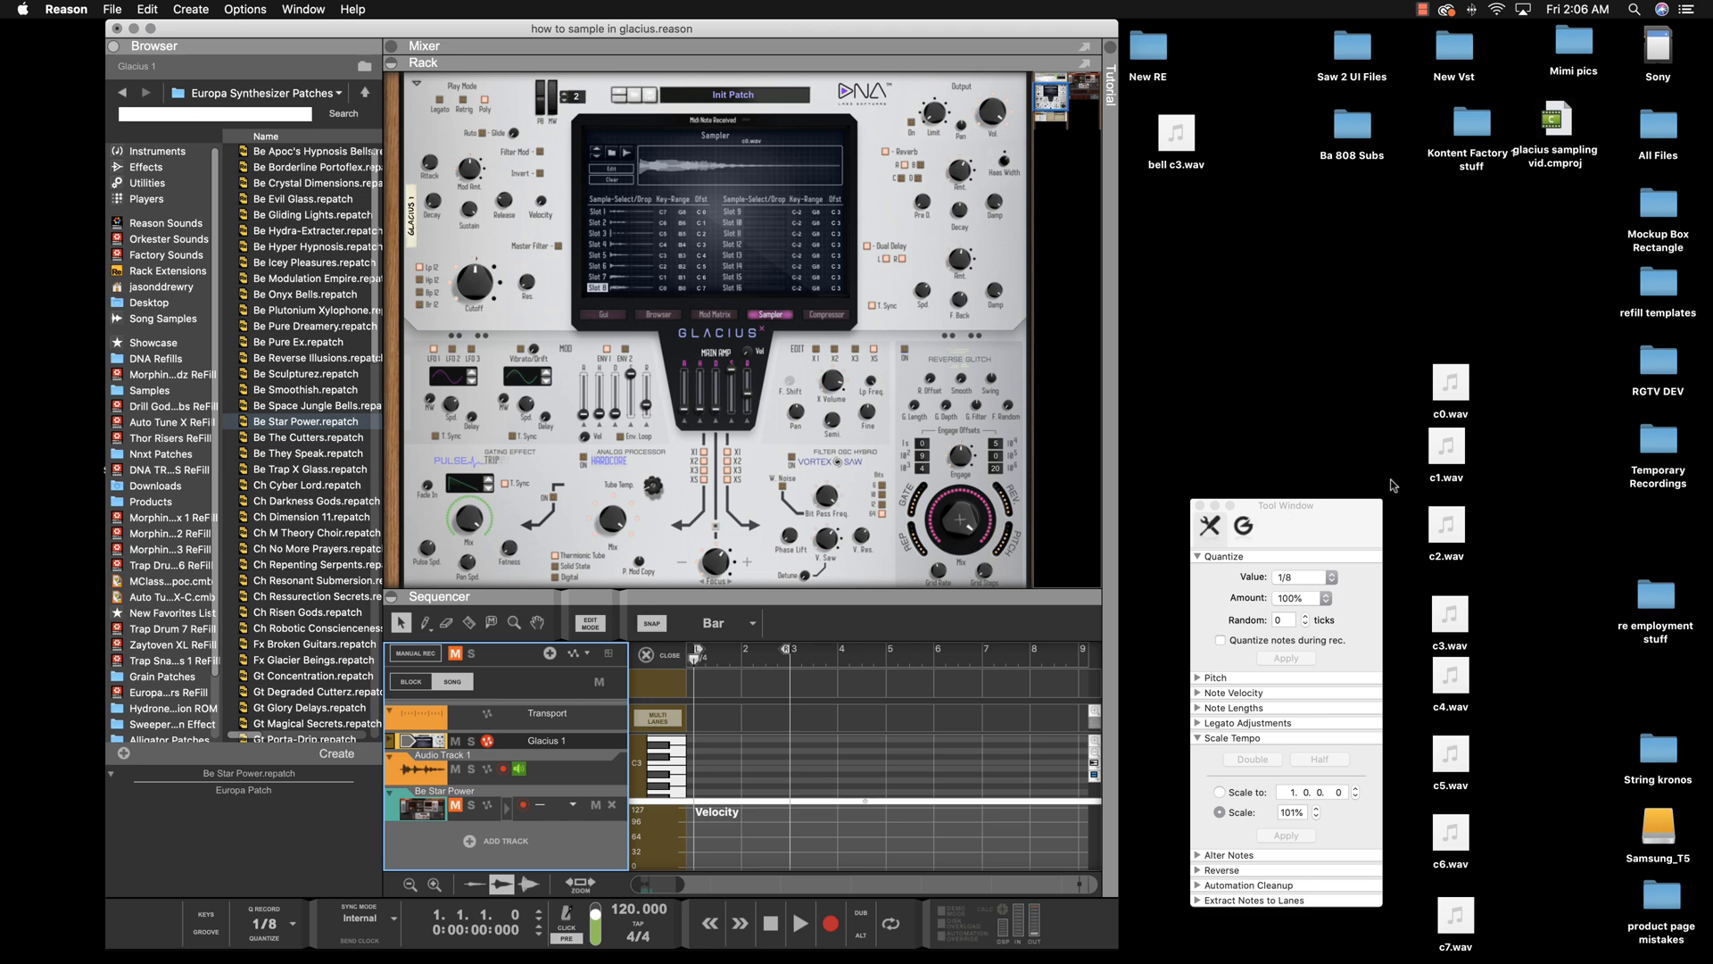
mouse_move(1202, 511)
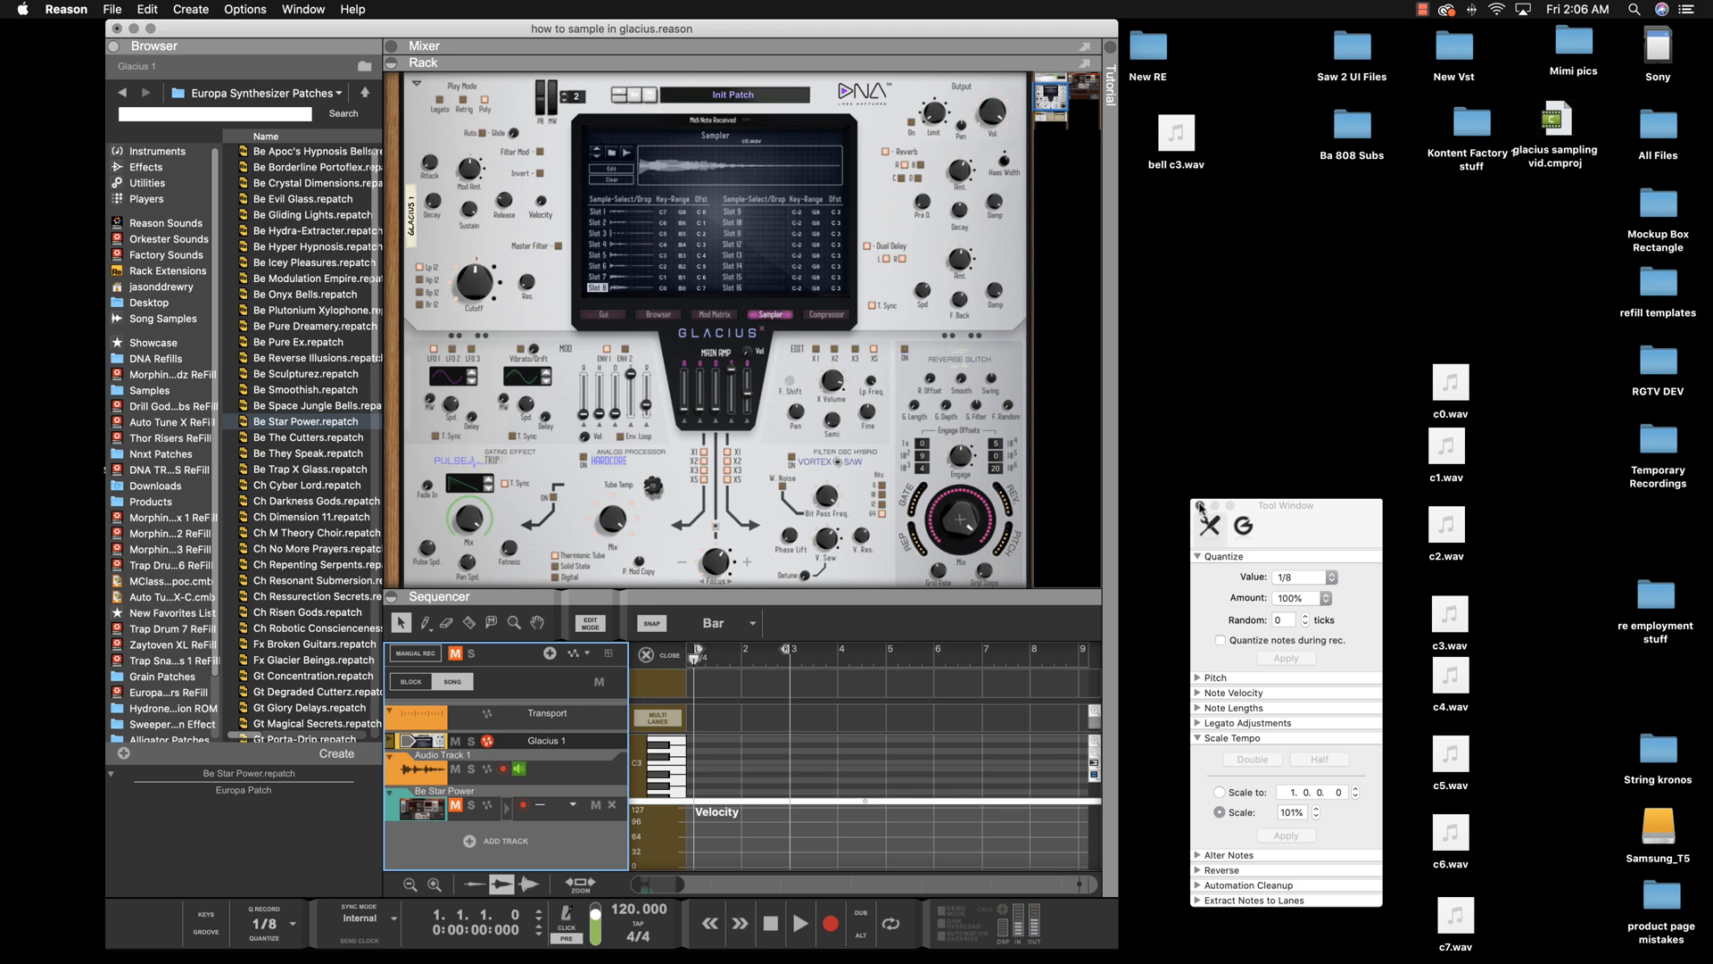
Close the quantize and tempo panel and set the first sample slot's key range
click(1198, 507)
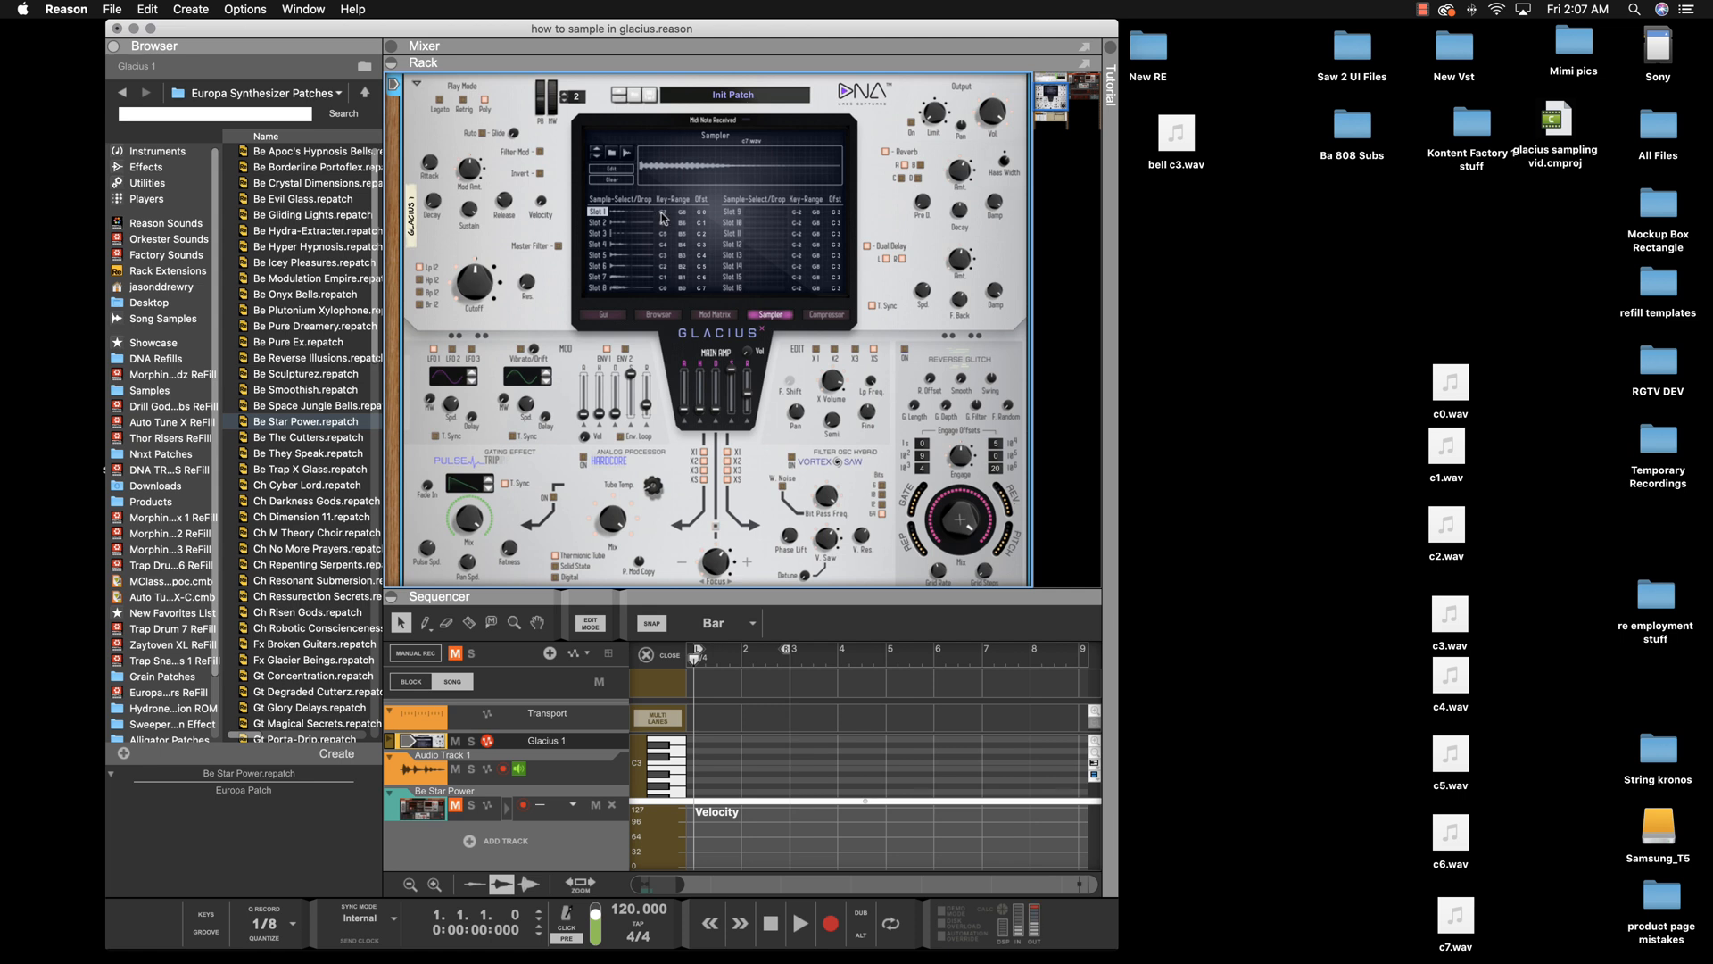
mouse_move(1404, 379)
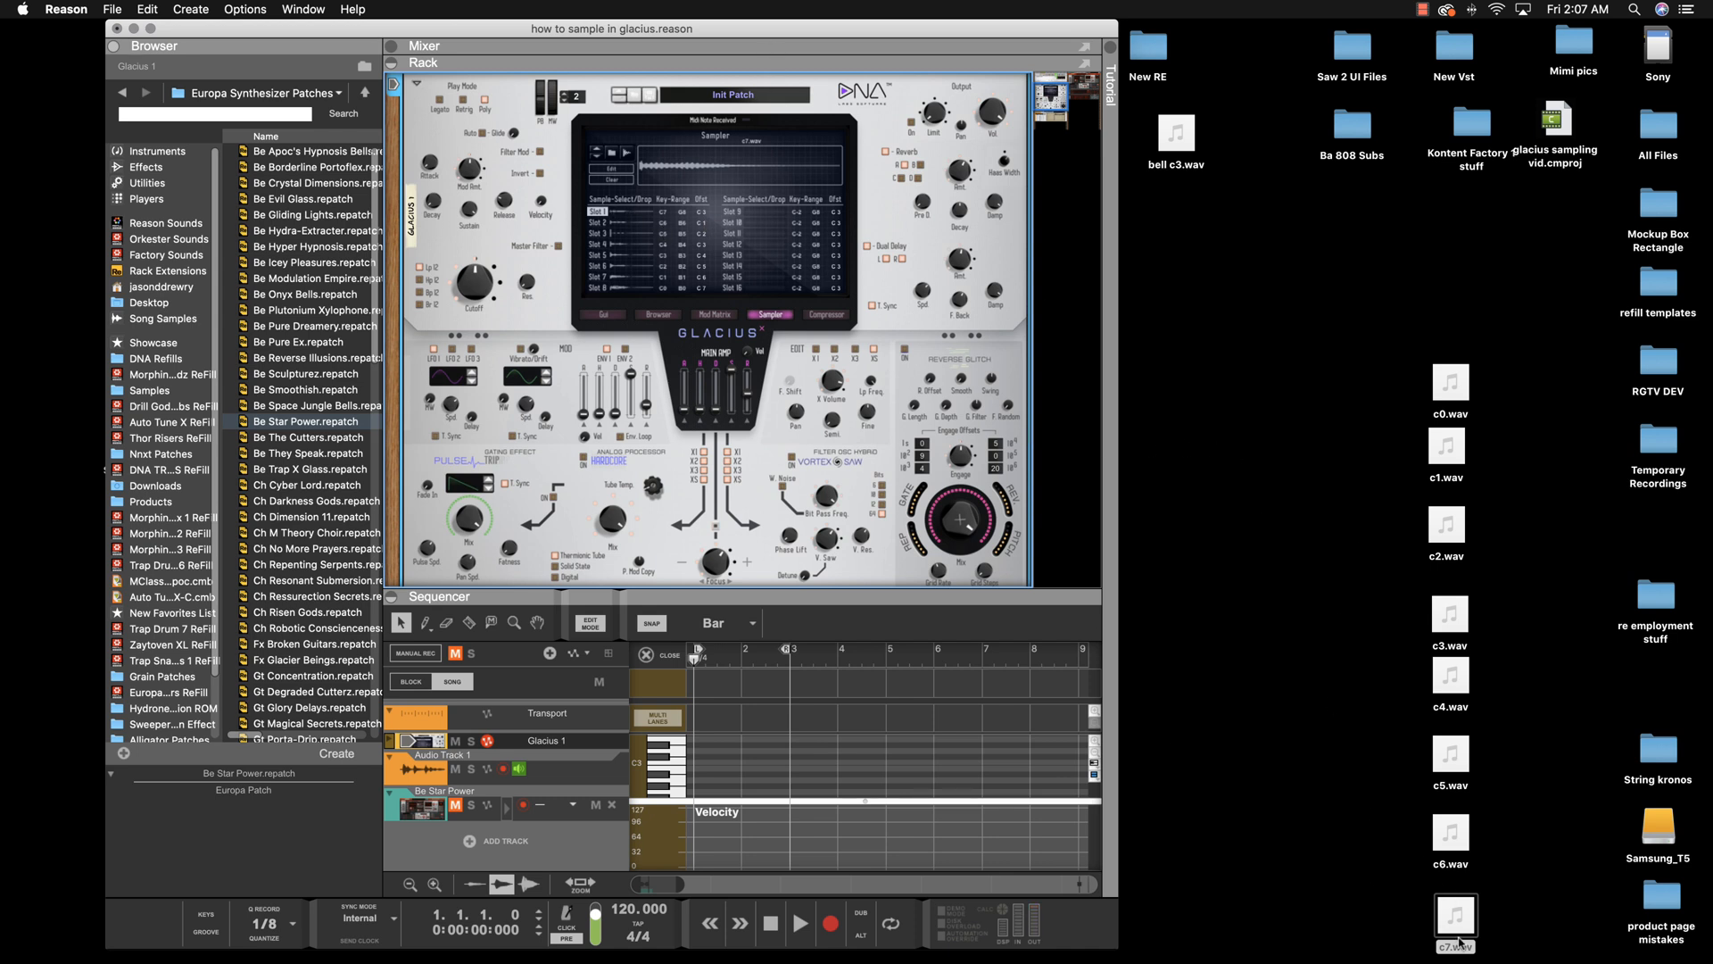
mouse_move(1457, 447)
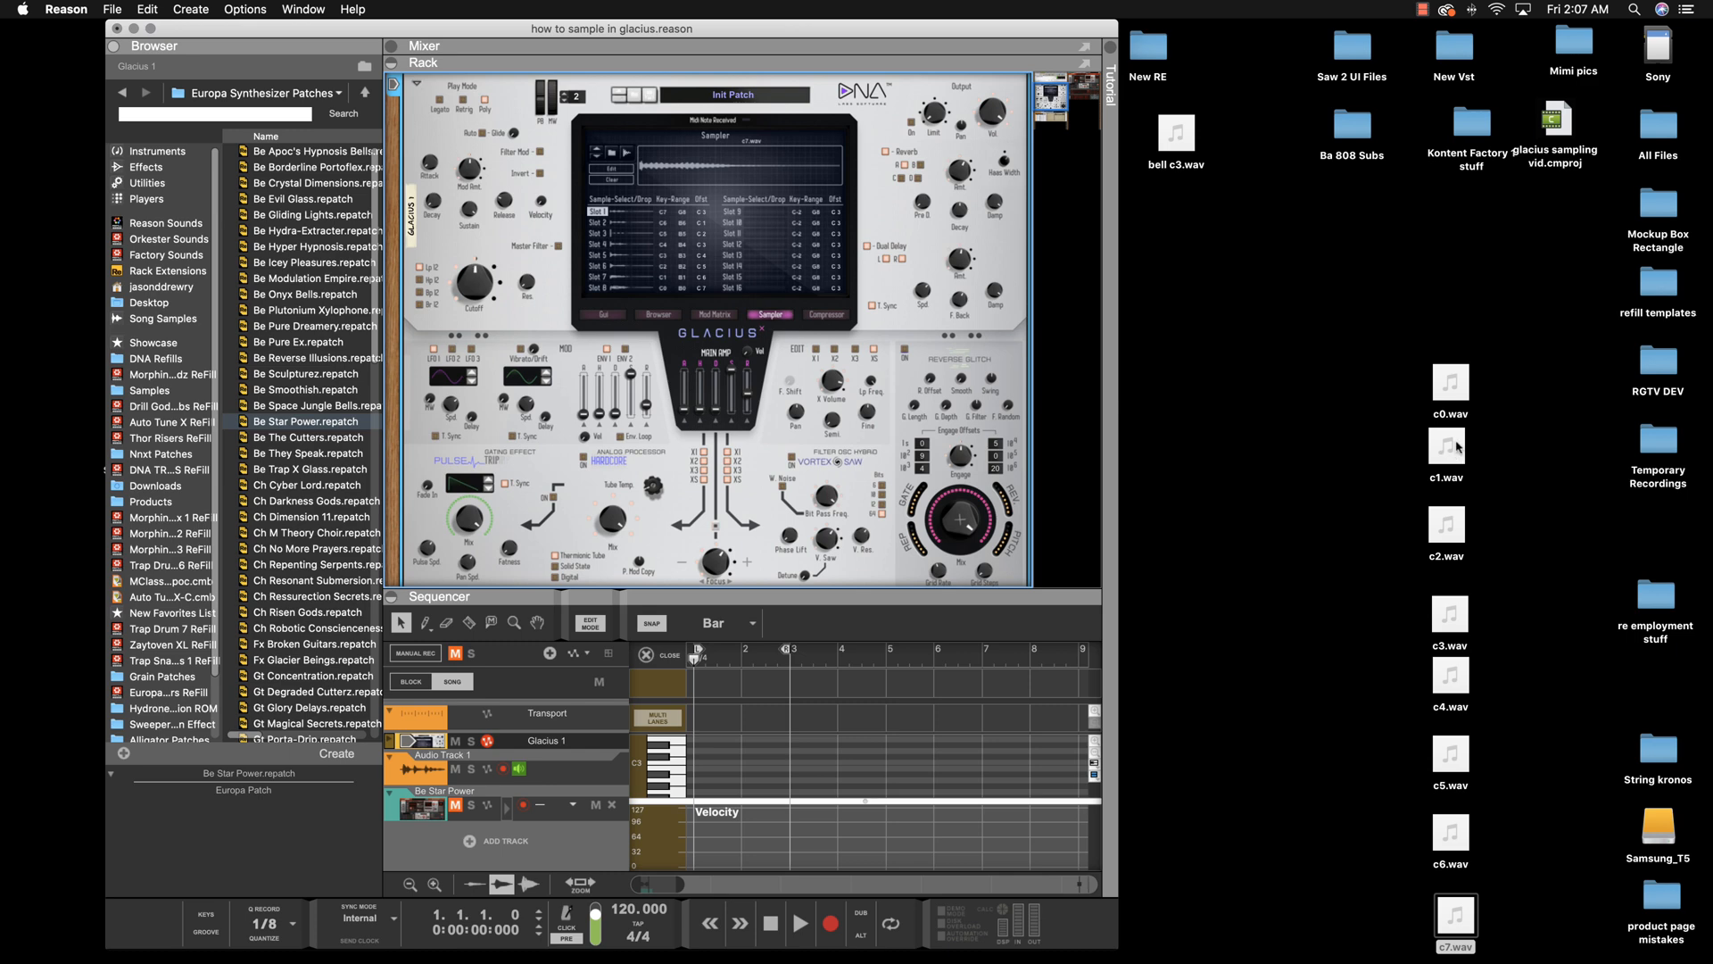
mouse_move(1453, 850)
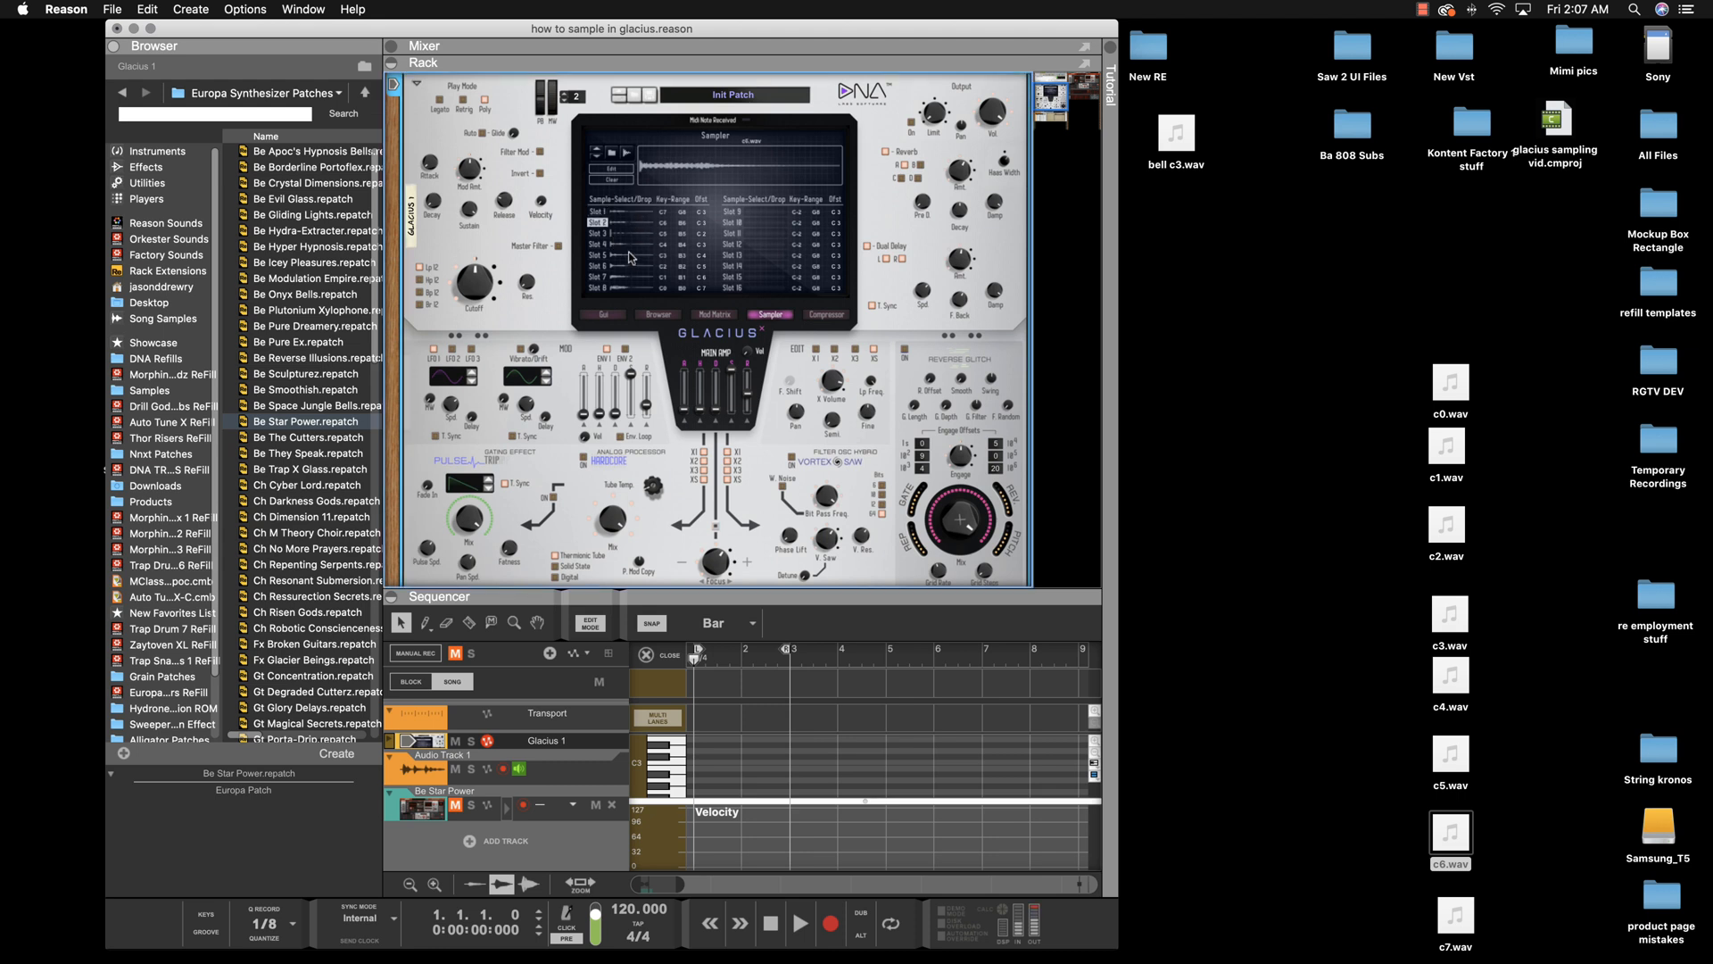
mouse_move(624, 293)
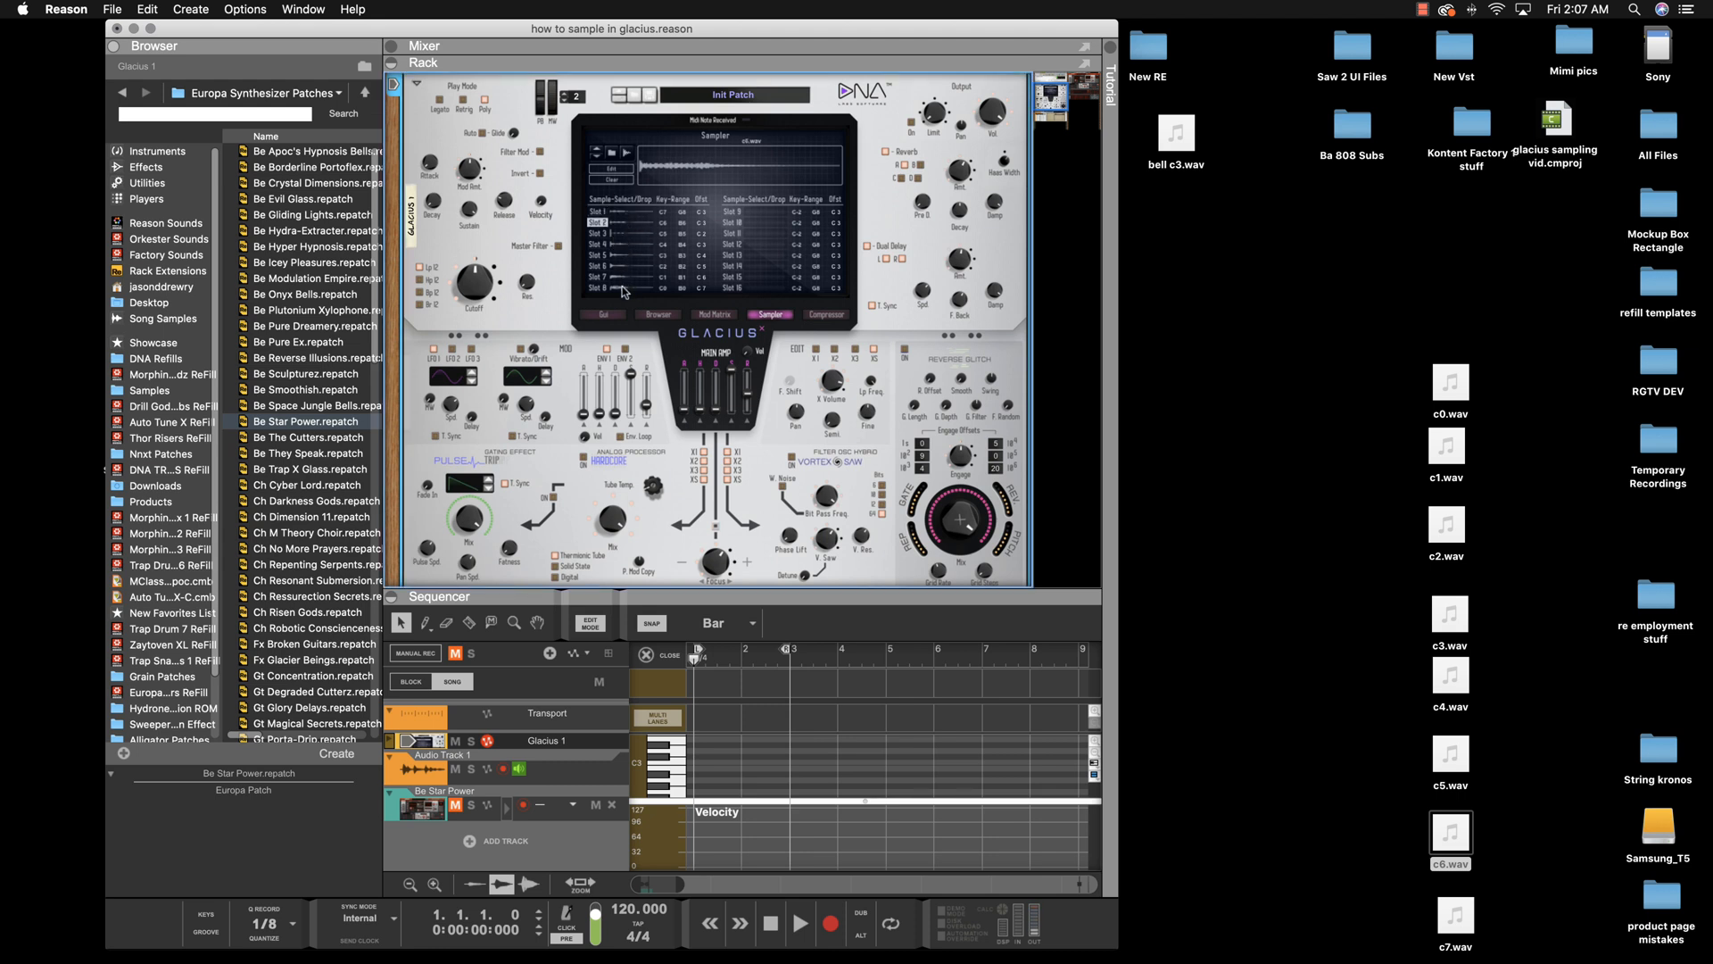
mouse_move(614, 252)
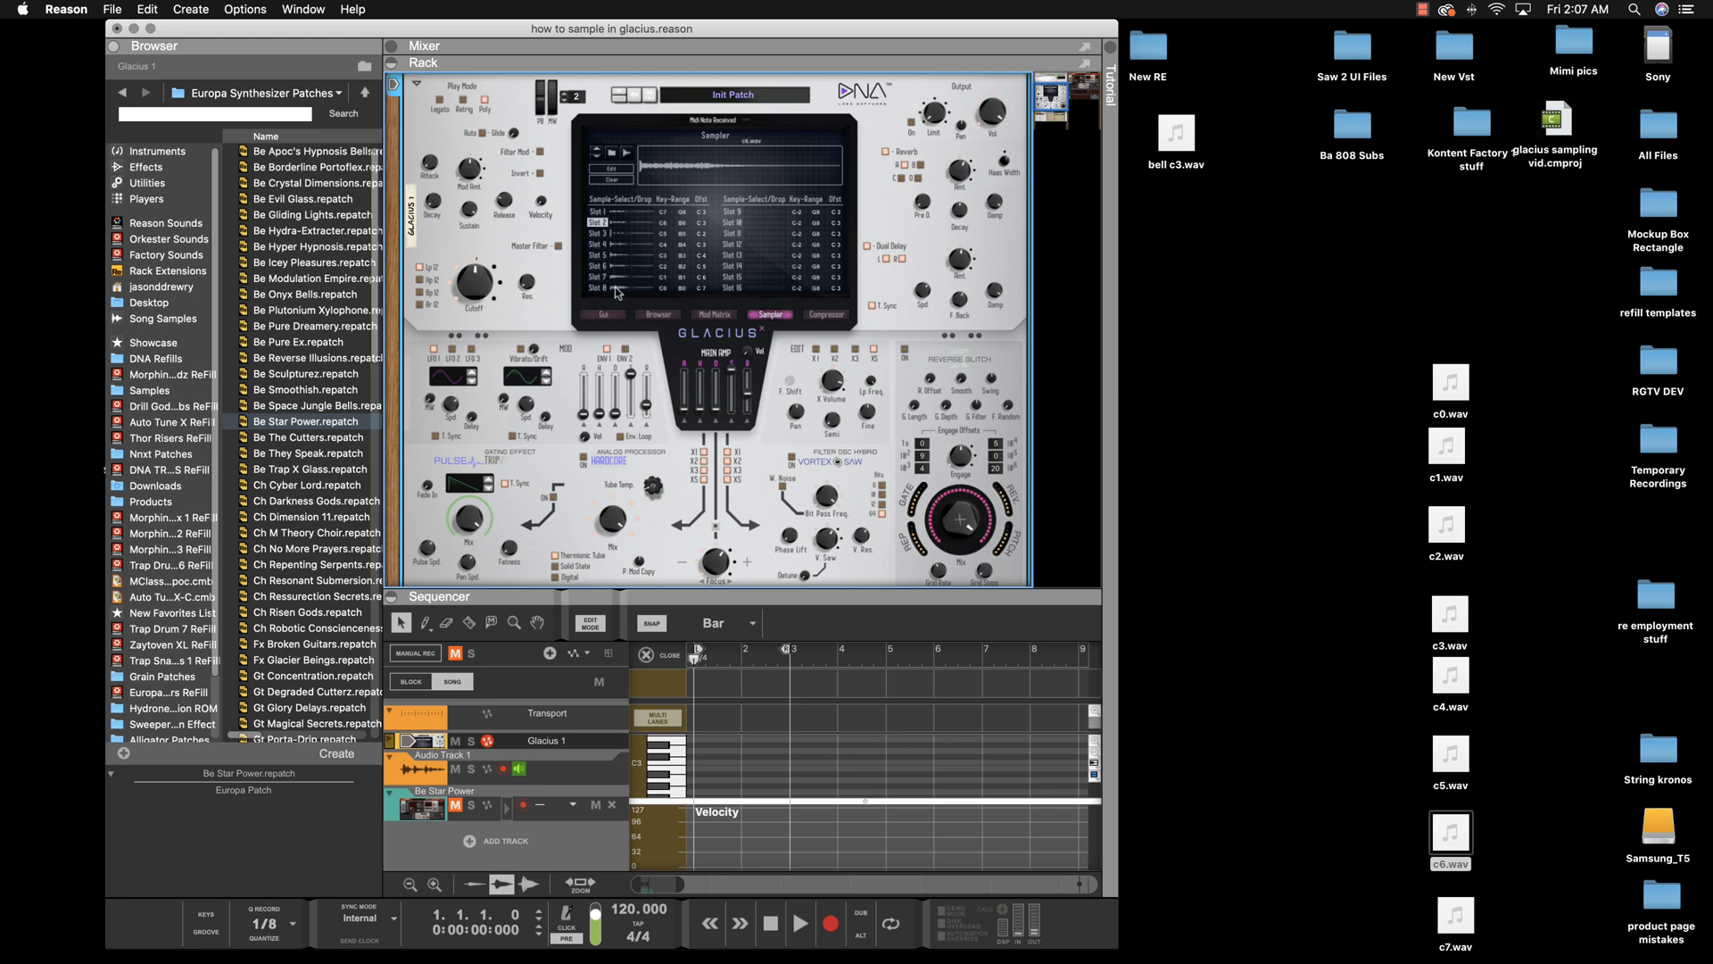
mouse_move(648, 223)
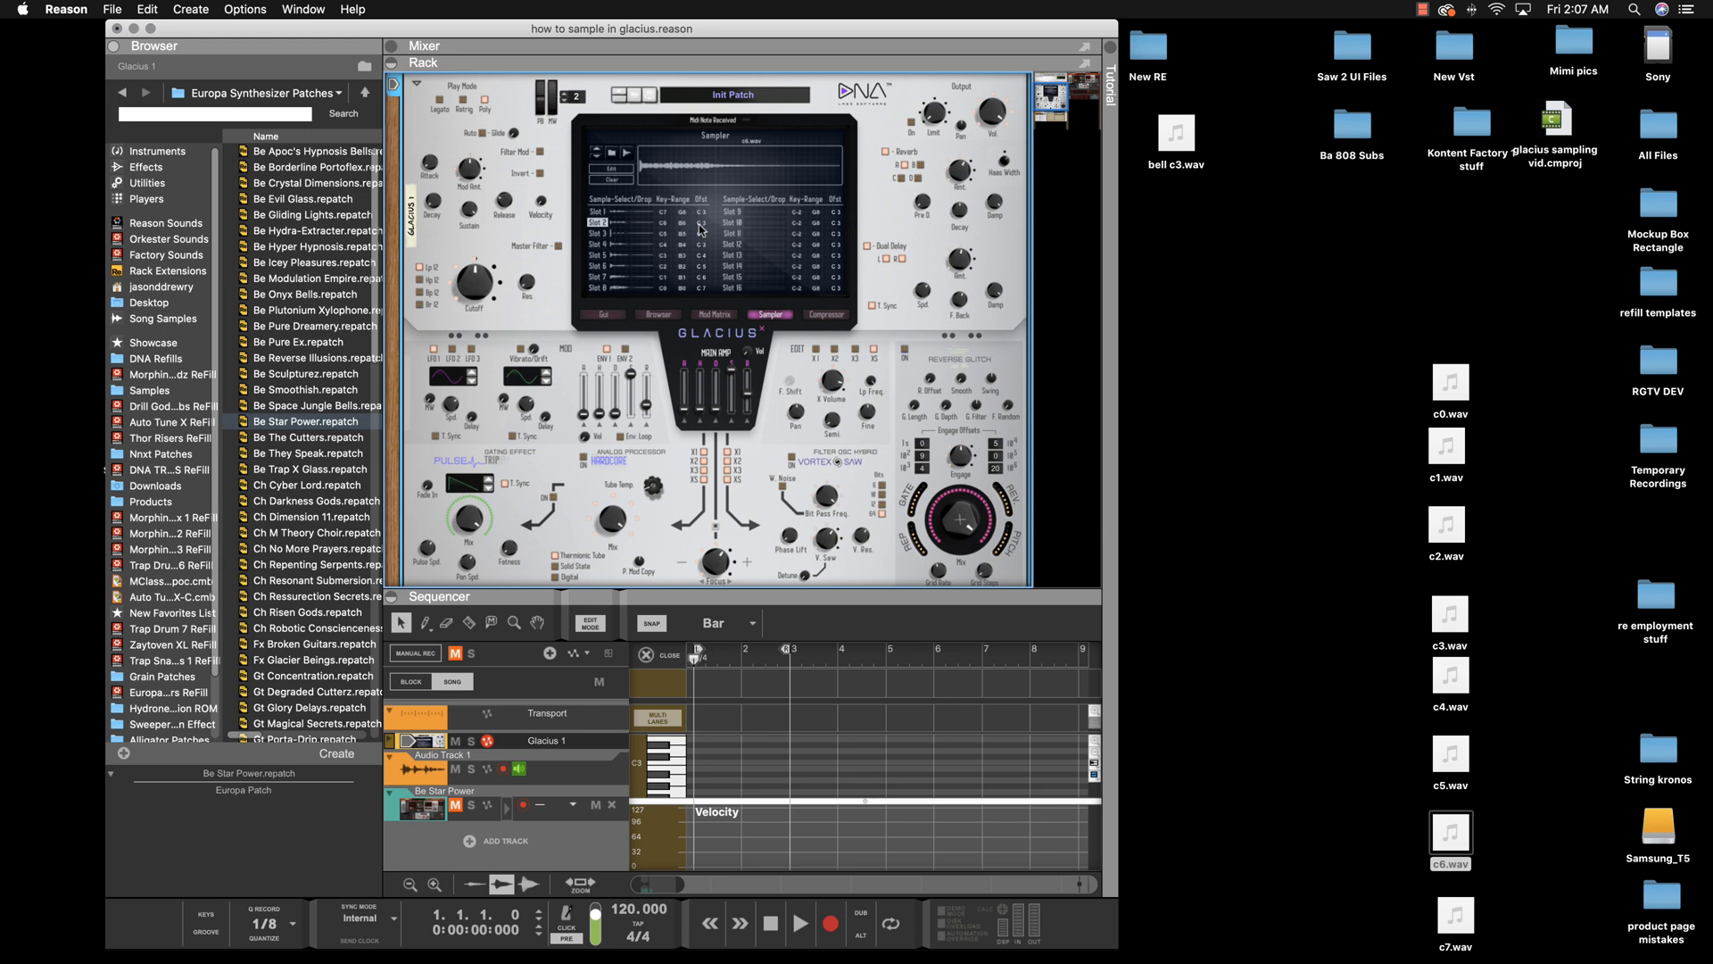
click(596, 212)
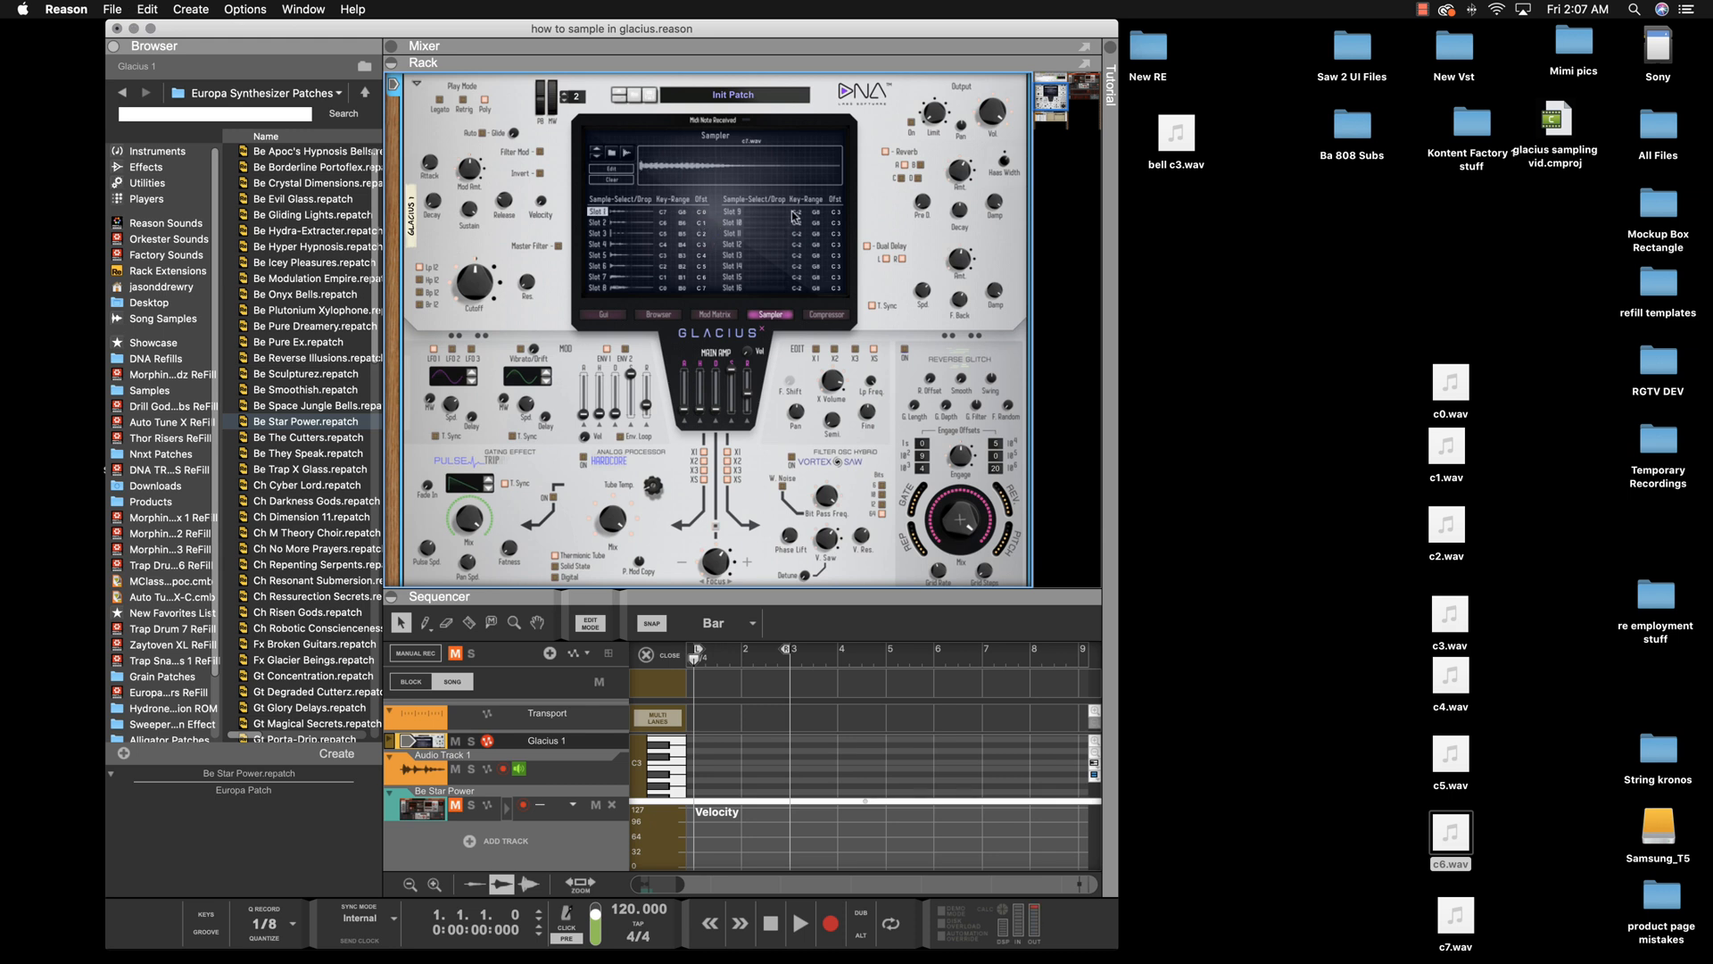
mouse_move(694, 220)
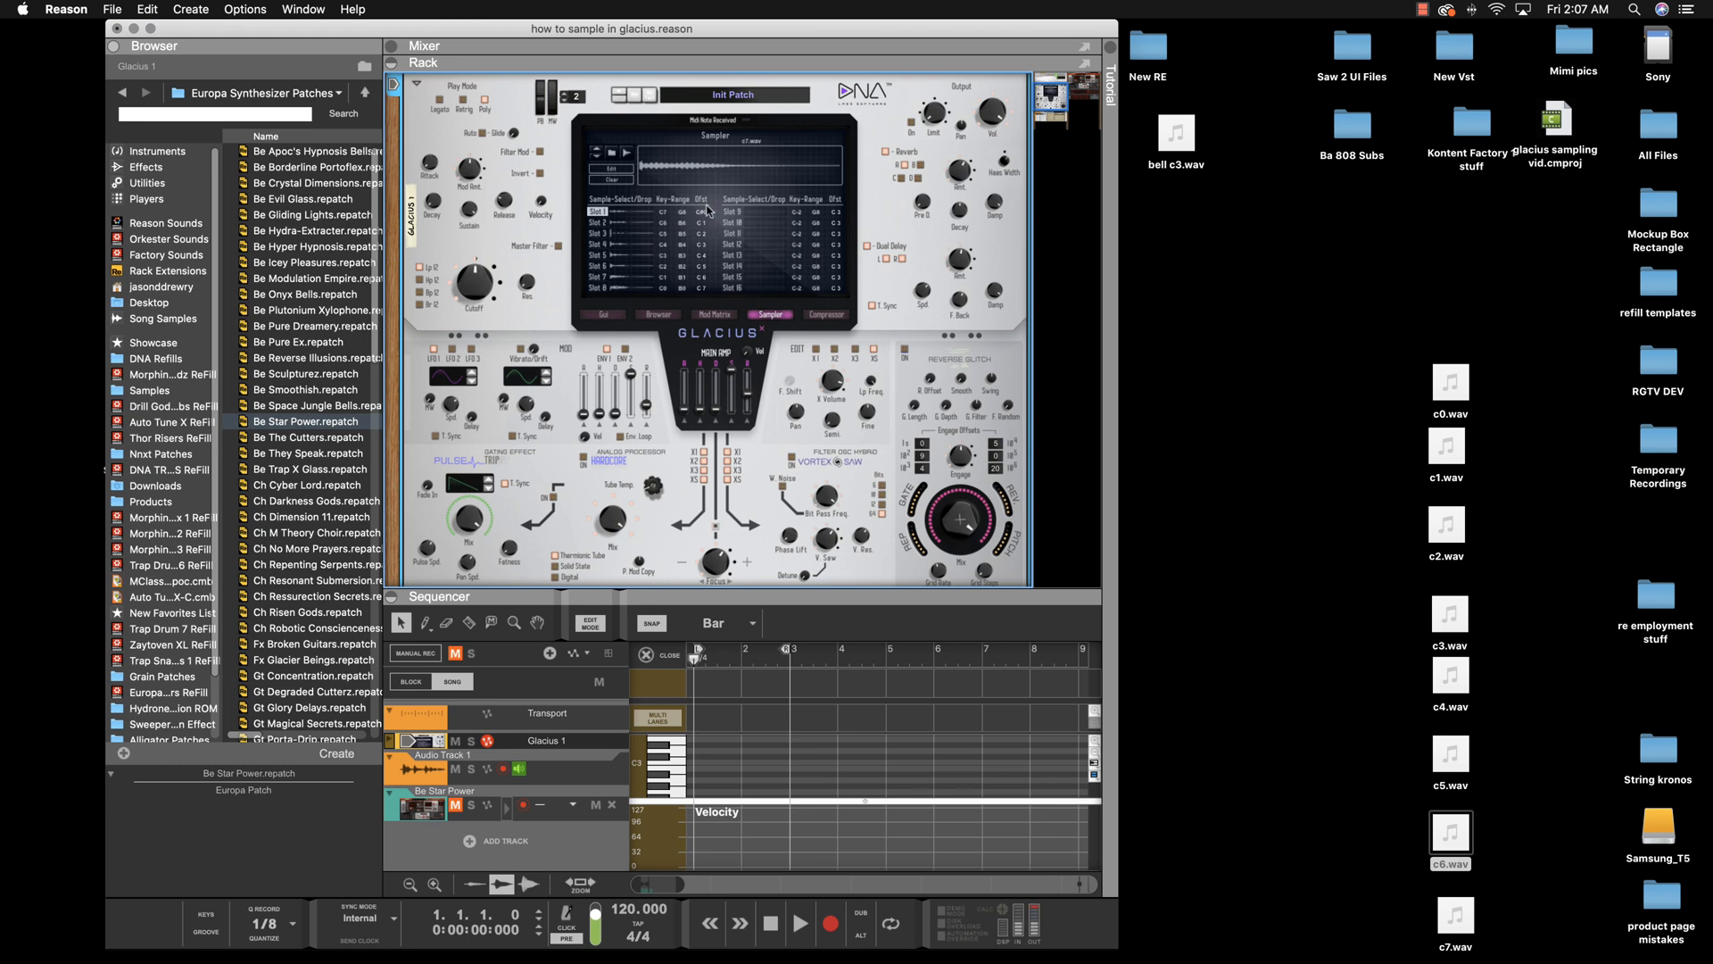
mouse_move(709, 214)
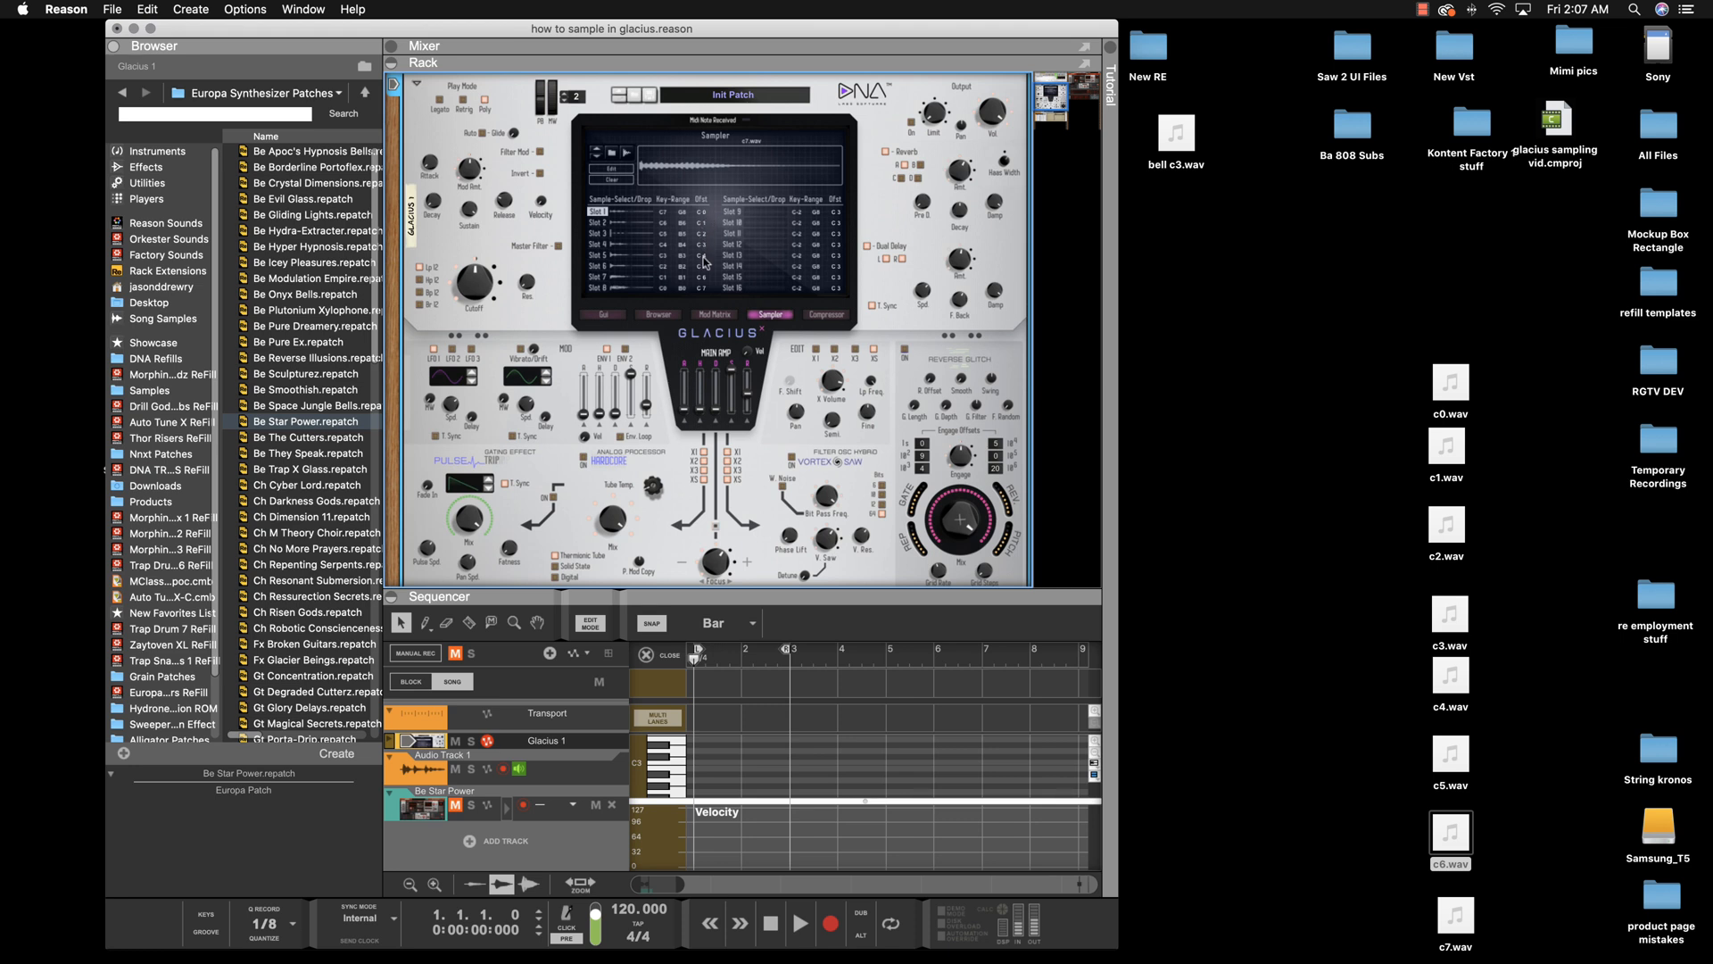
mouse_move(704, 227)
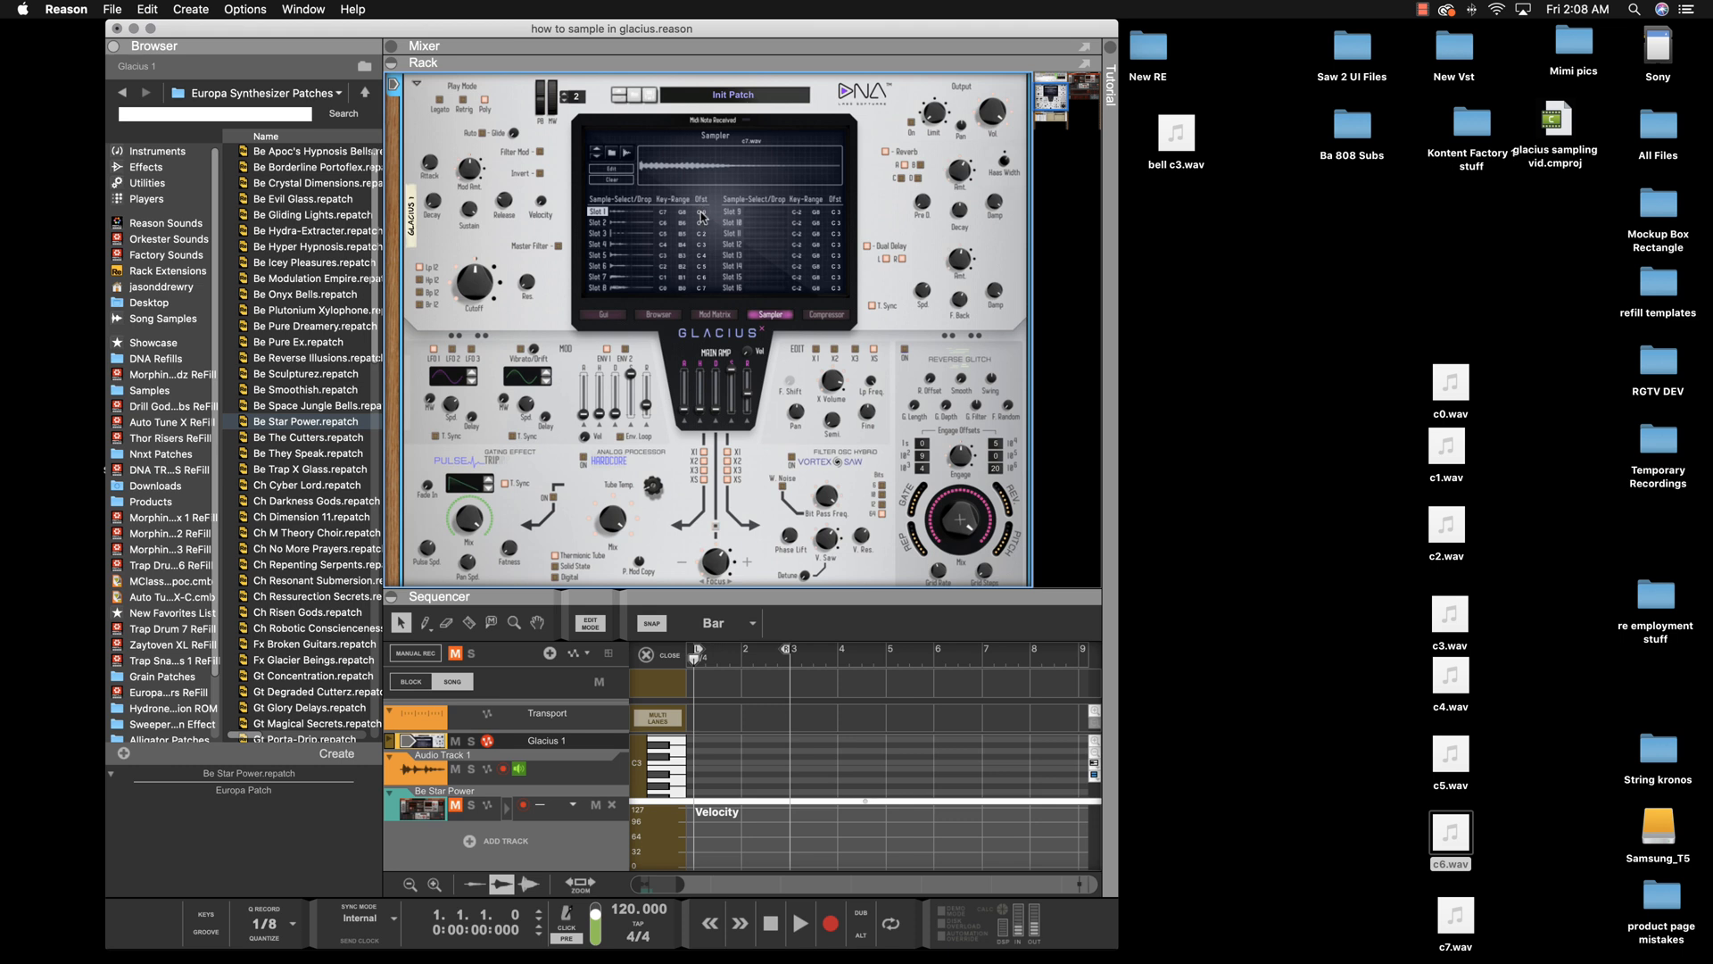
mouse_move(666, 216)
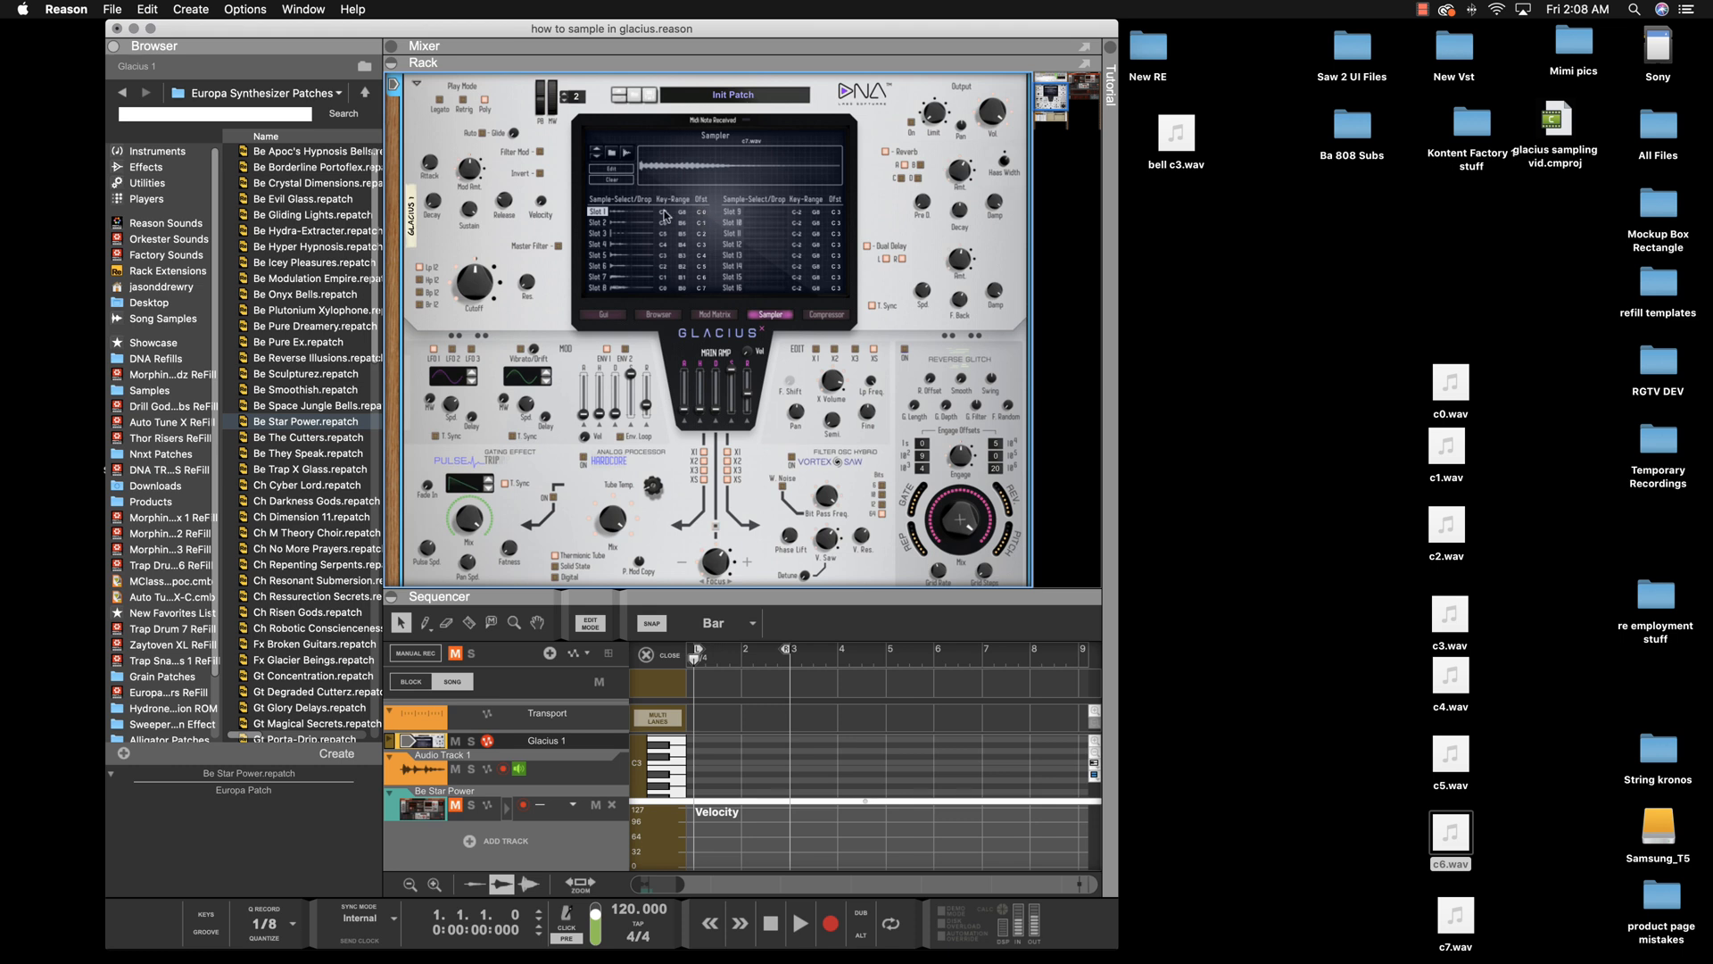
mouse_move(648, 223)
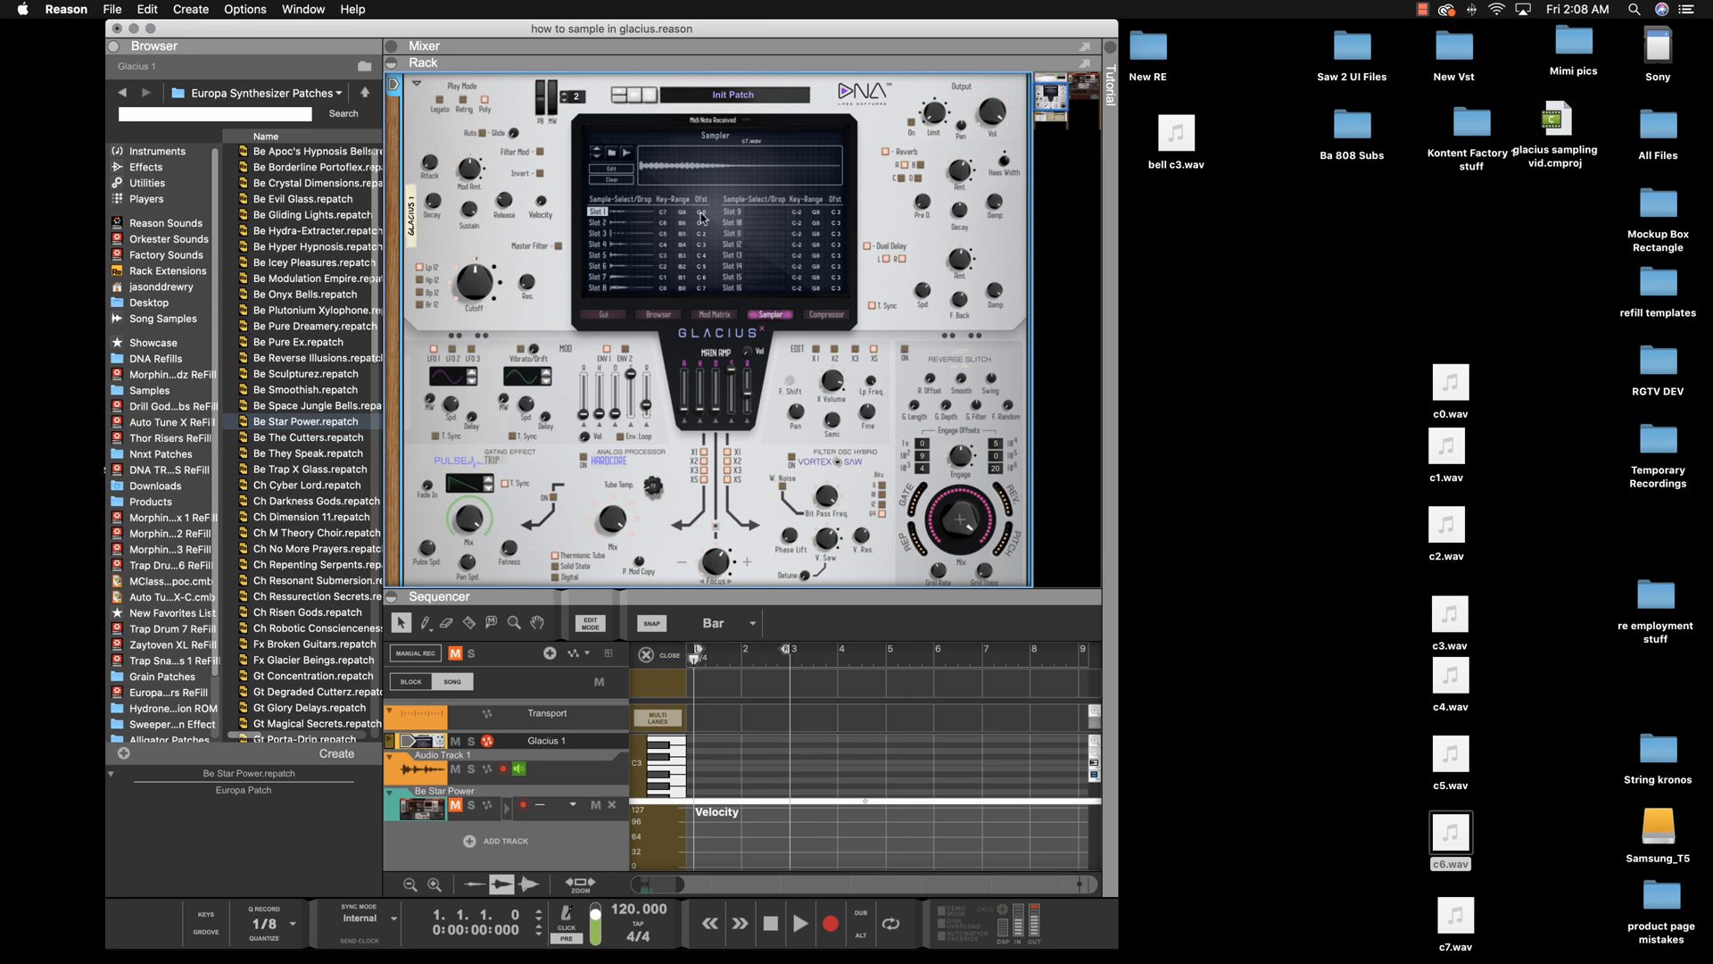
mouse_move(636, 214)
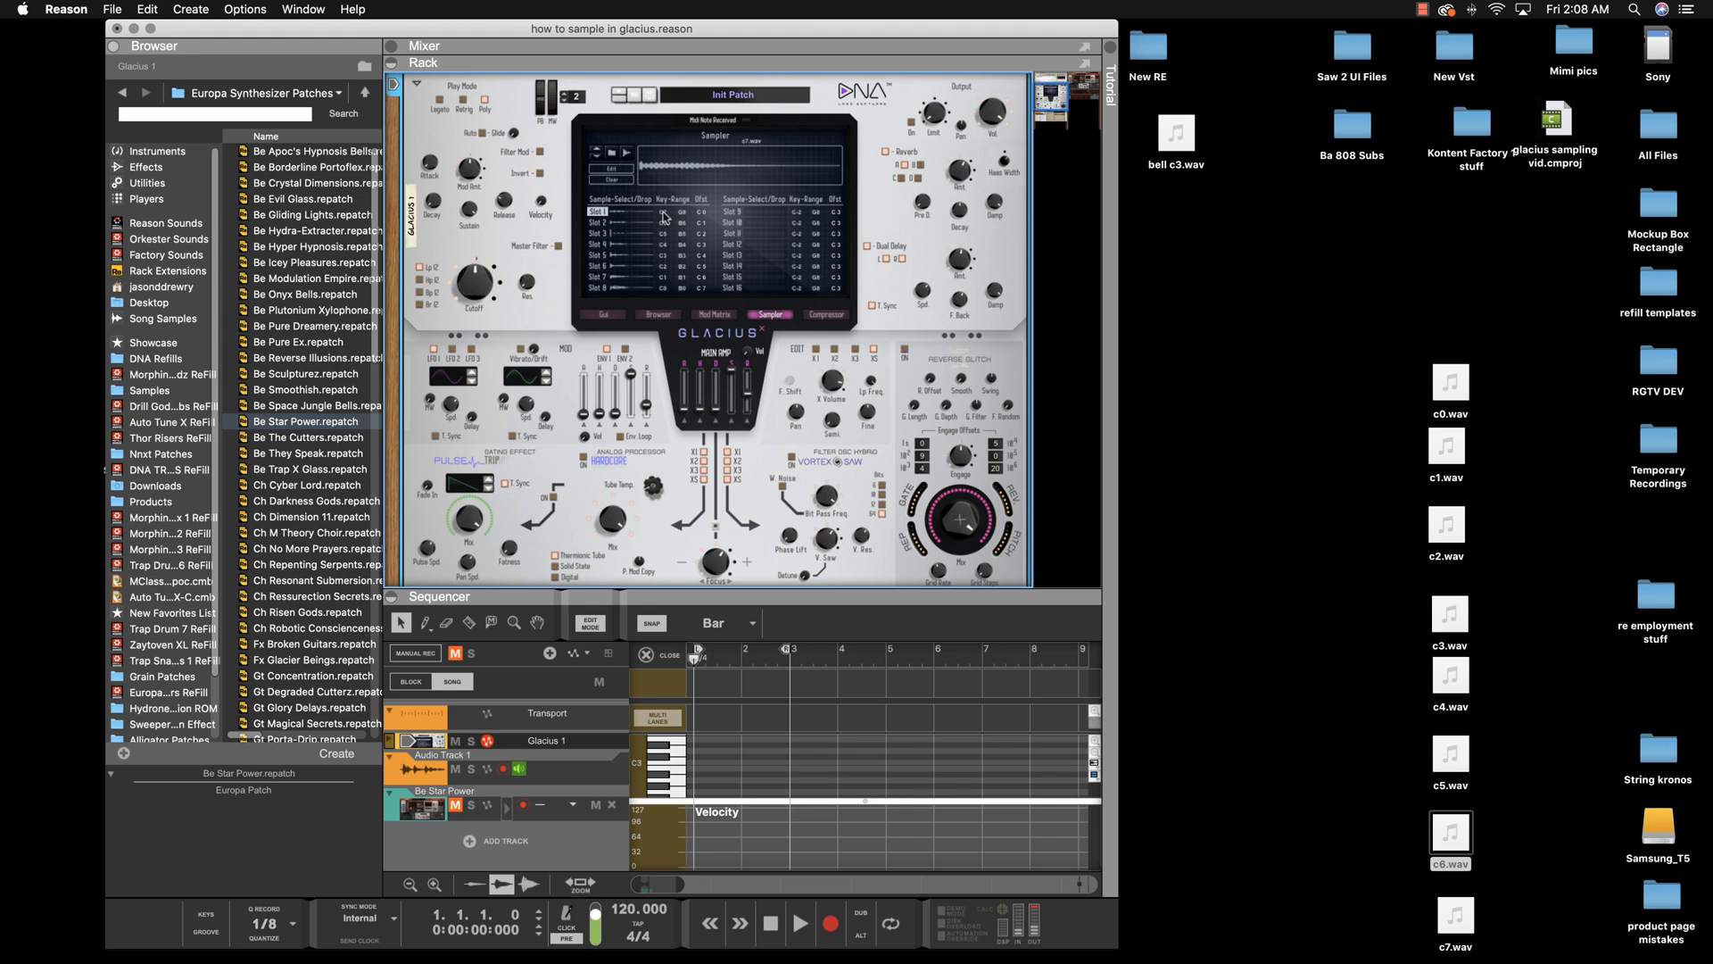
mouse_move(686, 219)
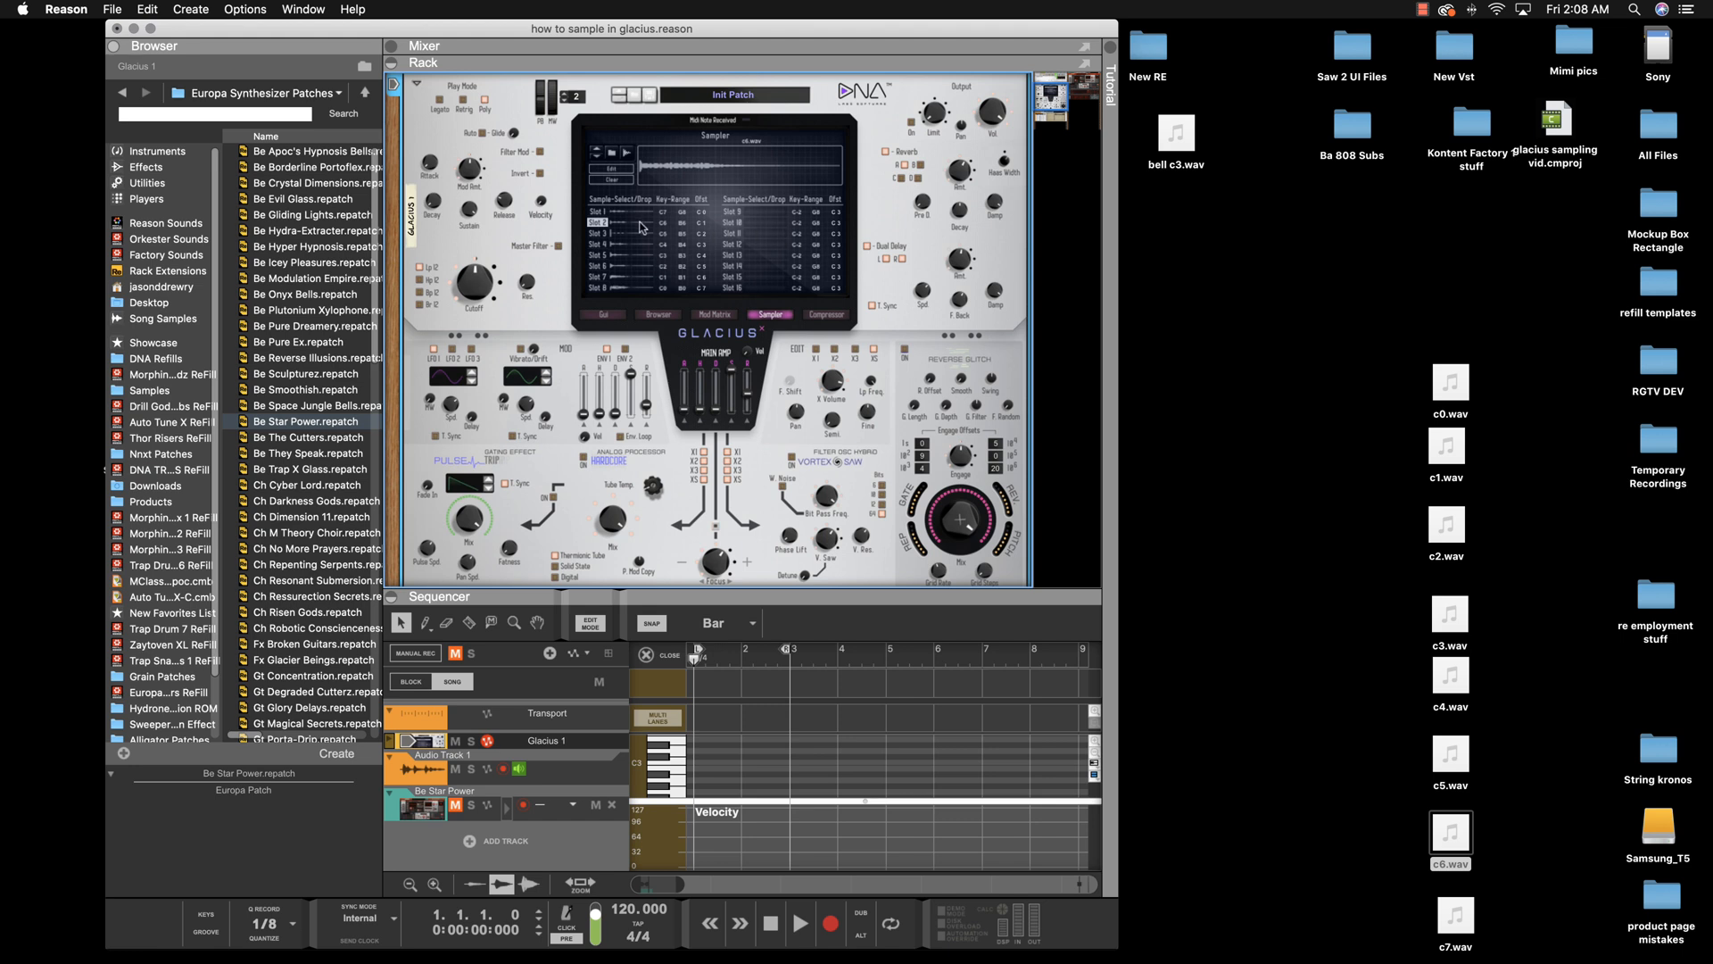
mouse_move(676, 233)
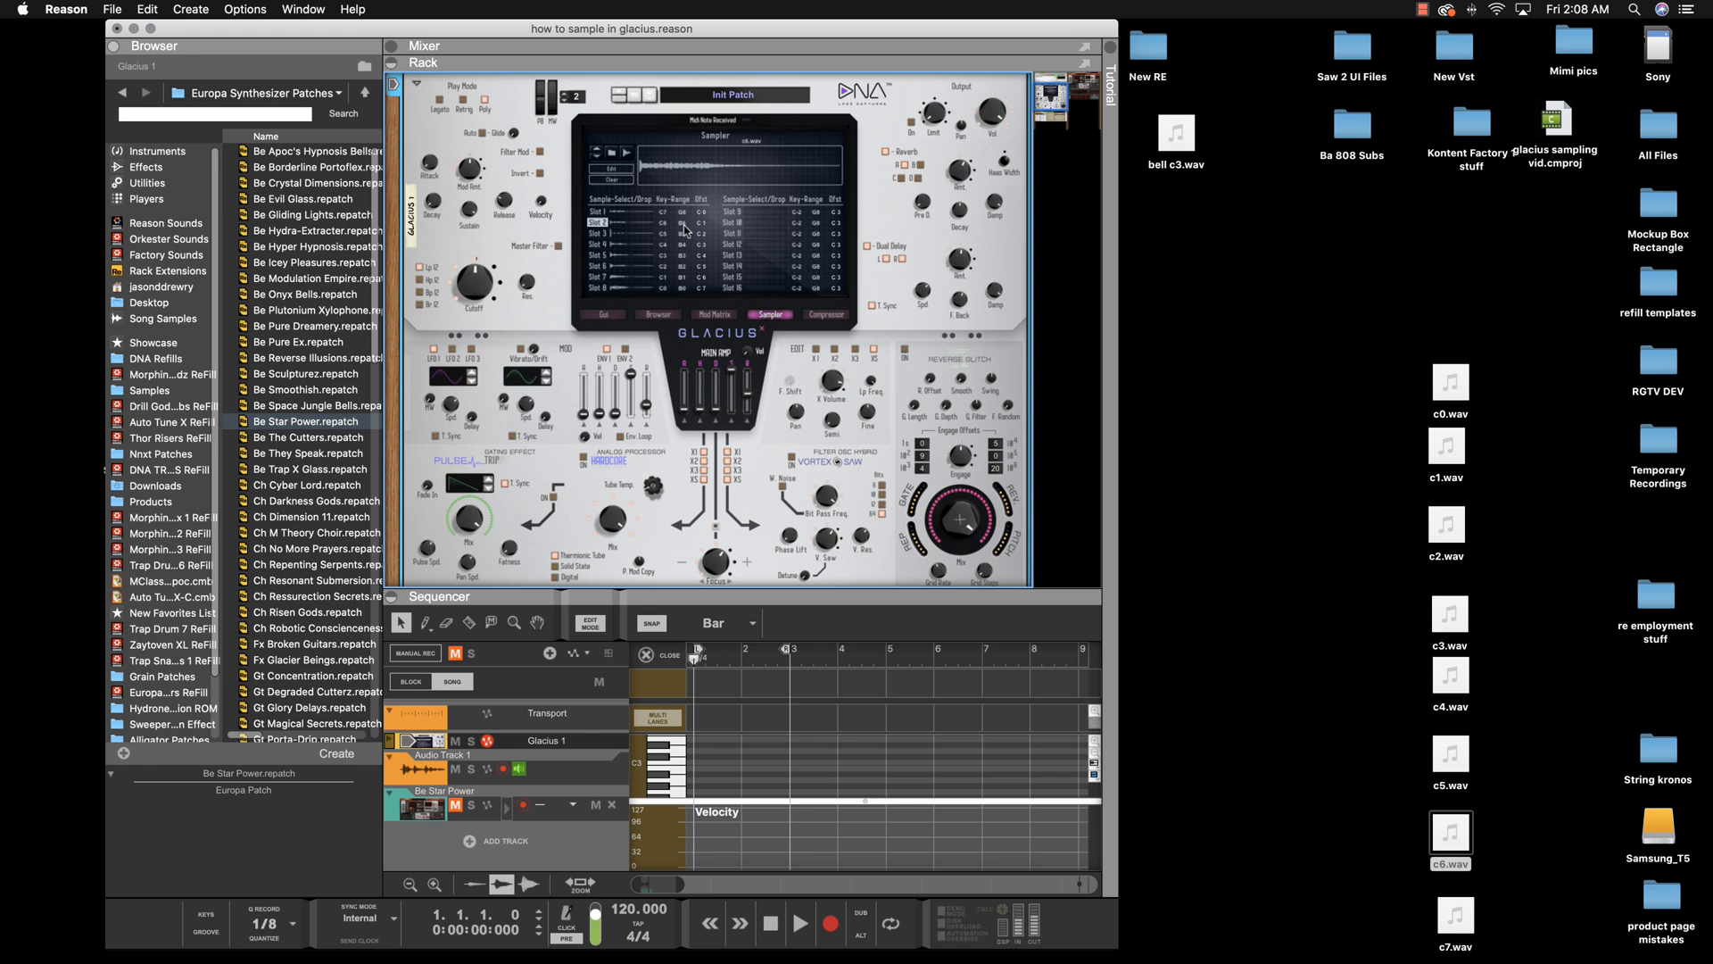
mouse_move(658, 218)
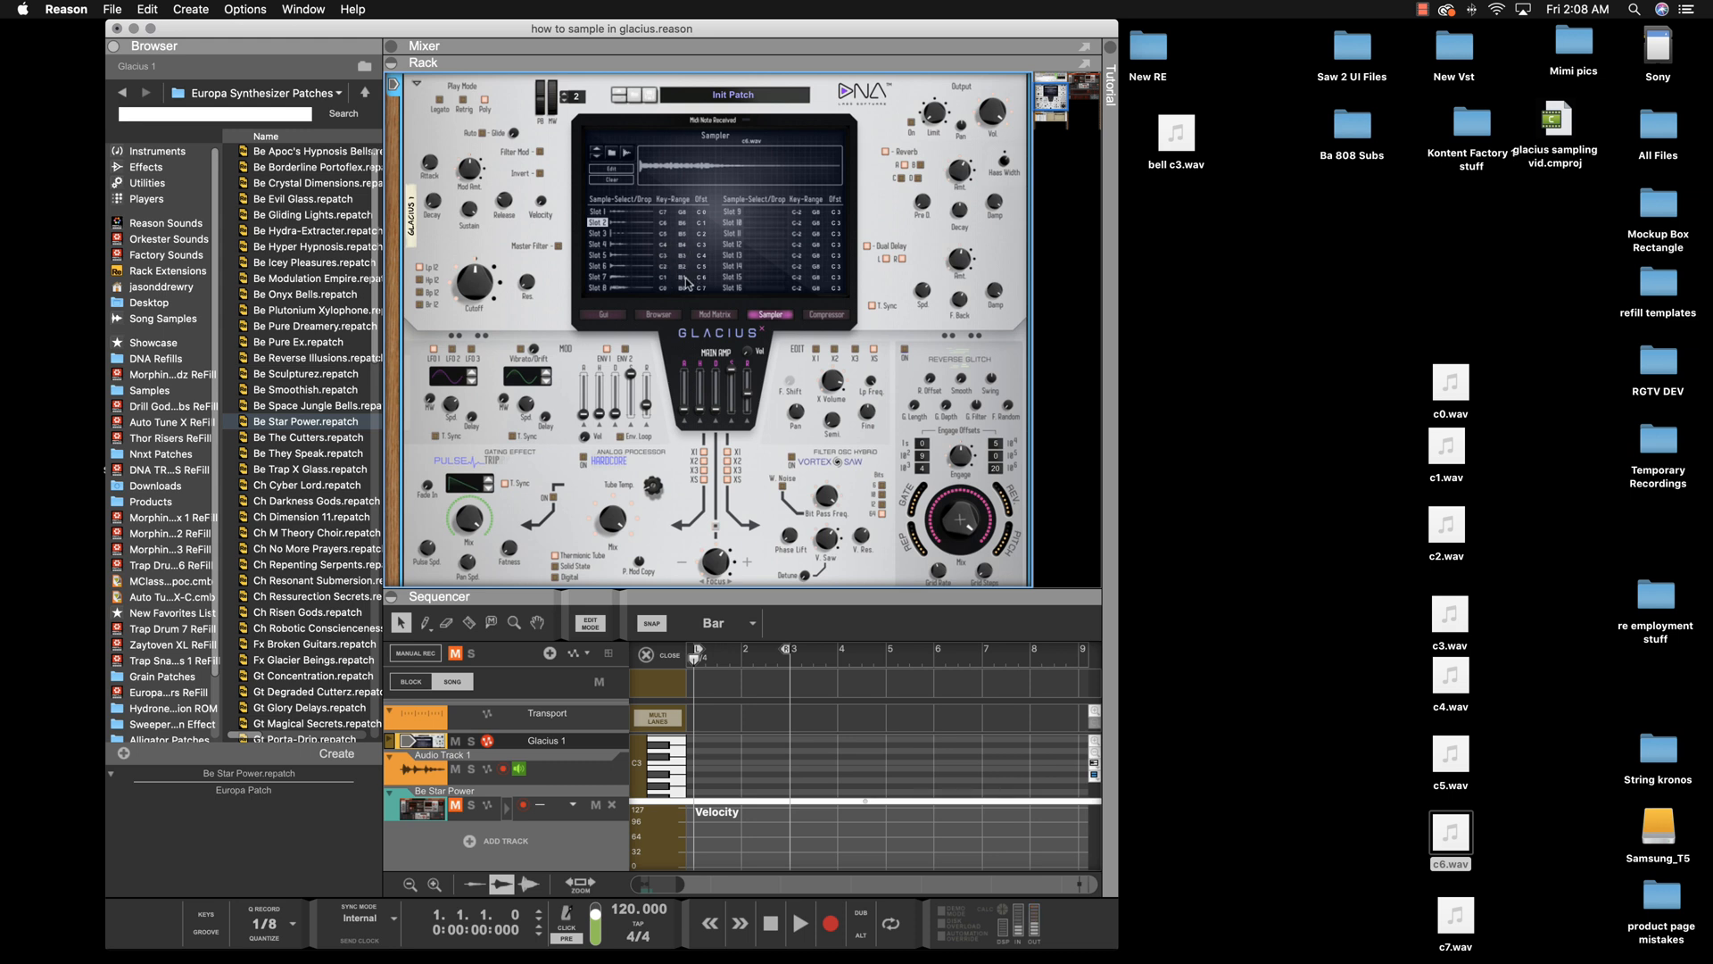
mouse_move(685, 293)
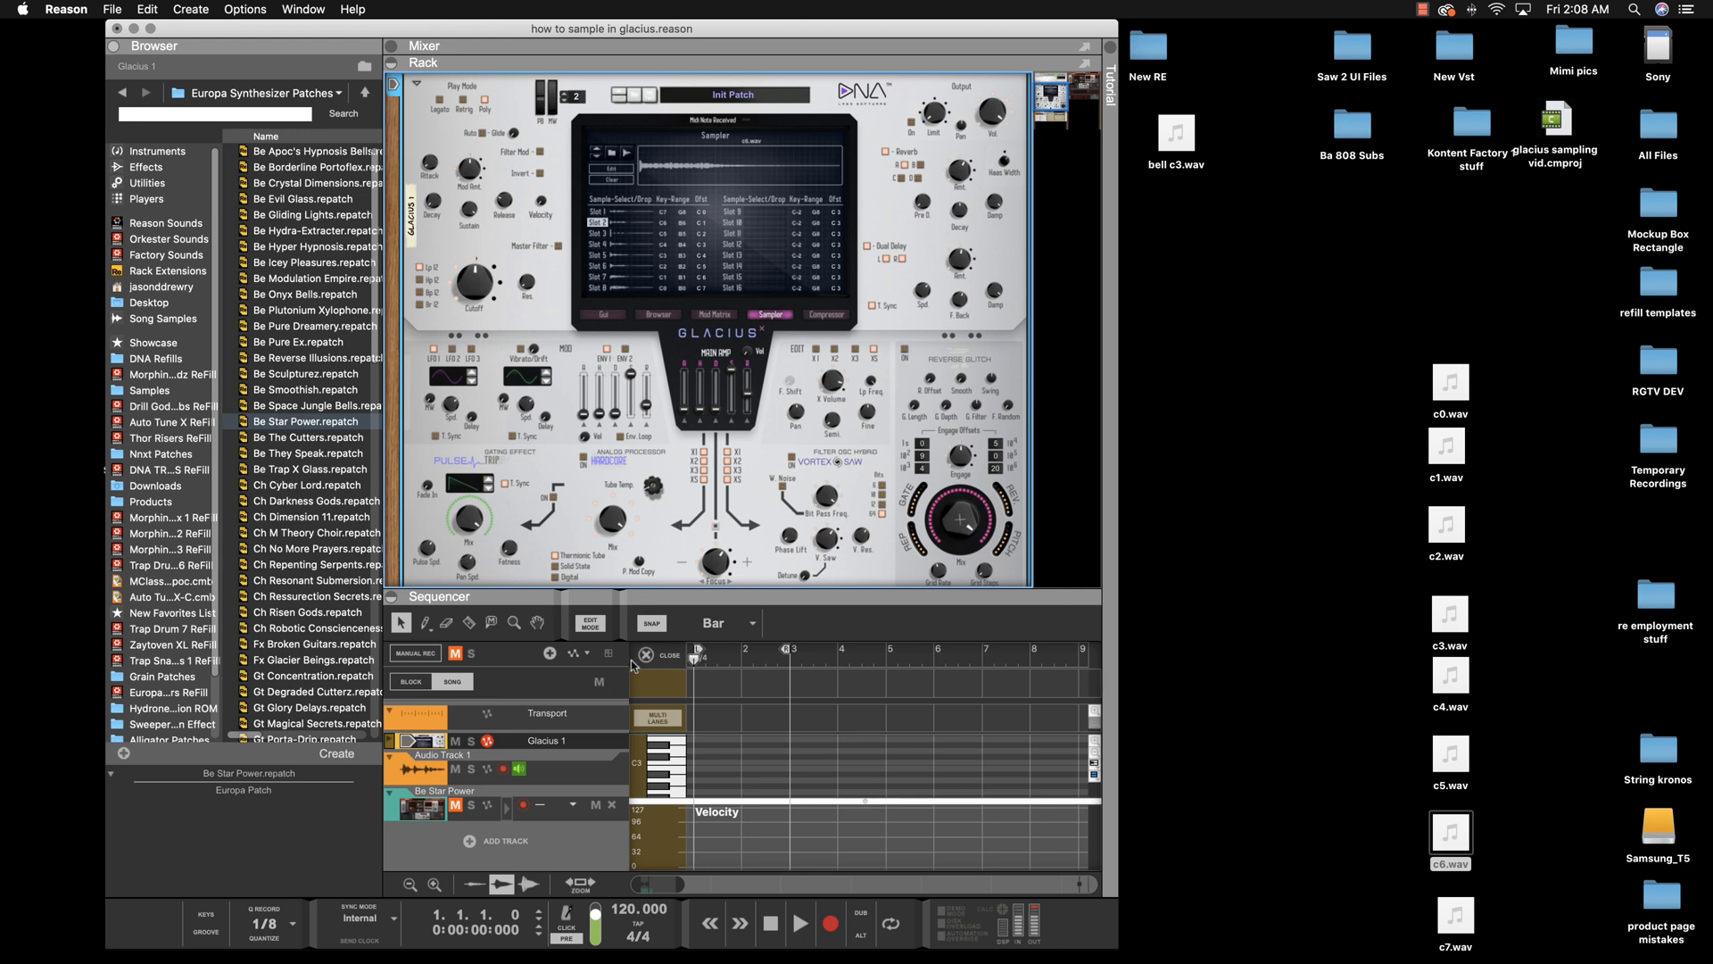
mouse_move(686, 233)
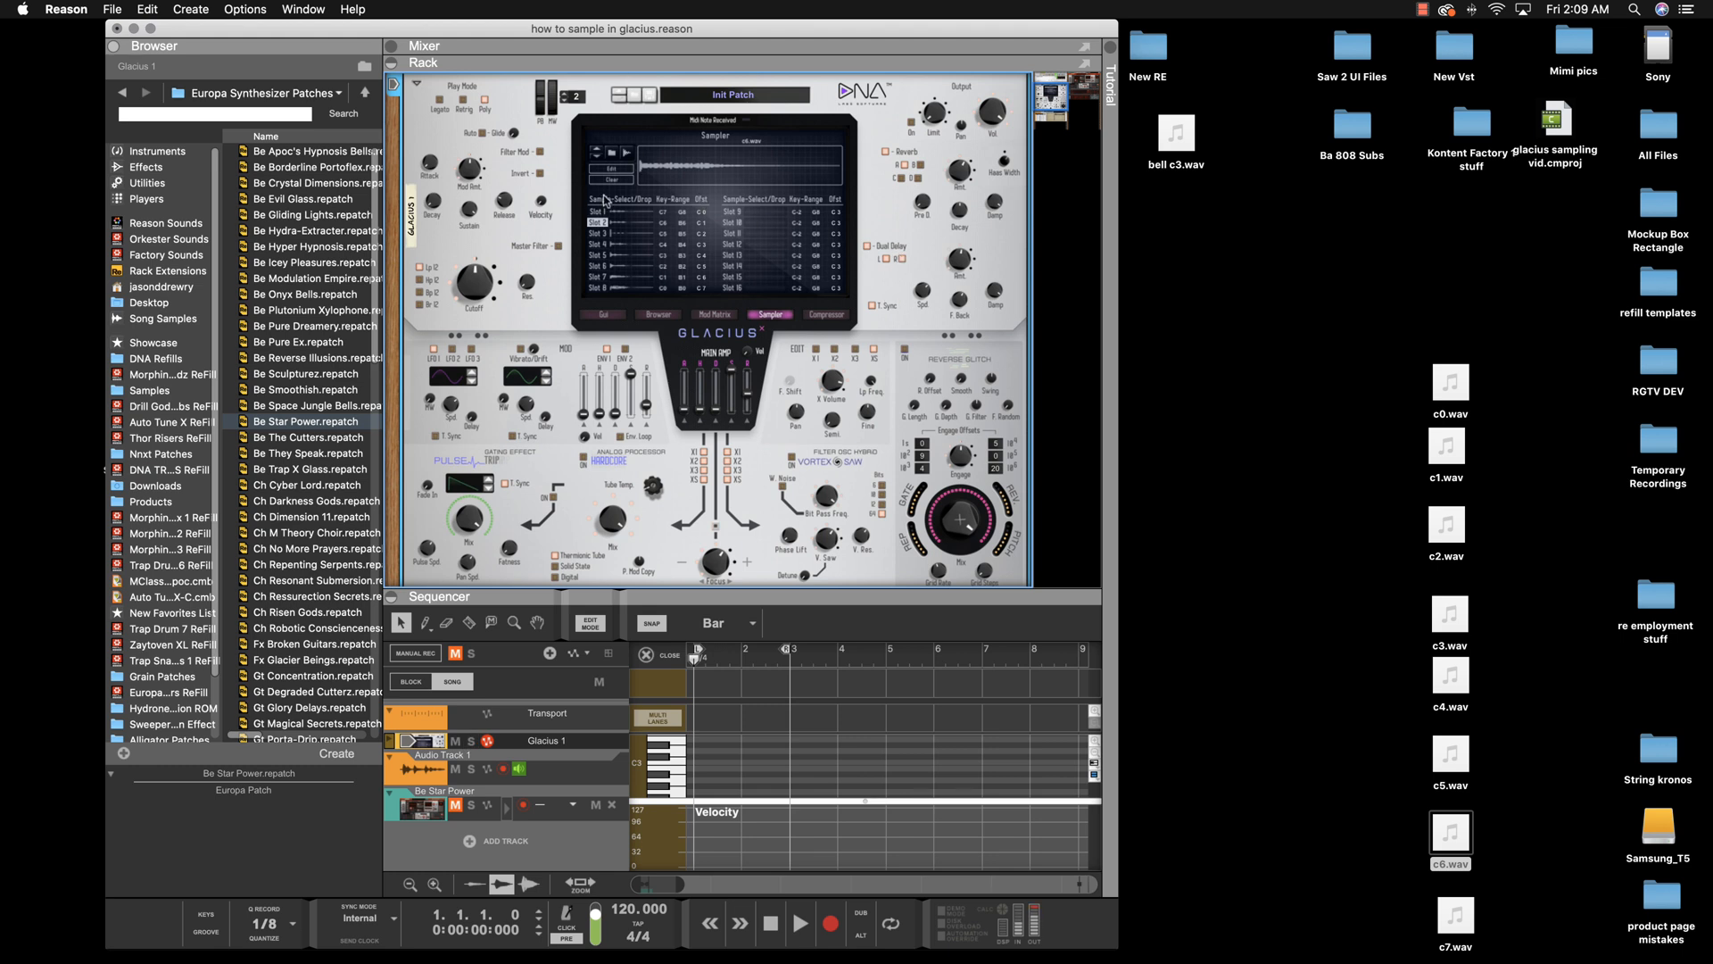
mouse_move(719, 29)
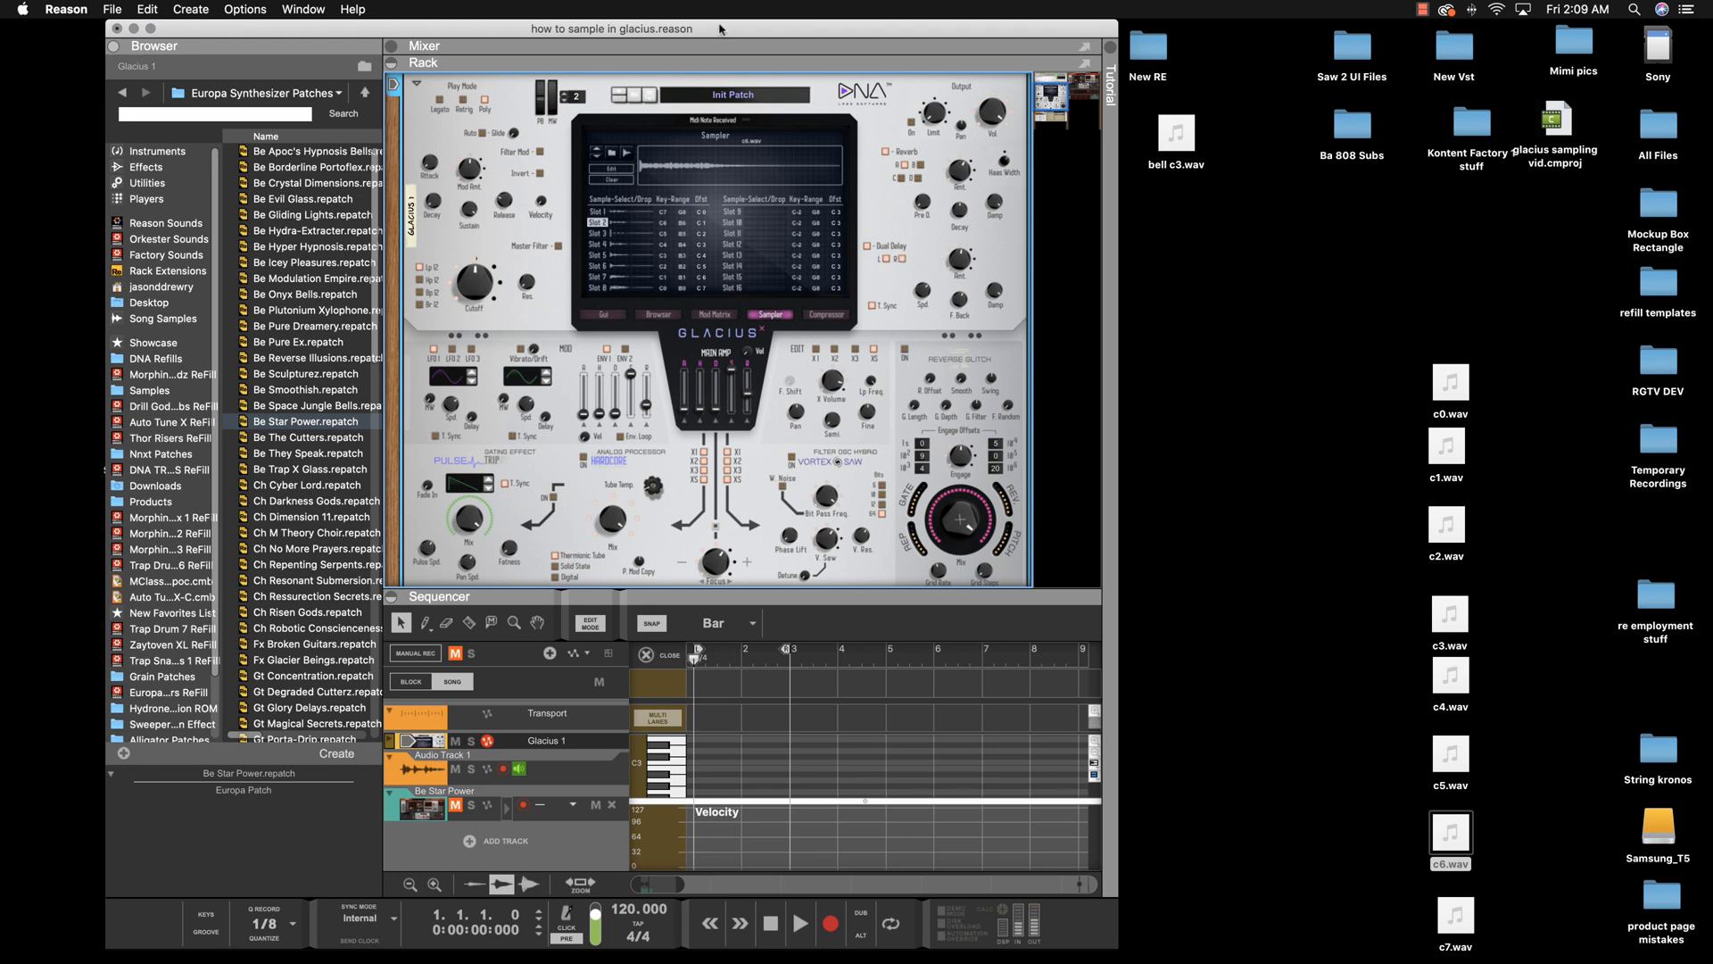
mouse_move(721, 44)
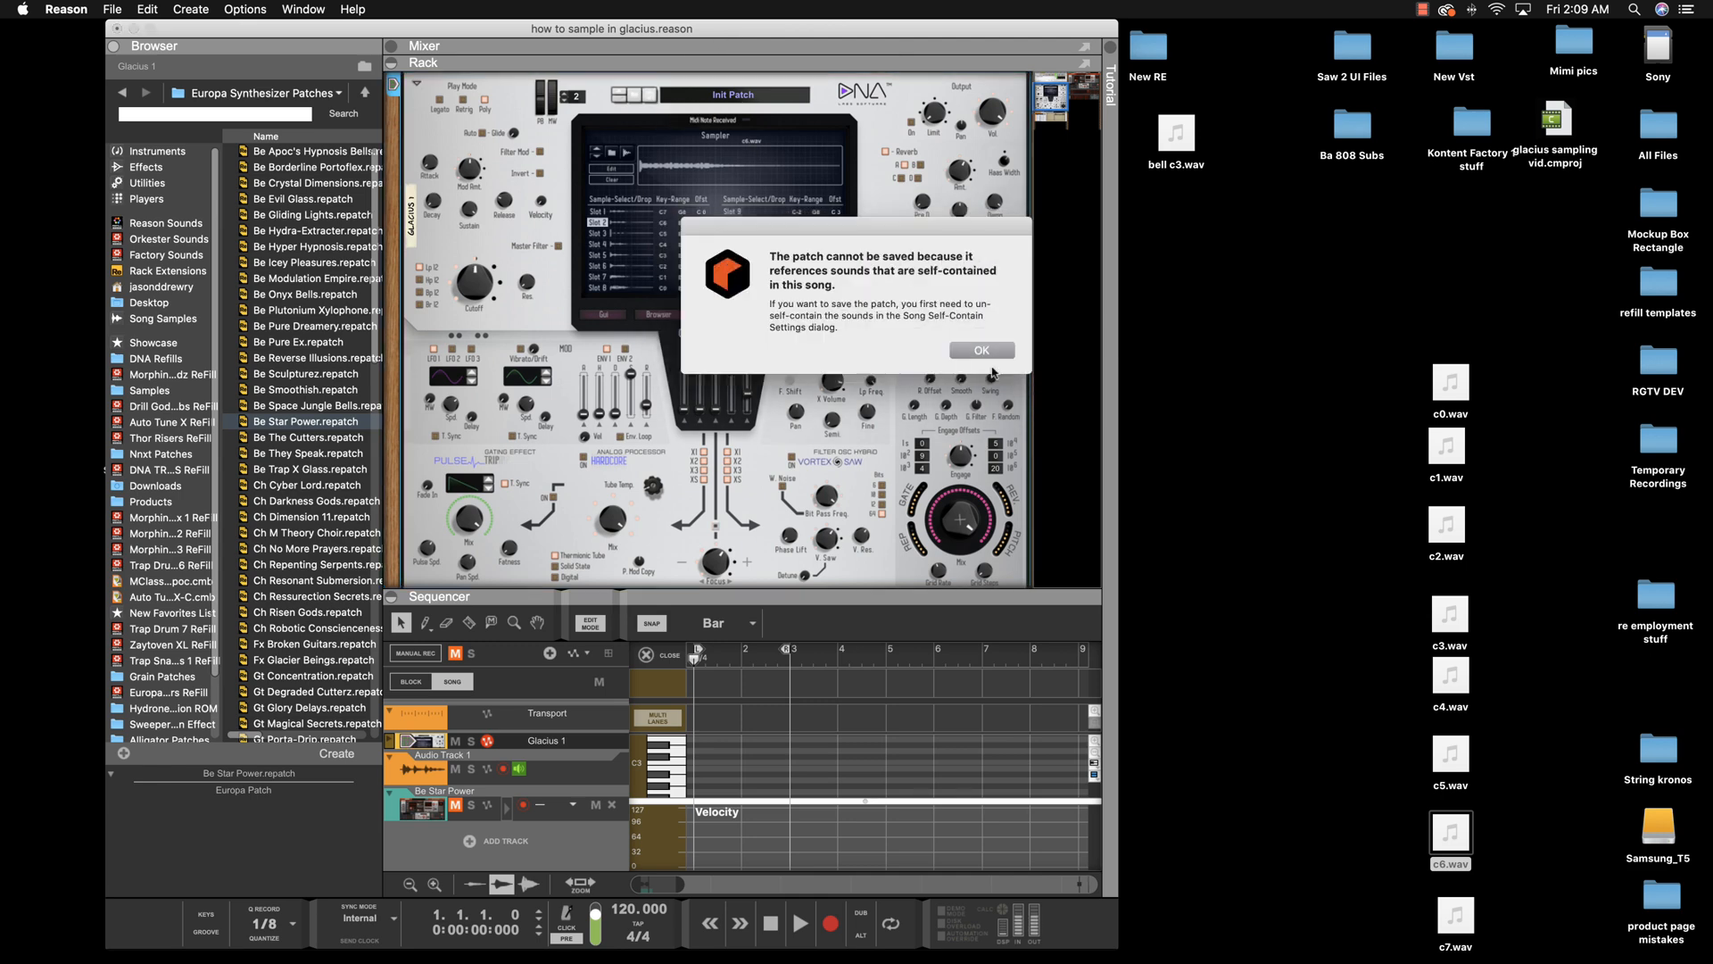
Dismiss the patch-save warning dialog twice
click(980, 350)
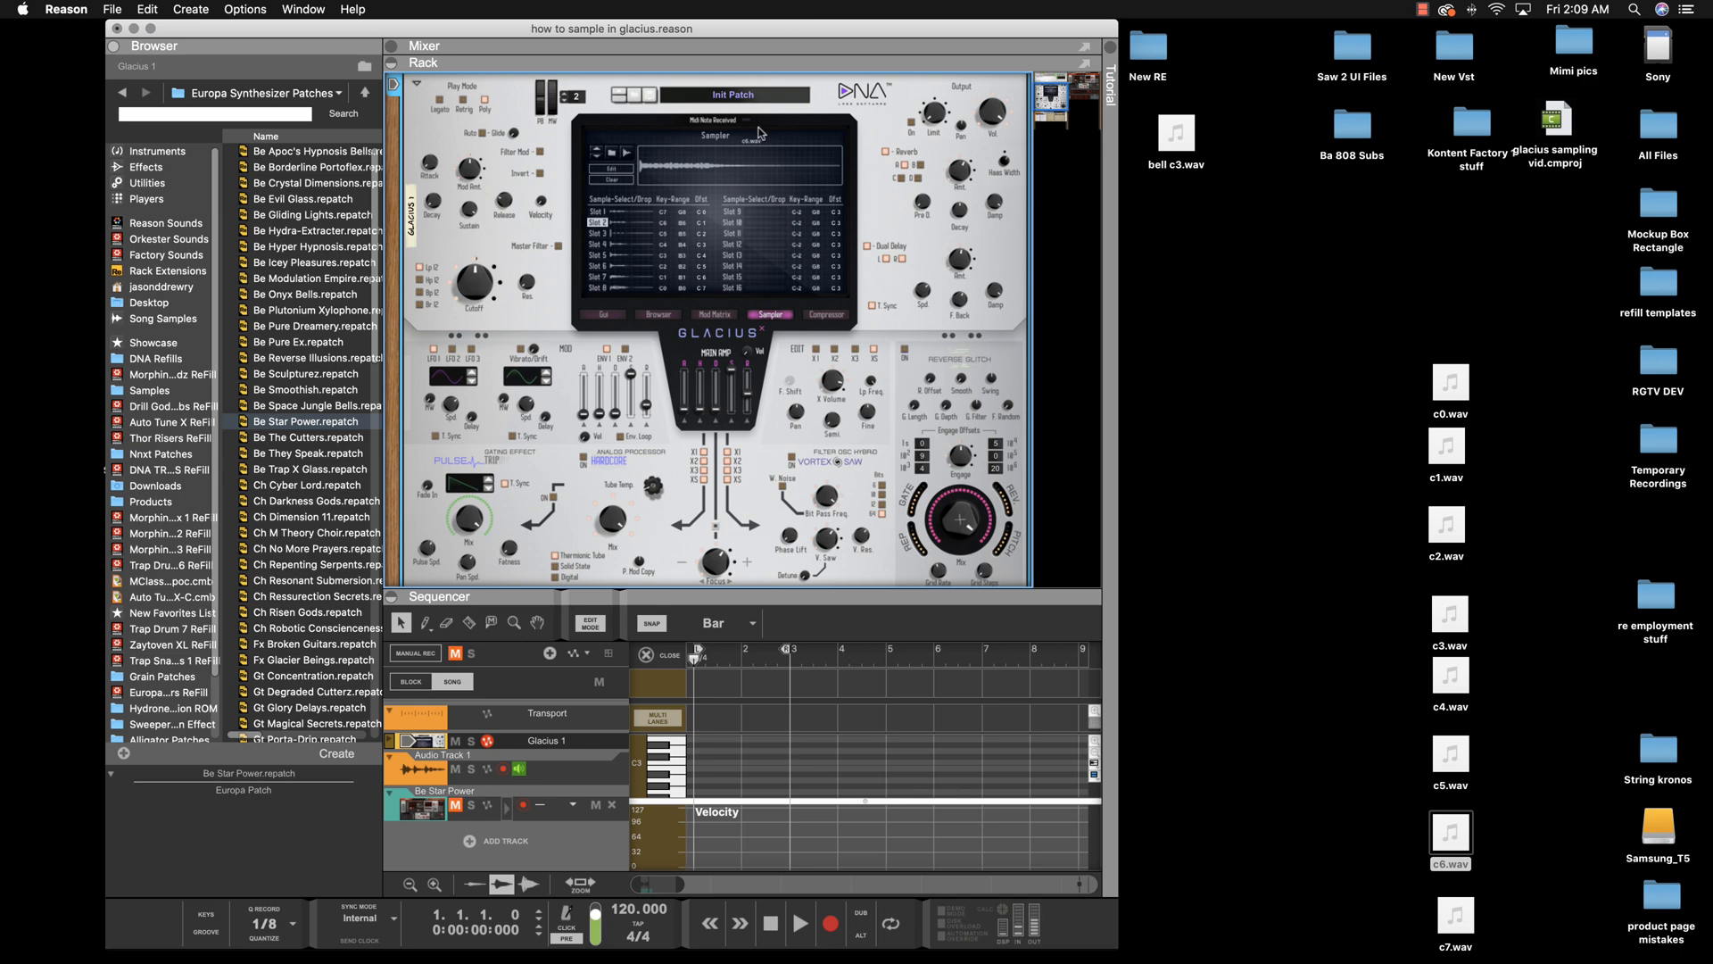
mouse_move(579, 143)
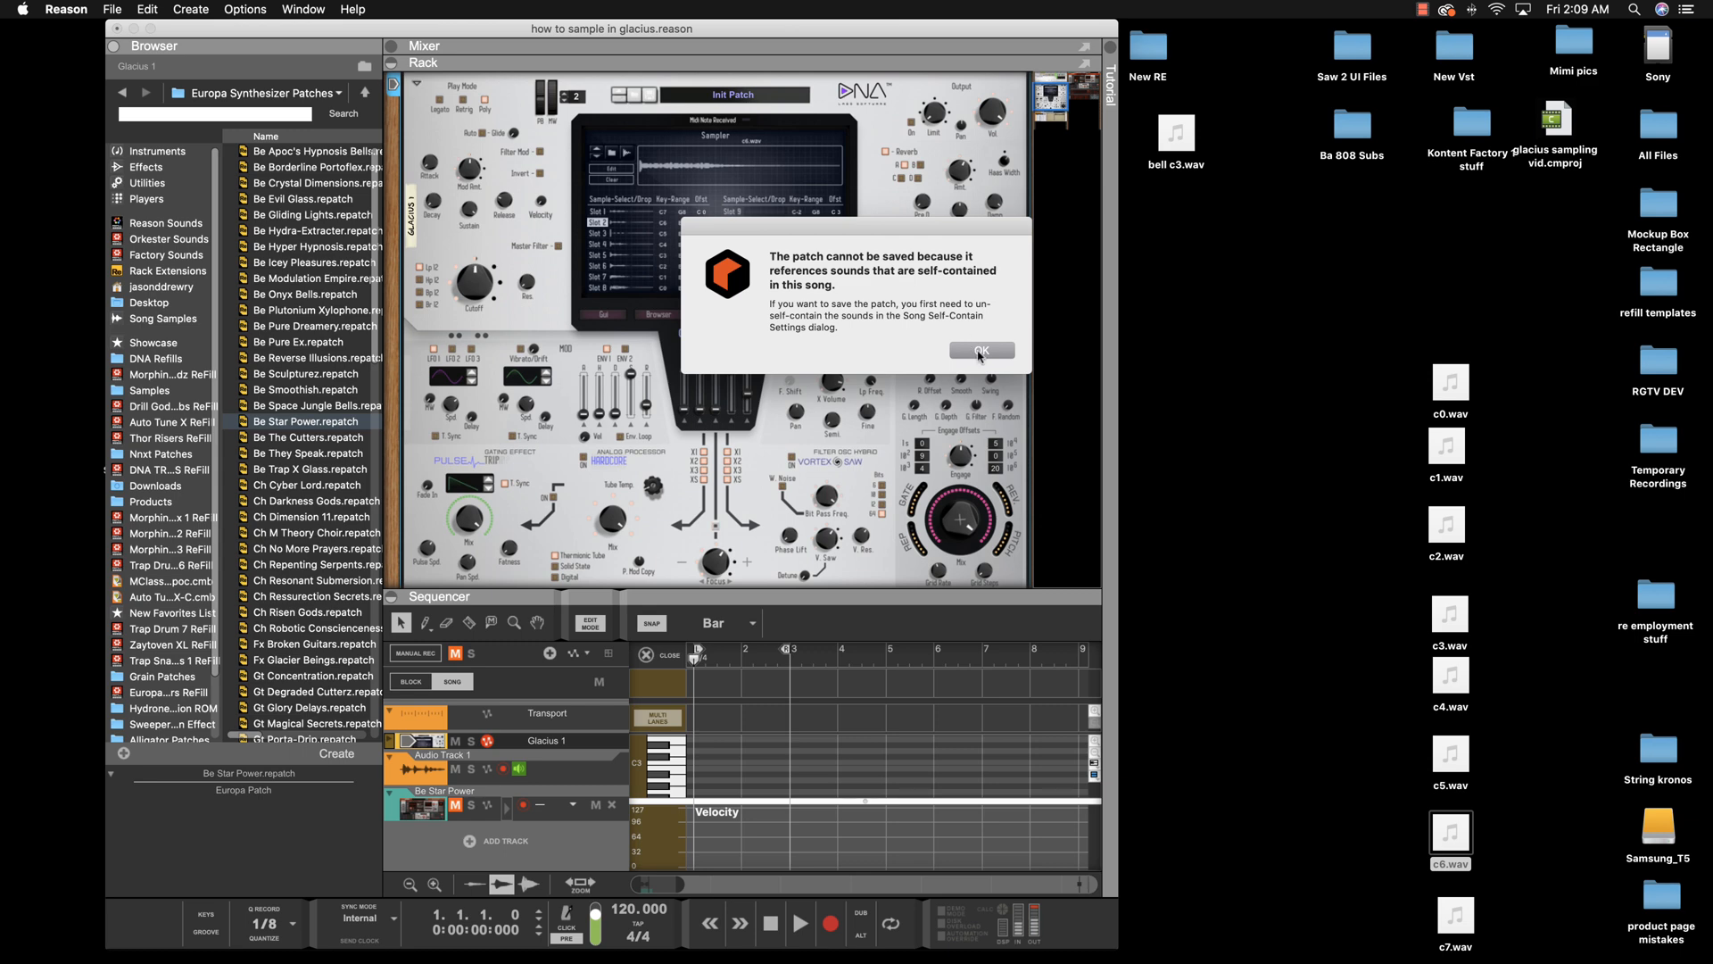
click(980, 351)
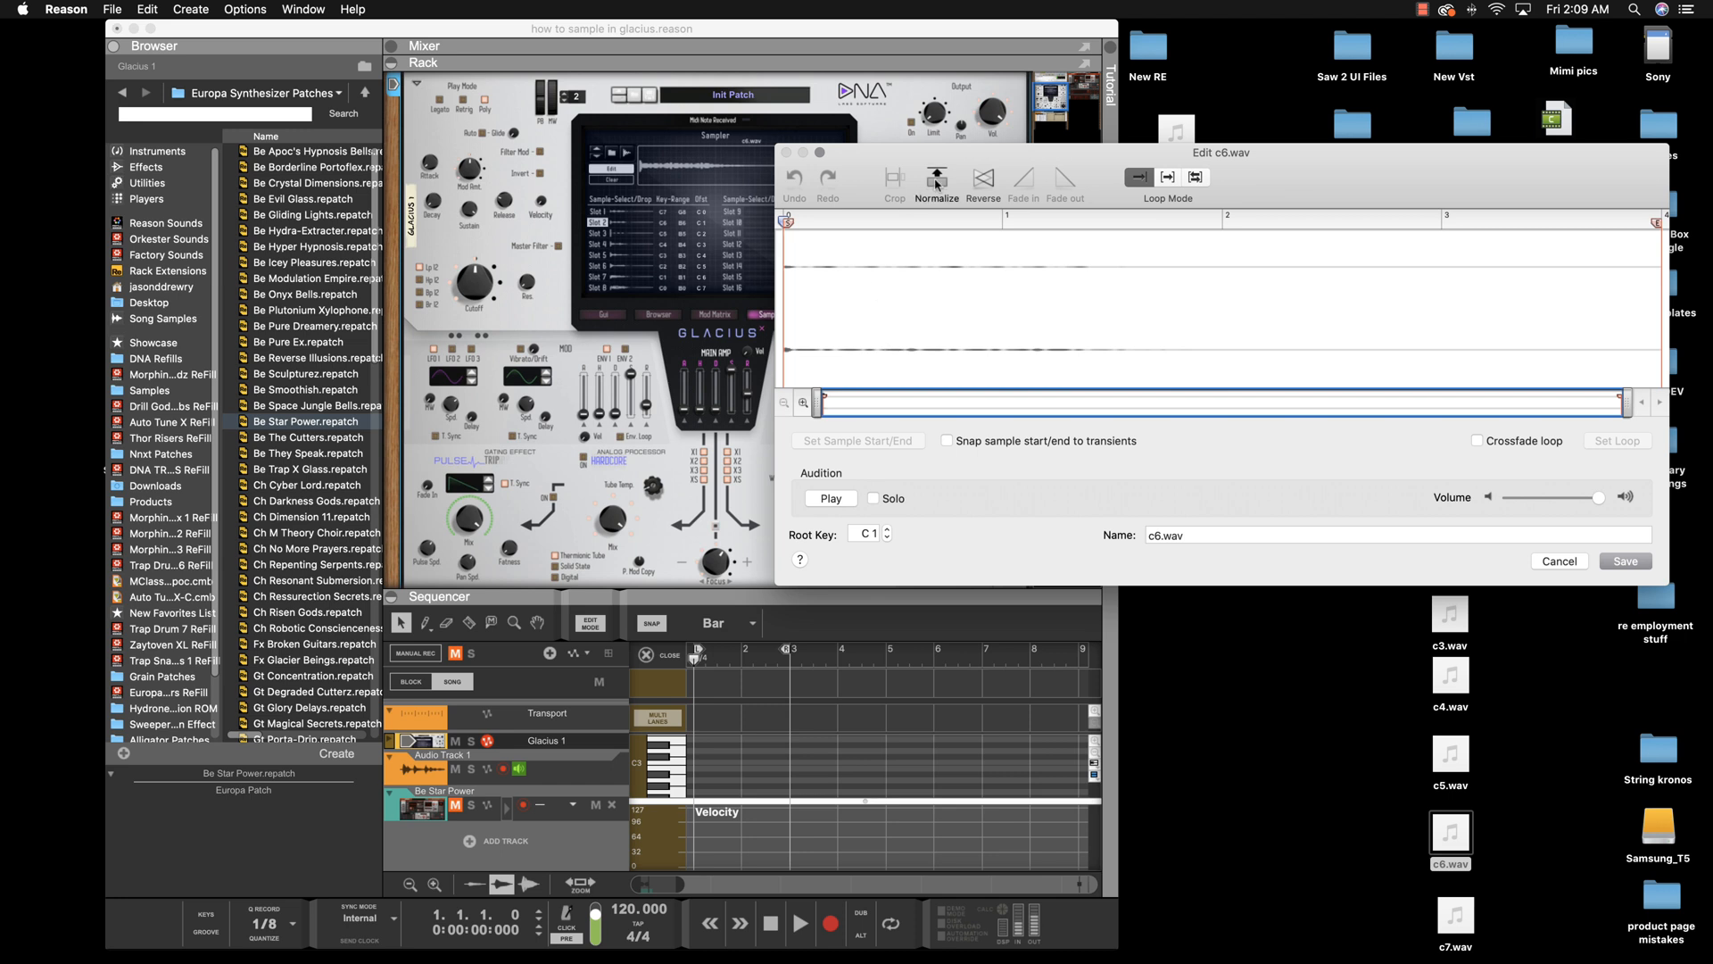
Try looping the c6 sample, then cancel the editor without saving
click(936, 179)
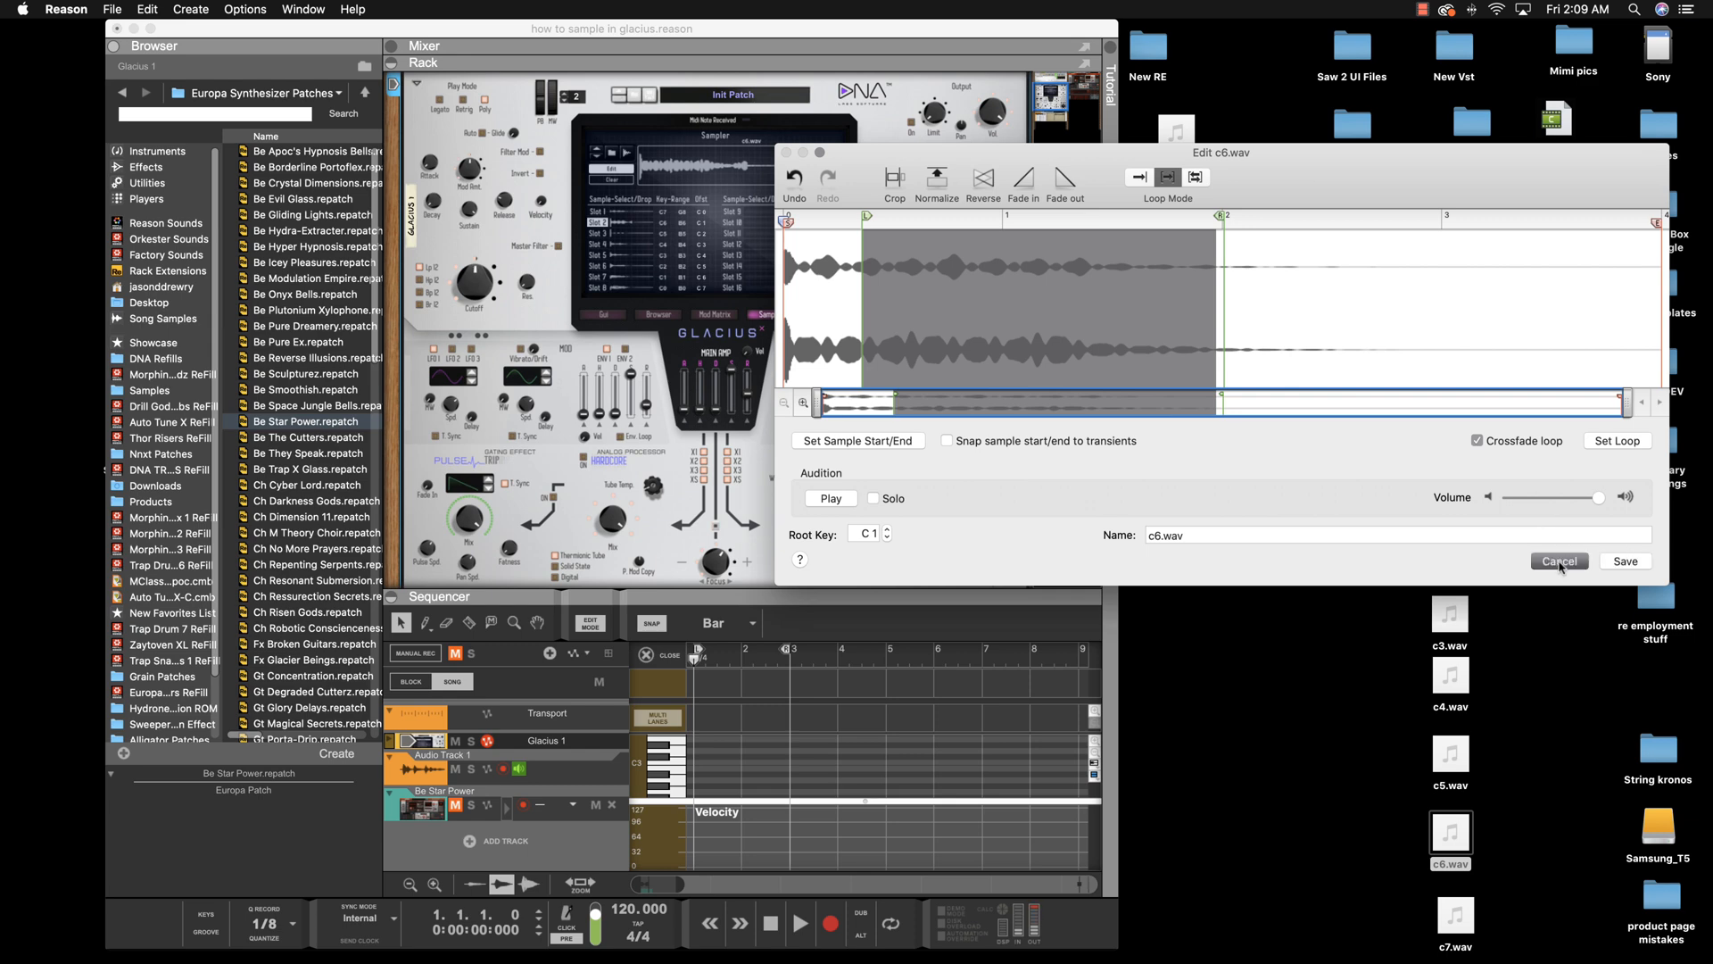
click(1558, 560)
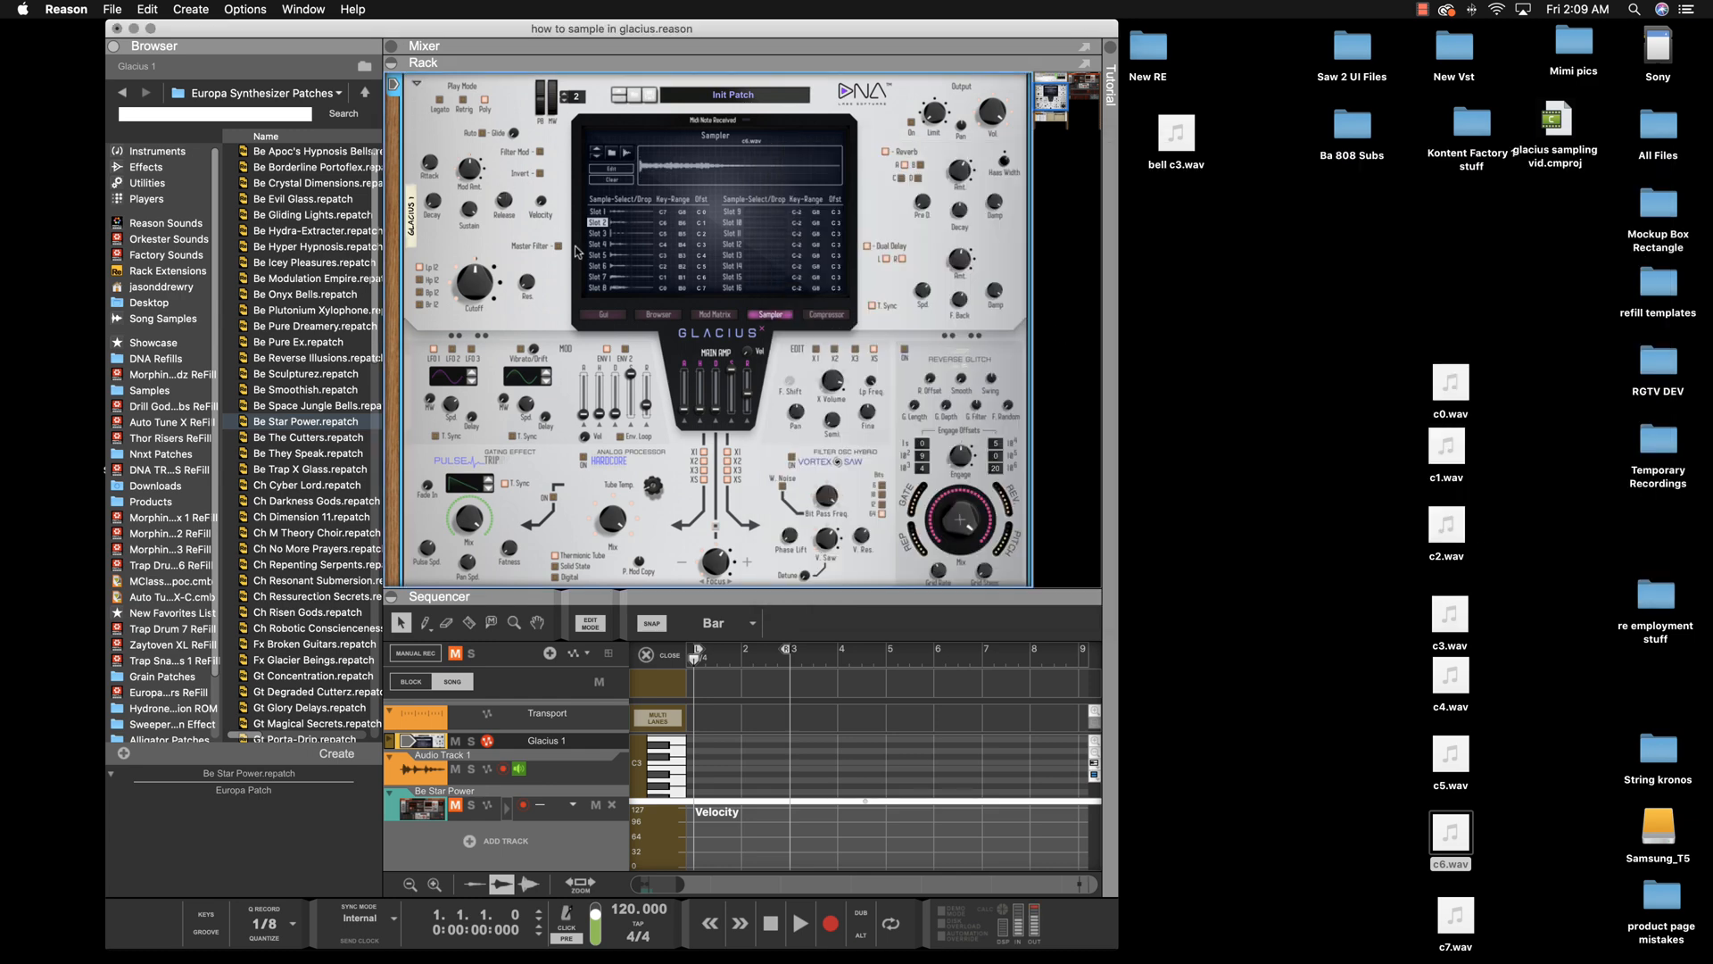
Open Song Self-Contain Settings from the File menu to view the c0–c7 bell samples
click(148, 9)
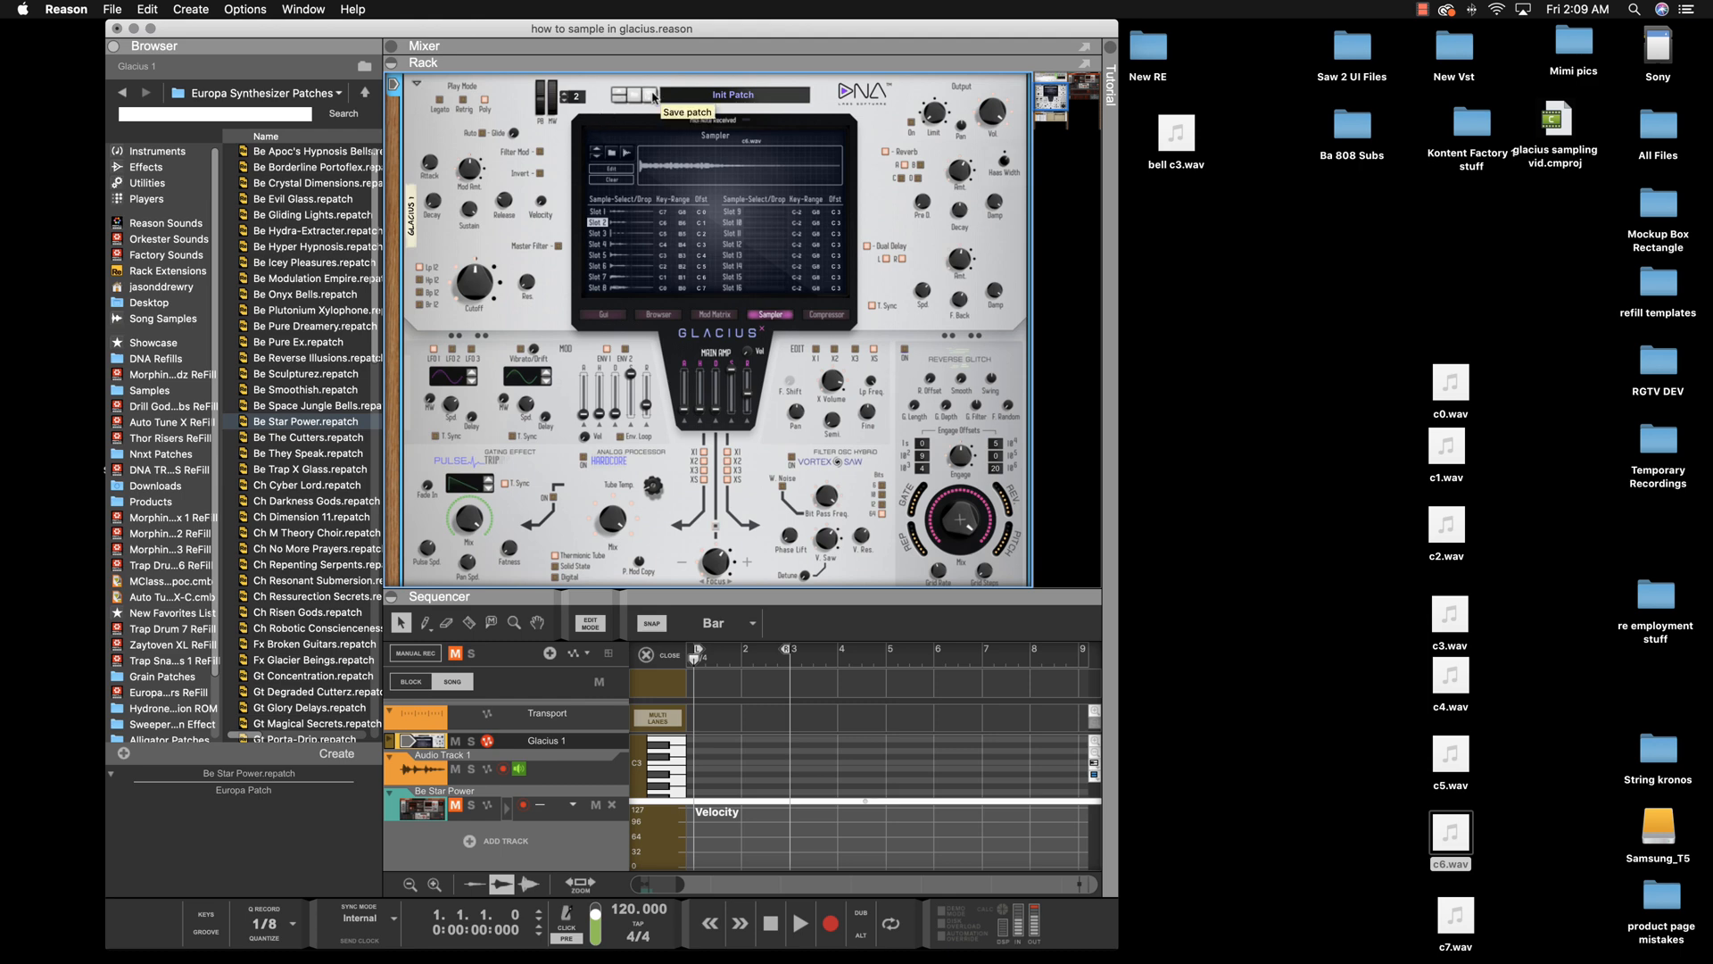
click(688, 112)
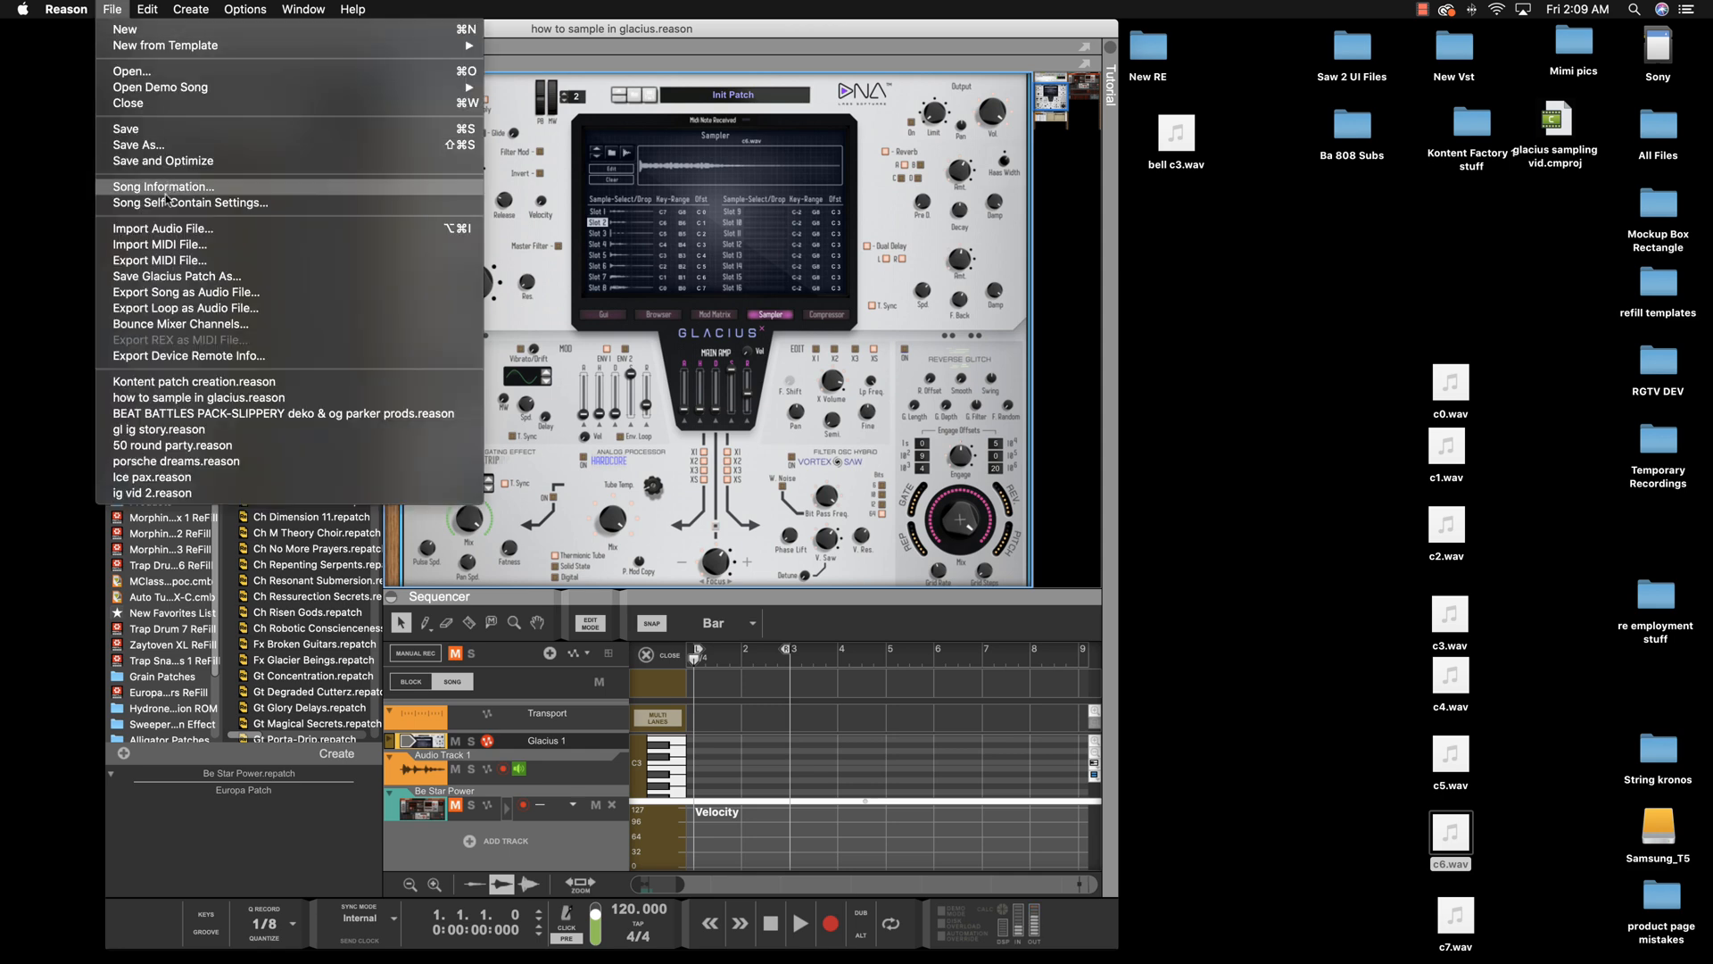
click(189, 204)
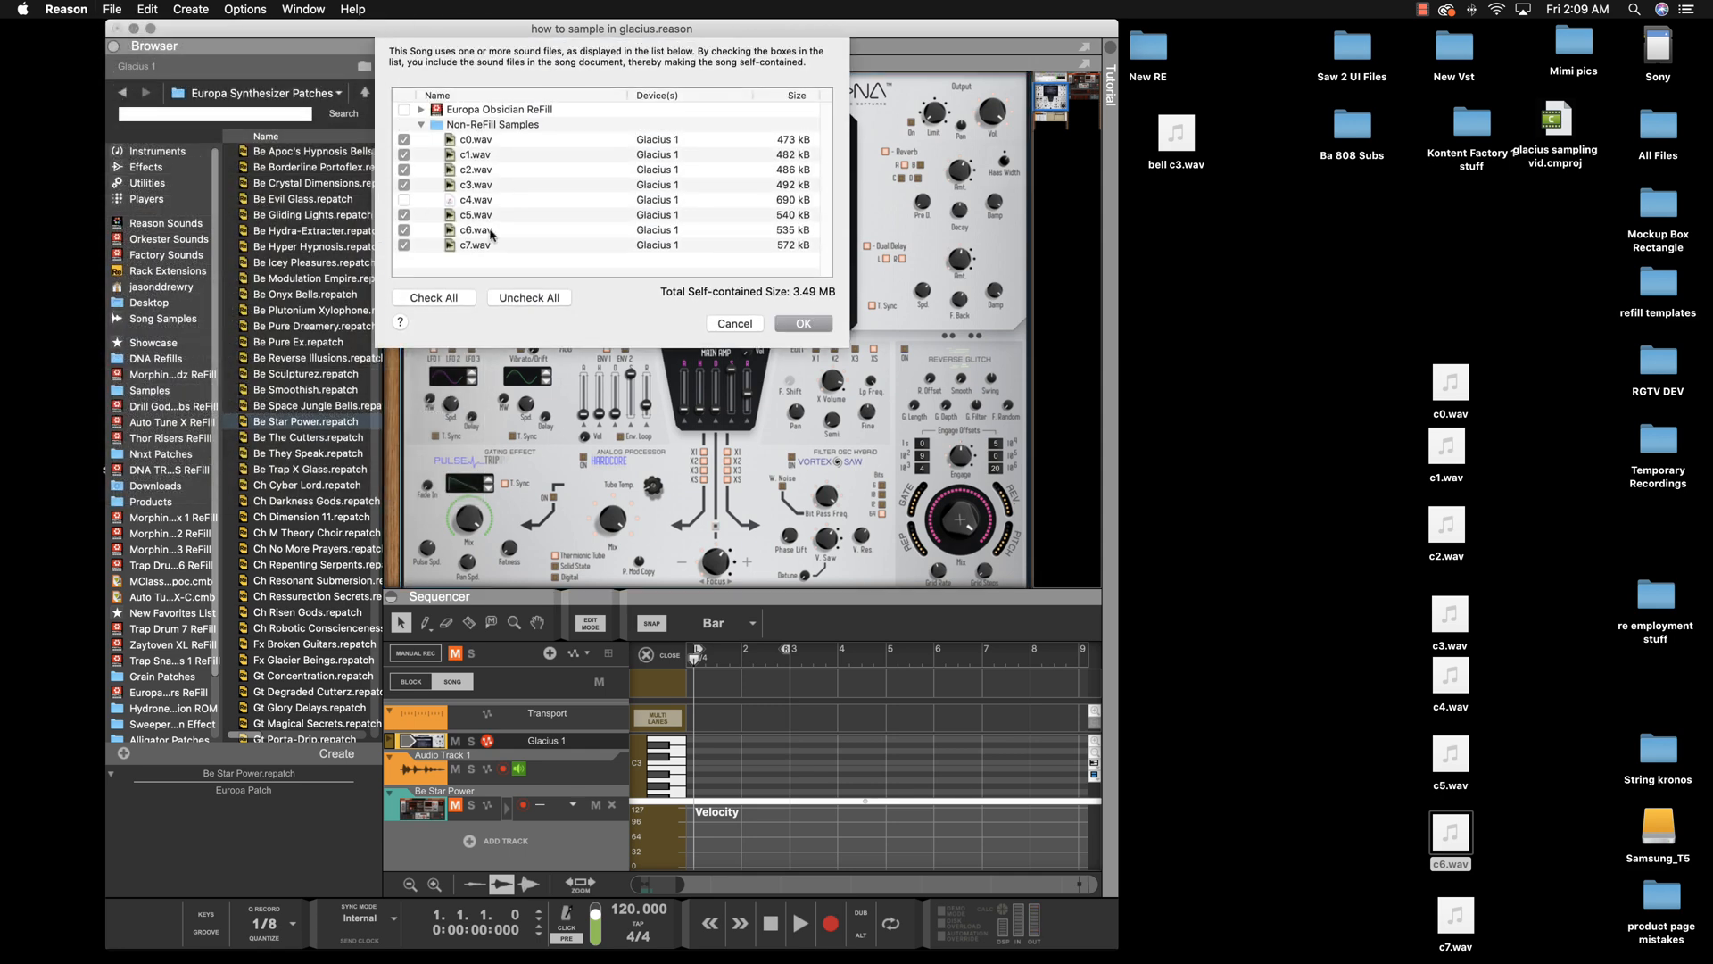
click(529, 297)
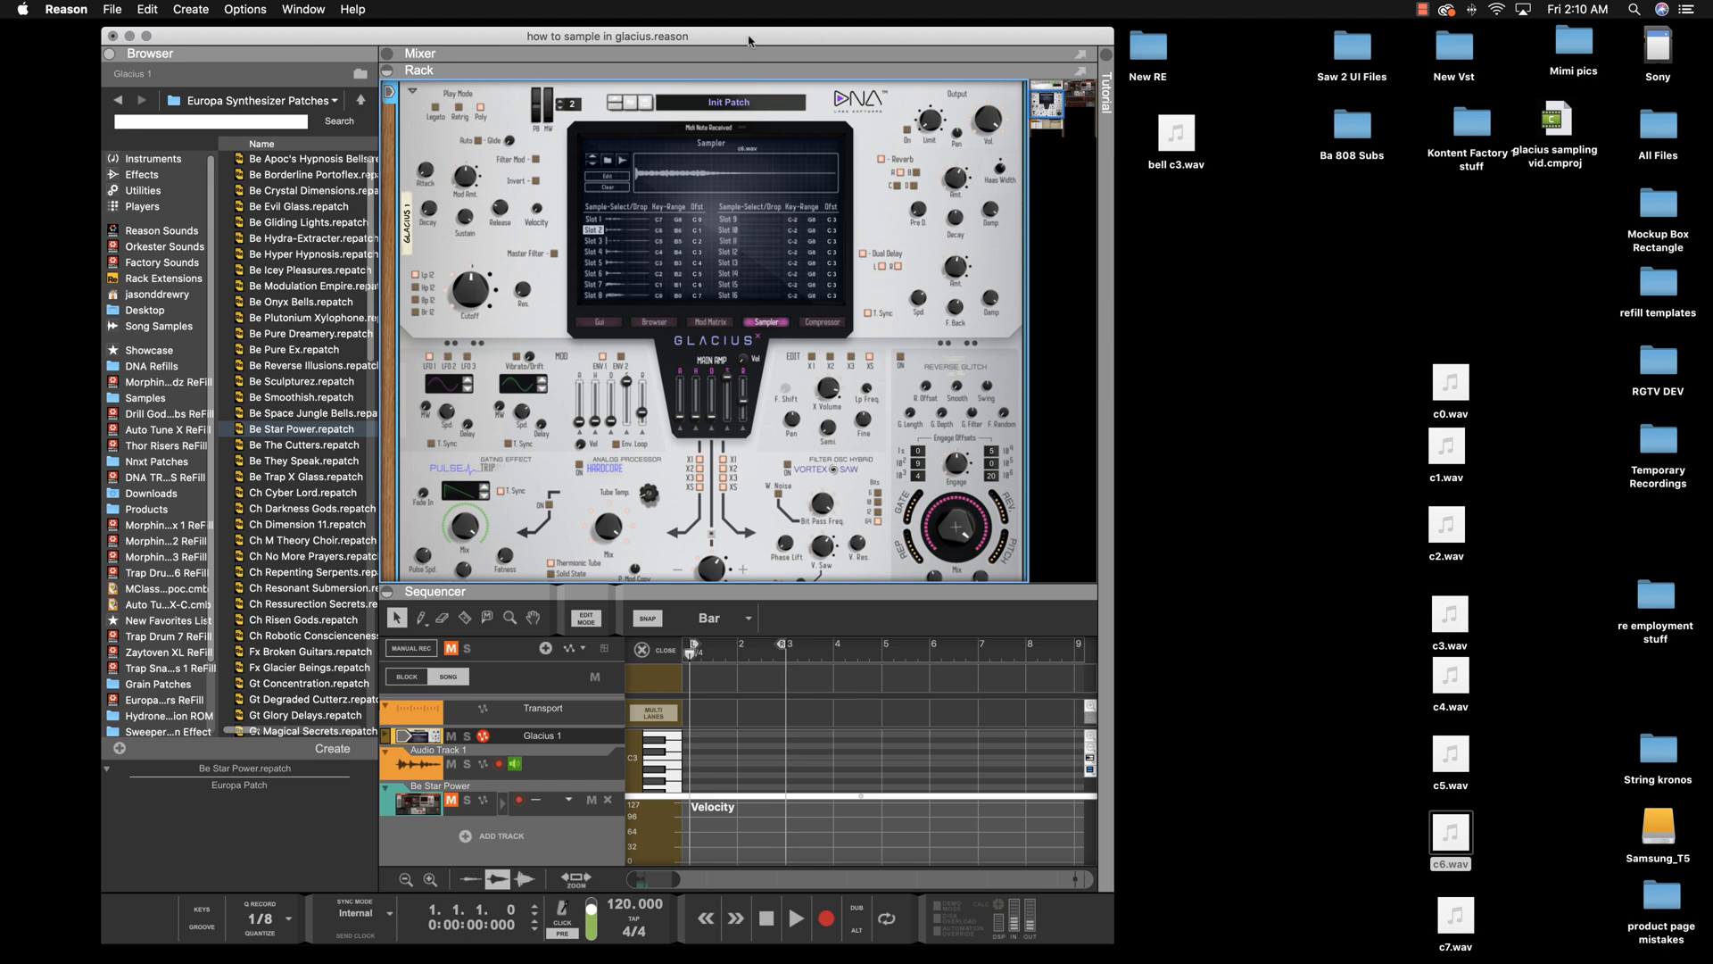
mouse_move(915, 394)
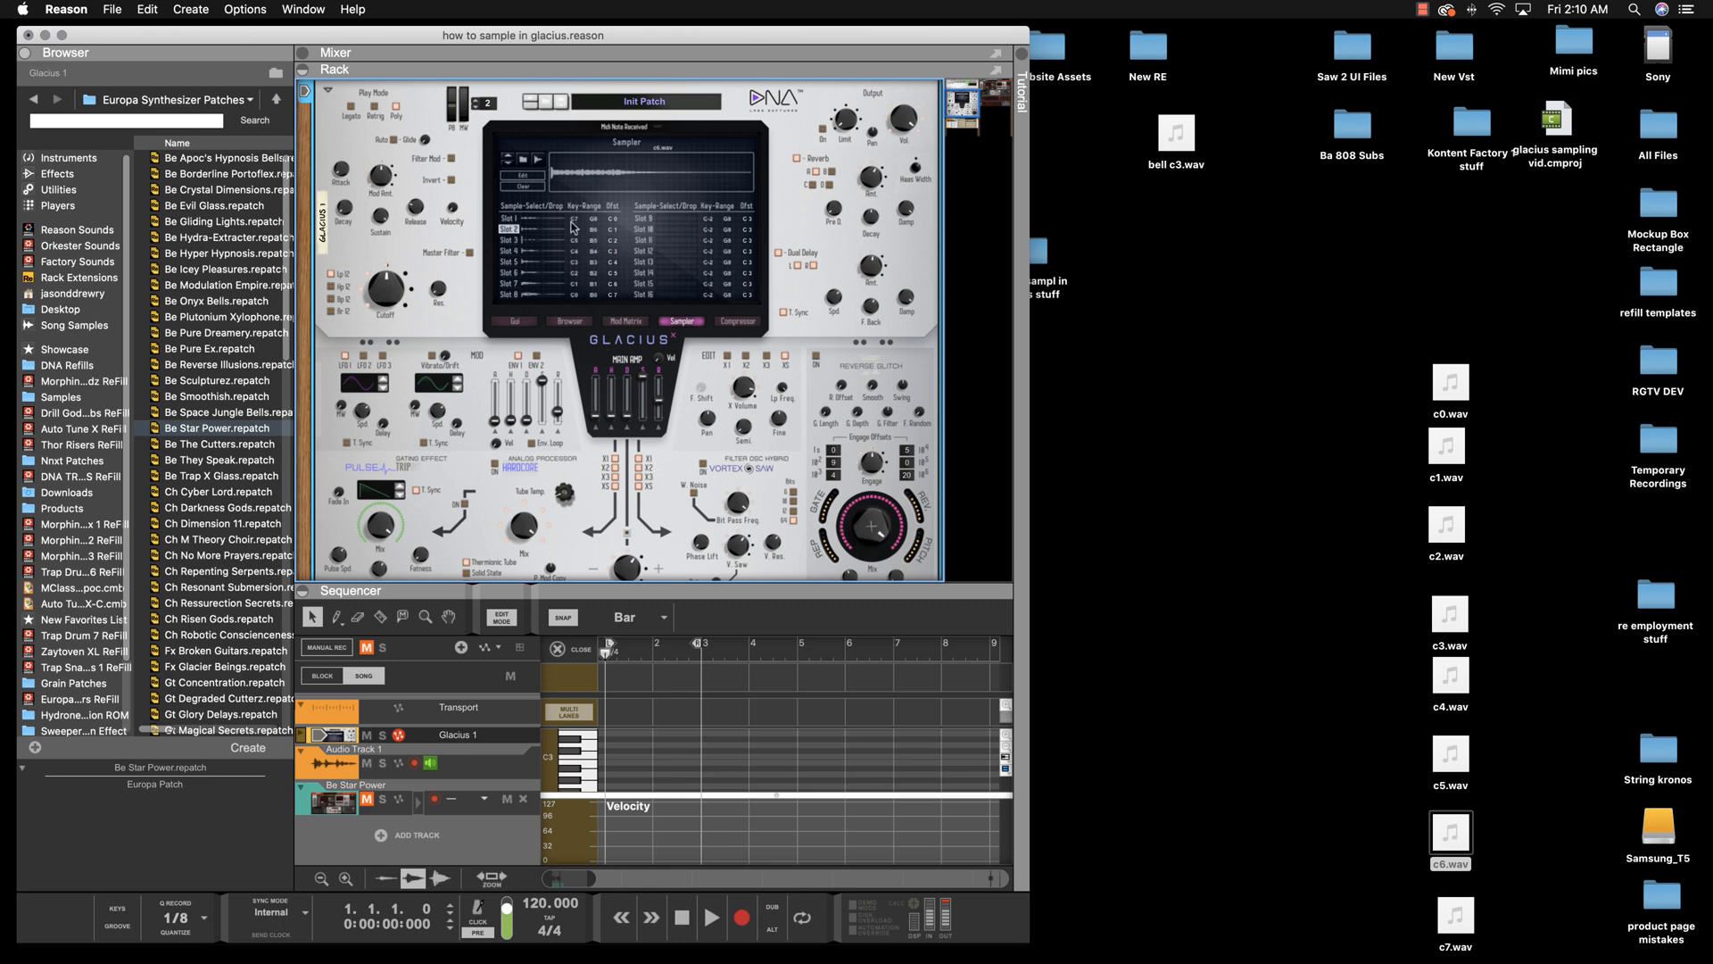
click(226, 189)
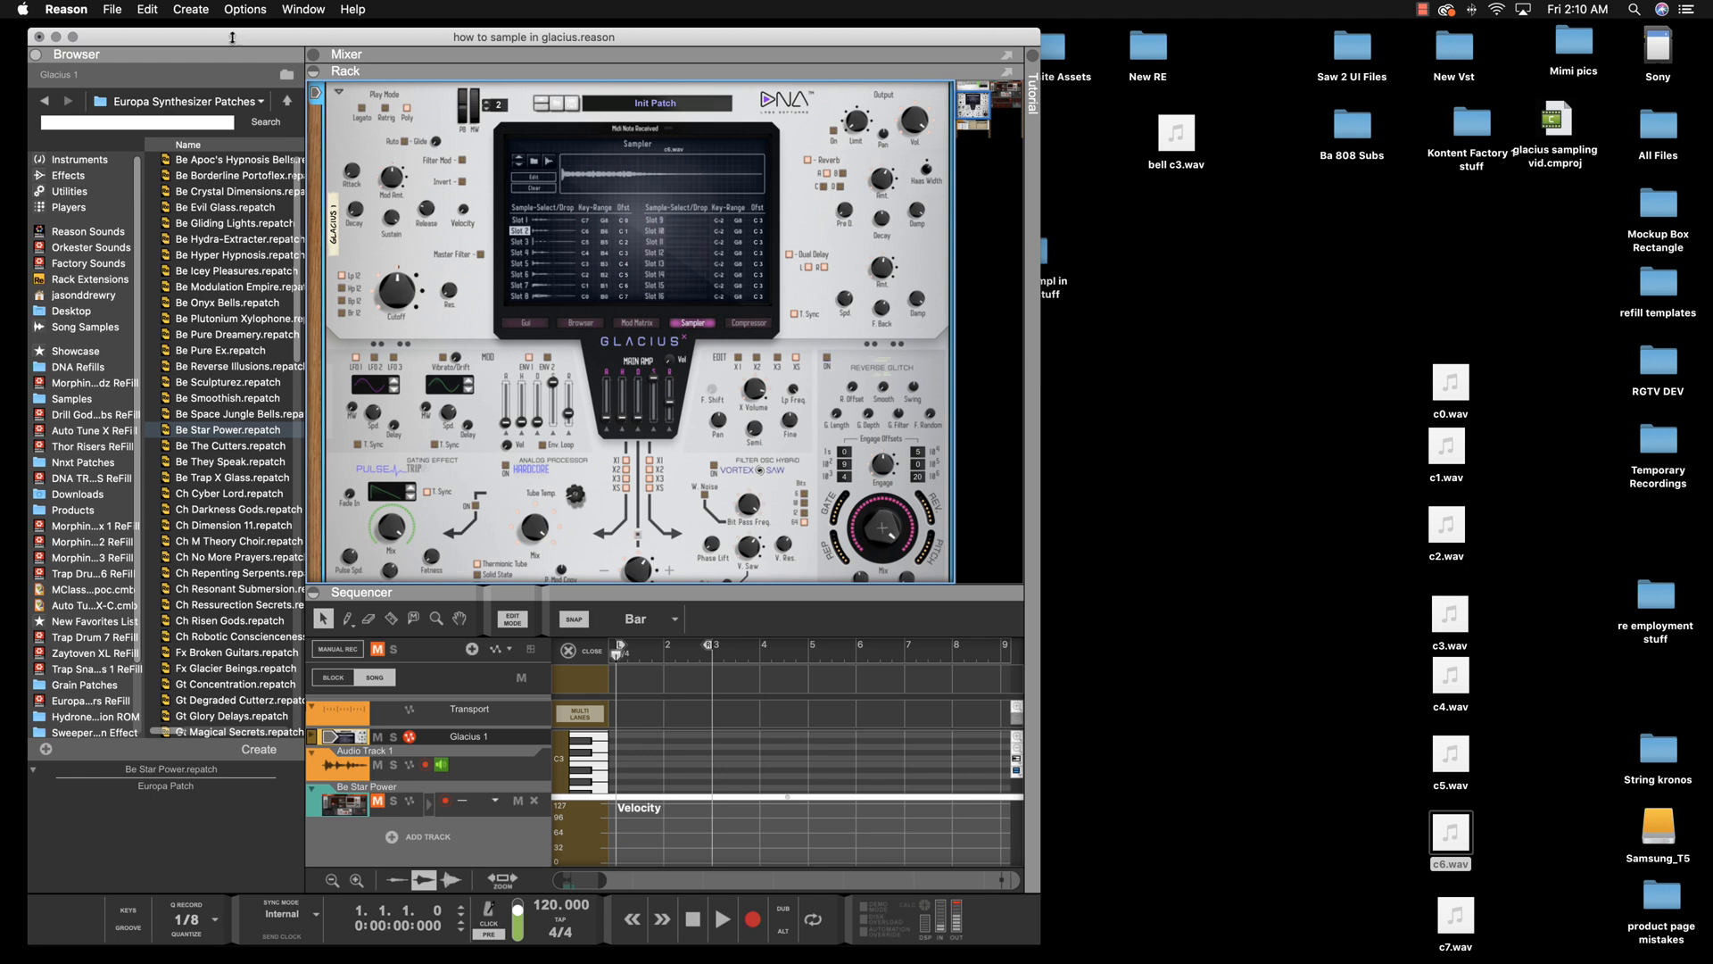
mouse_move(1252, 99)
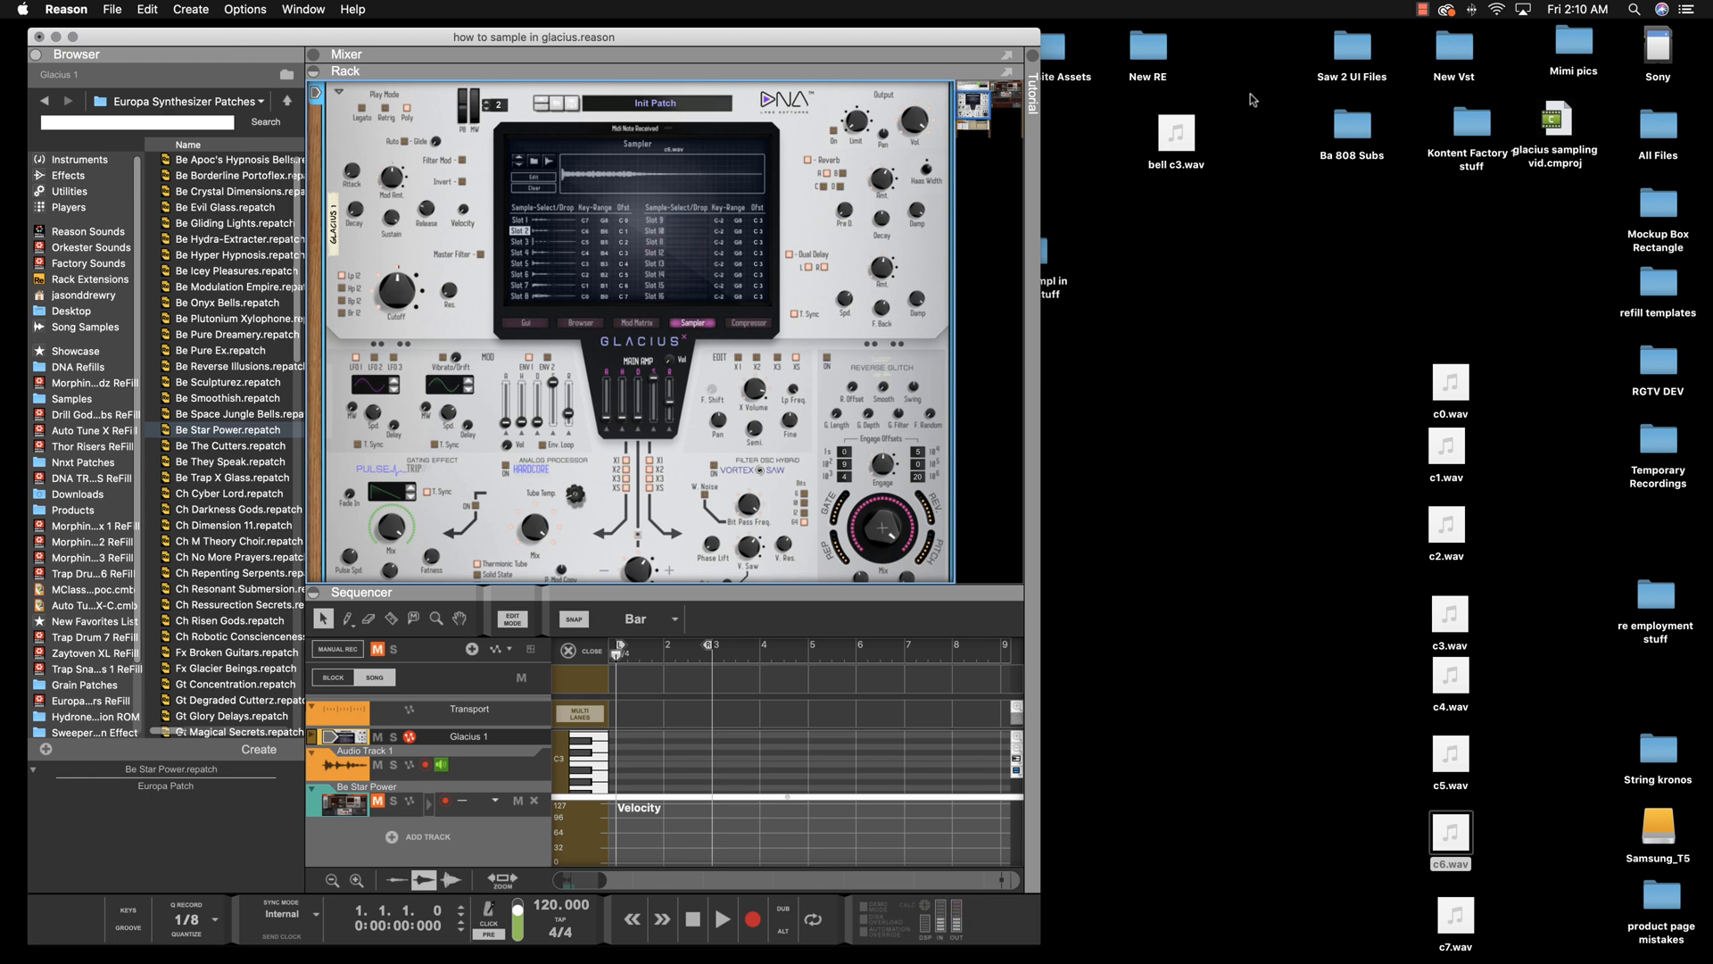